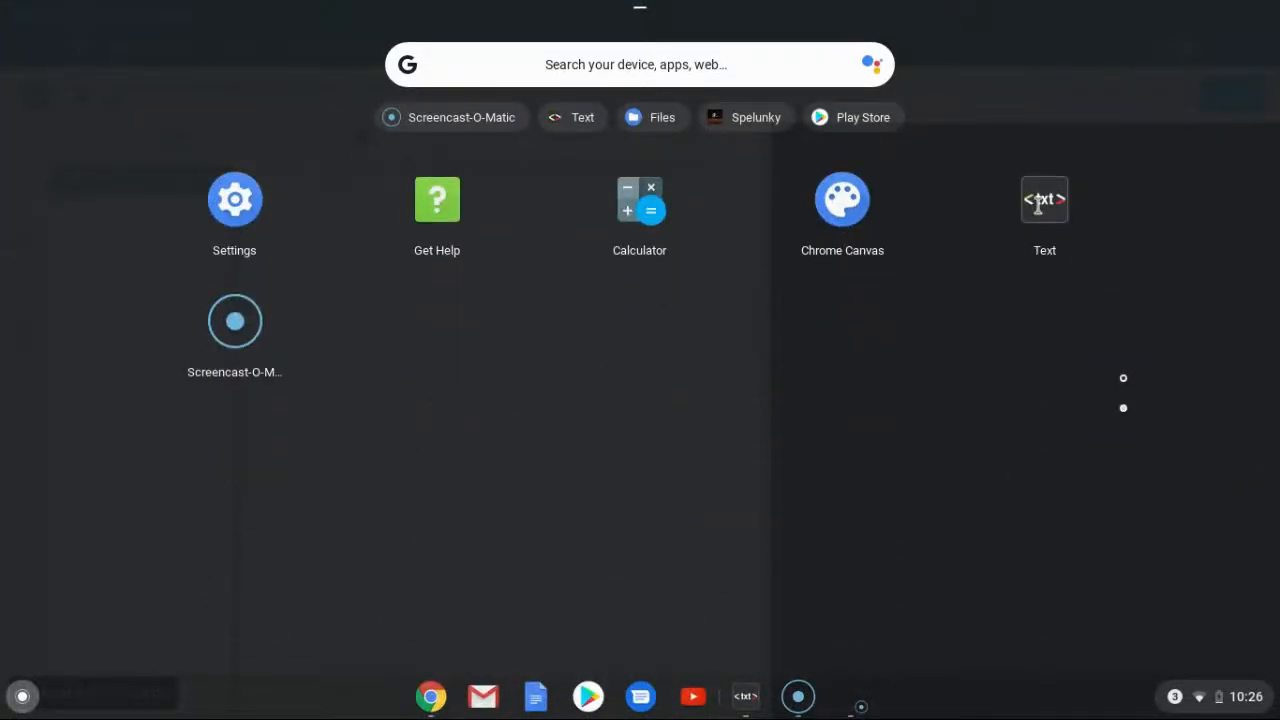
- Launch the Text editor from the launcher to get a blank untitled document
{"action": "left_click", "coordinate": [1044, 200]}
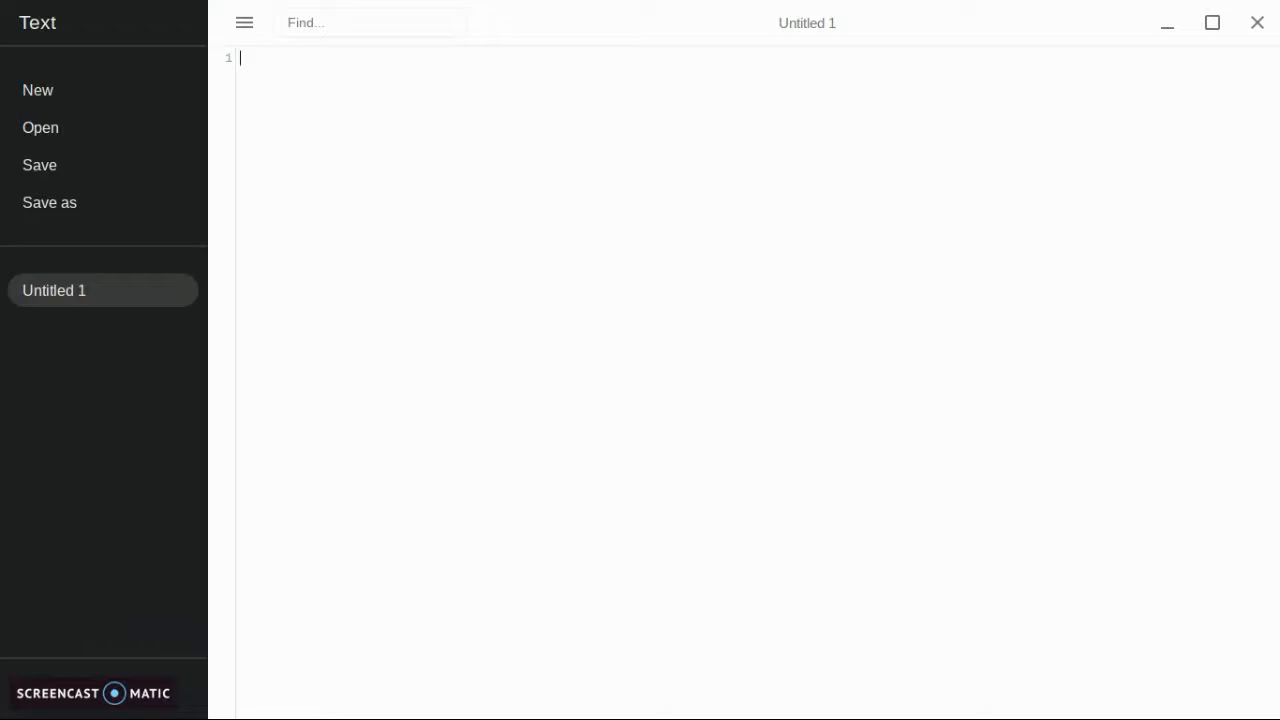
- Write the header comments '# Convert cents into coins' and '#standard variables'
{"action": "type", "text": "# Convert sc"}
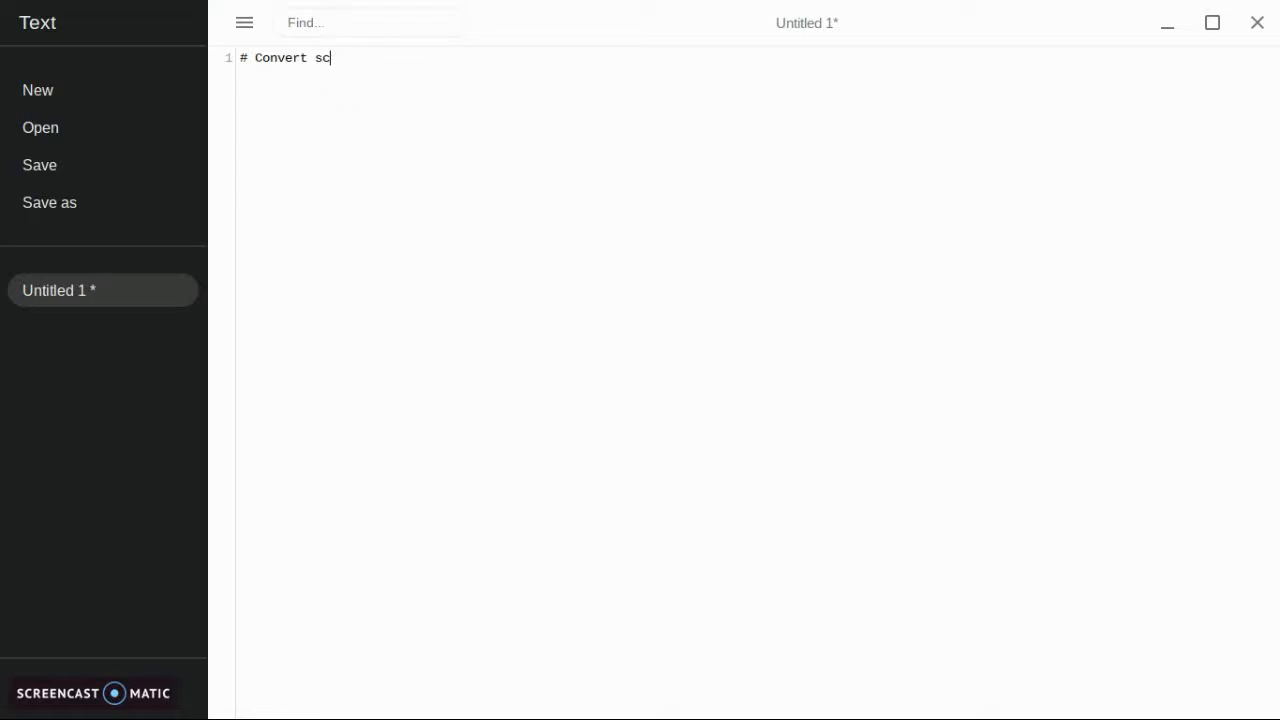
{"action": "type", "text": "ents into"}
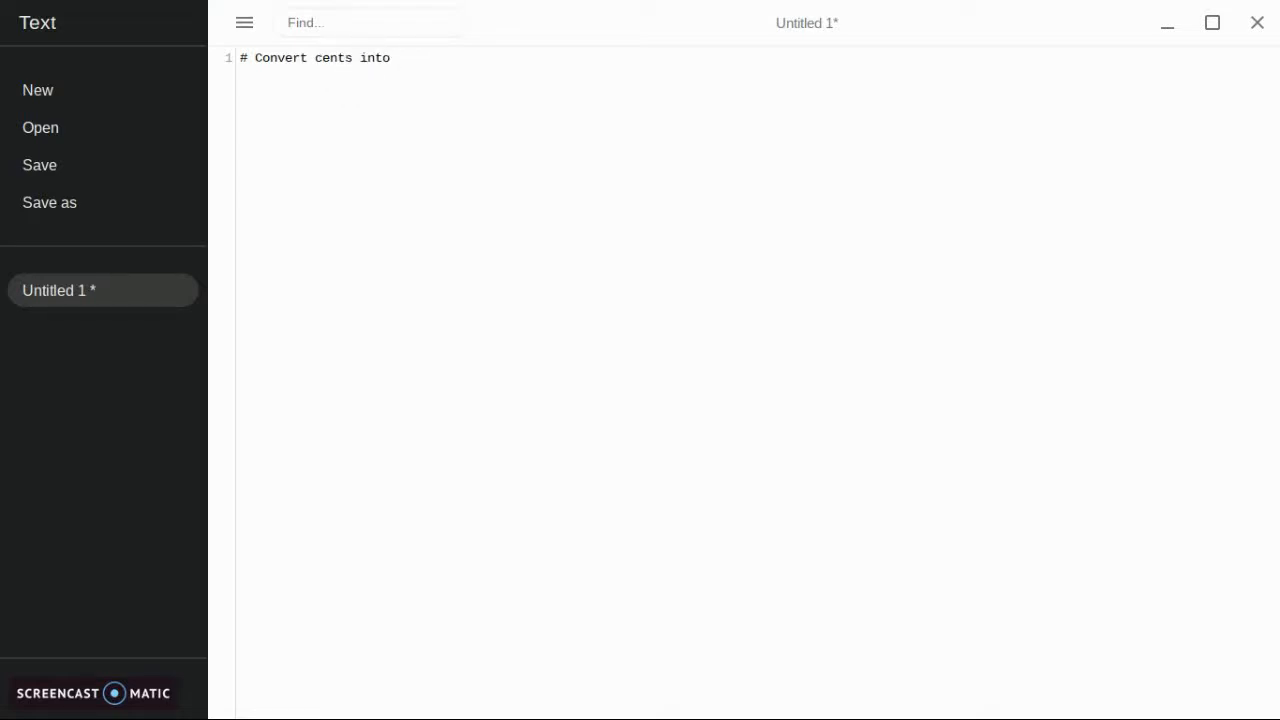
{"action": "type", "text": "coins"}
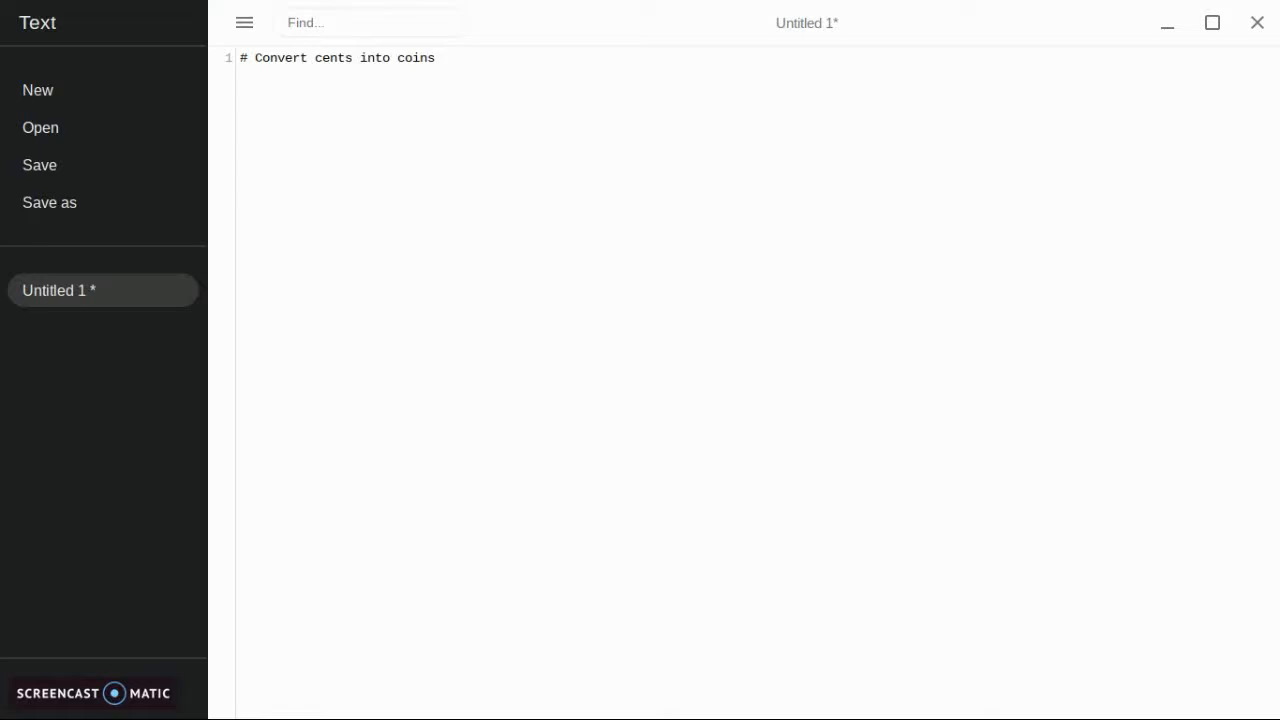
{"action": "key", "text": "Enter"}
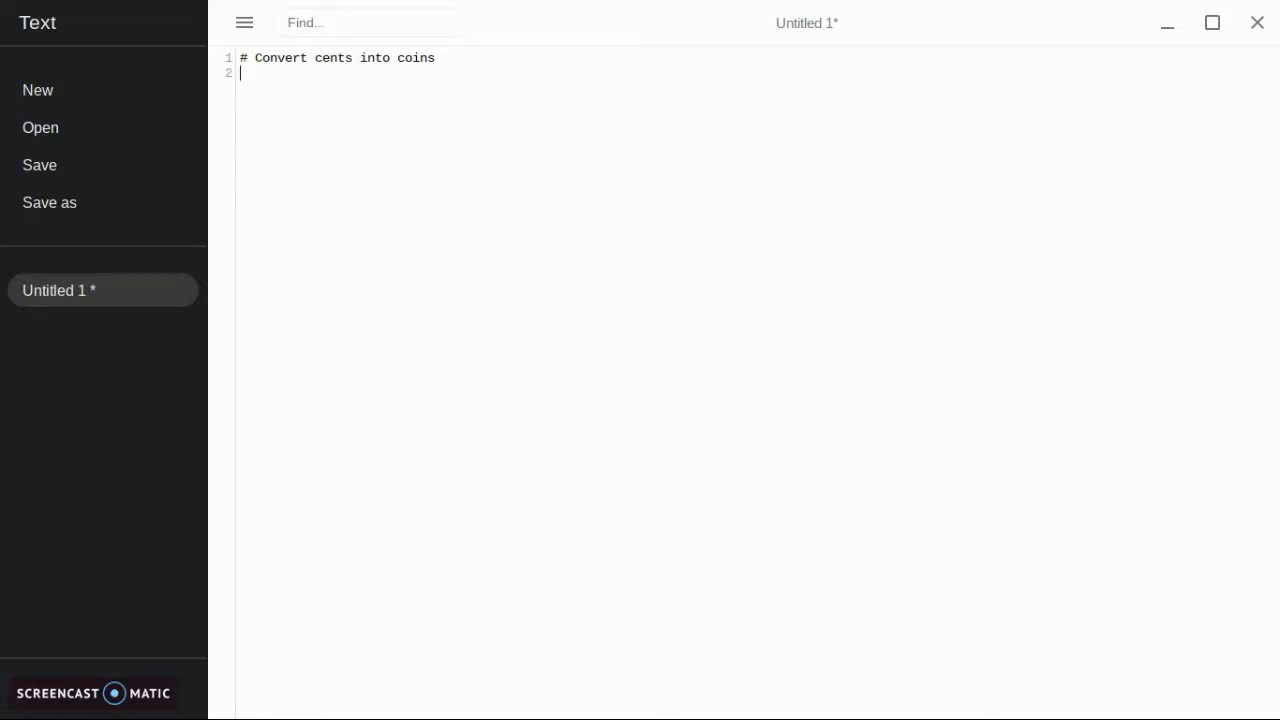
{"action": "type", "text": "#"}
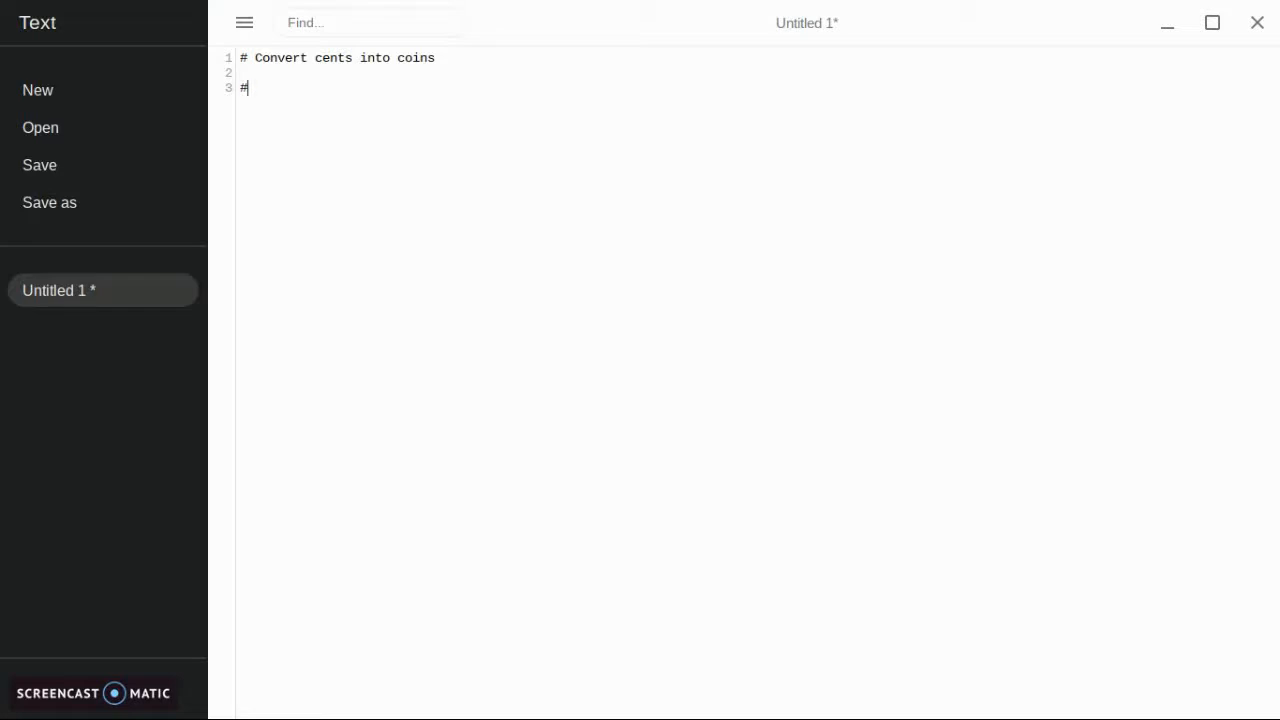
{"action": "type", "text": "standard"}
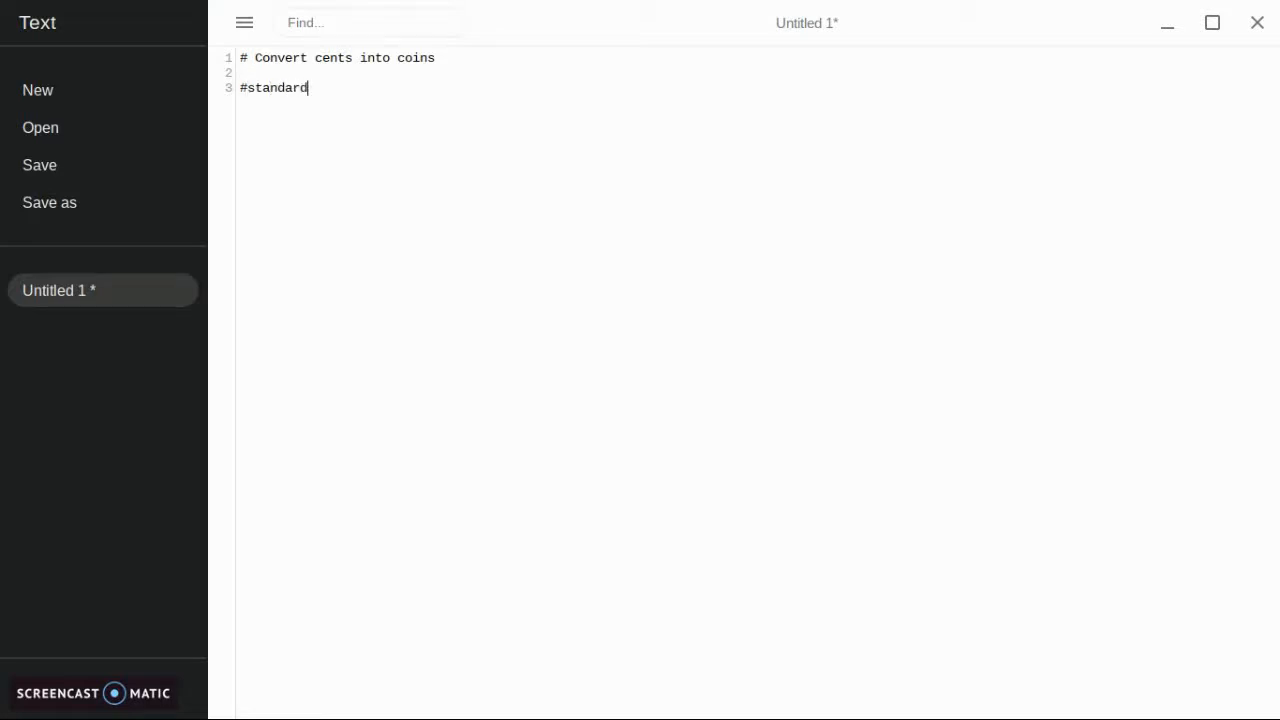
{"action": "type", "text": "variables"}
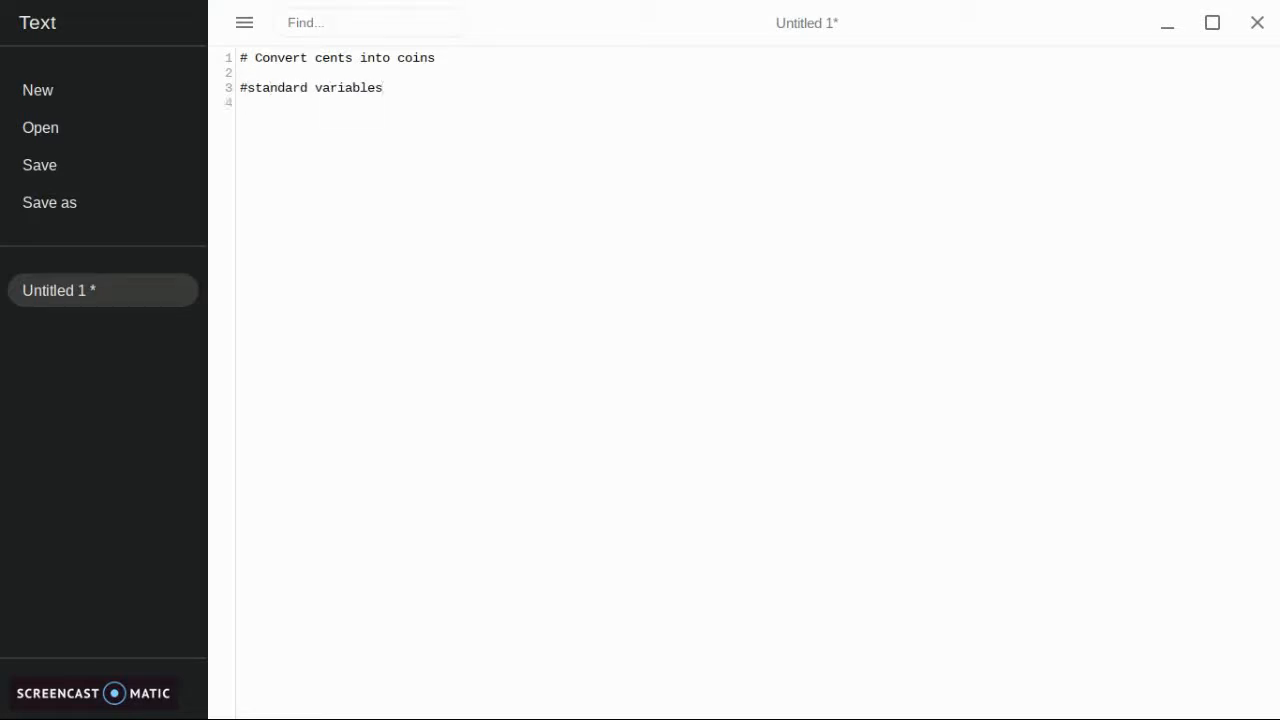
- Assign penny = 1, nickel = 5, dime = 10 and quarter = 25, then a blank line
{"action": "type", "text": "penny = 1"}
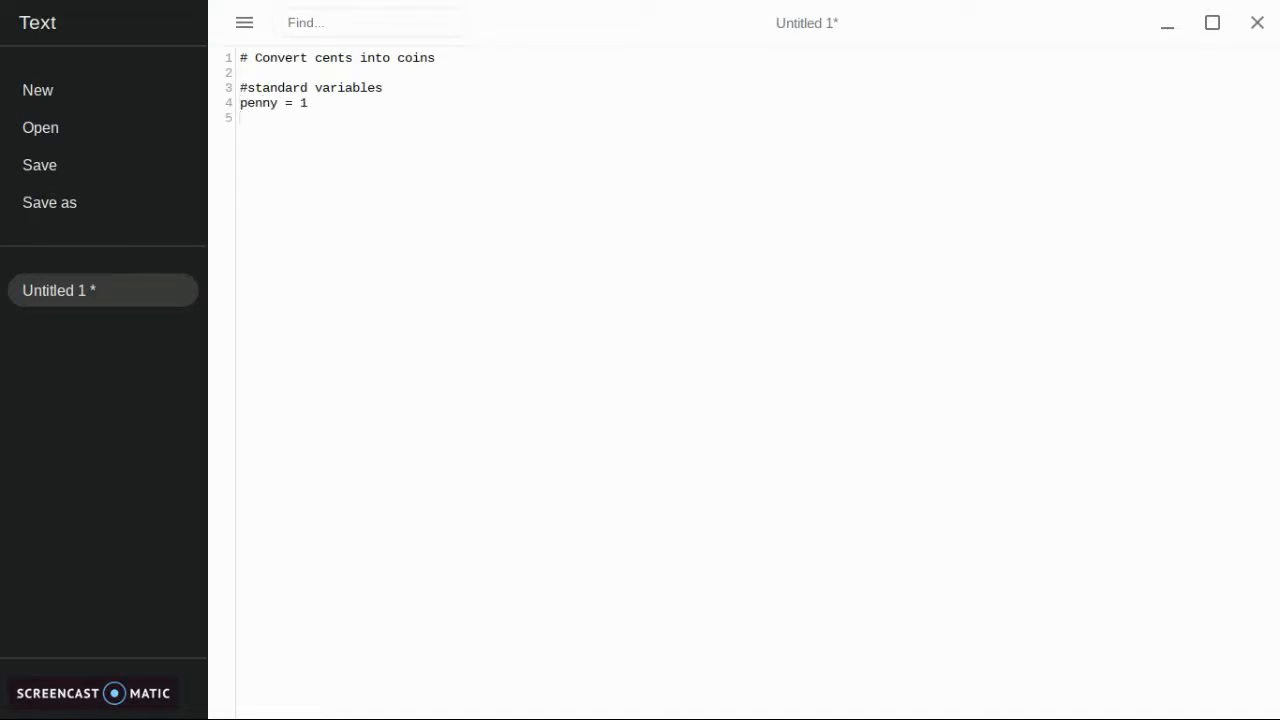
{"action": "type", "text": "nickel =-"}
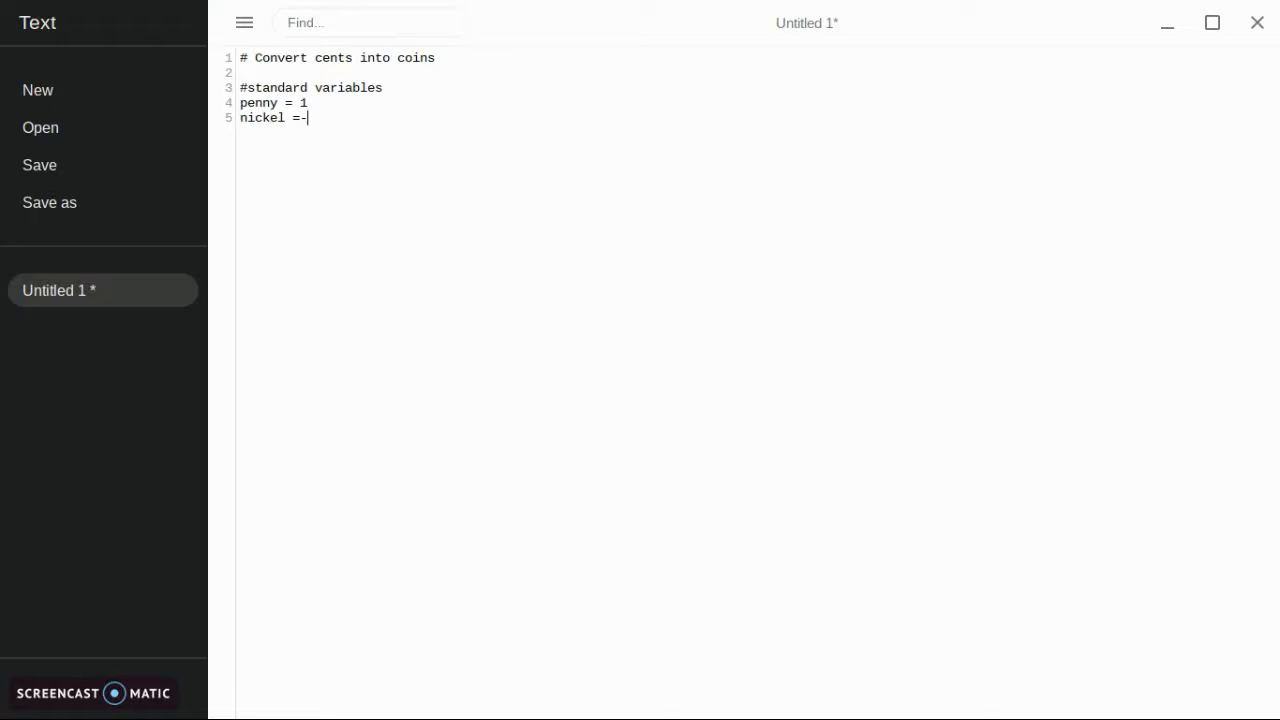
{"action": "type", "text": "5"}
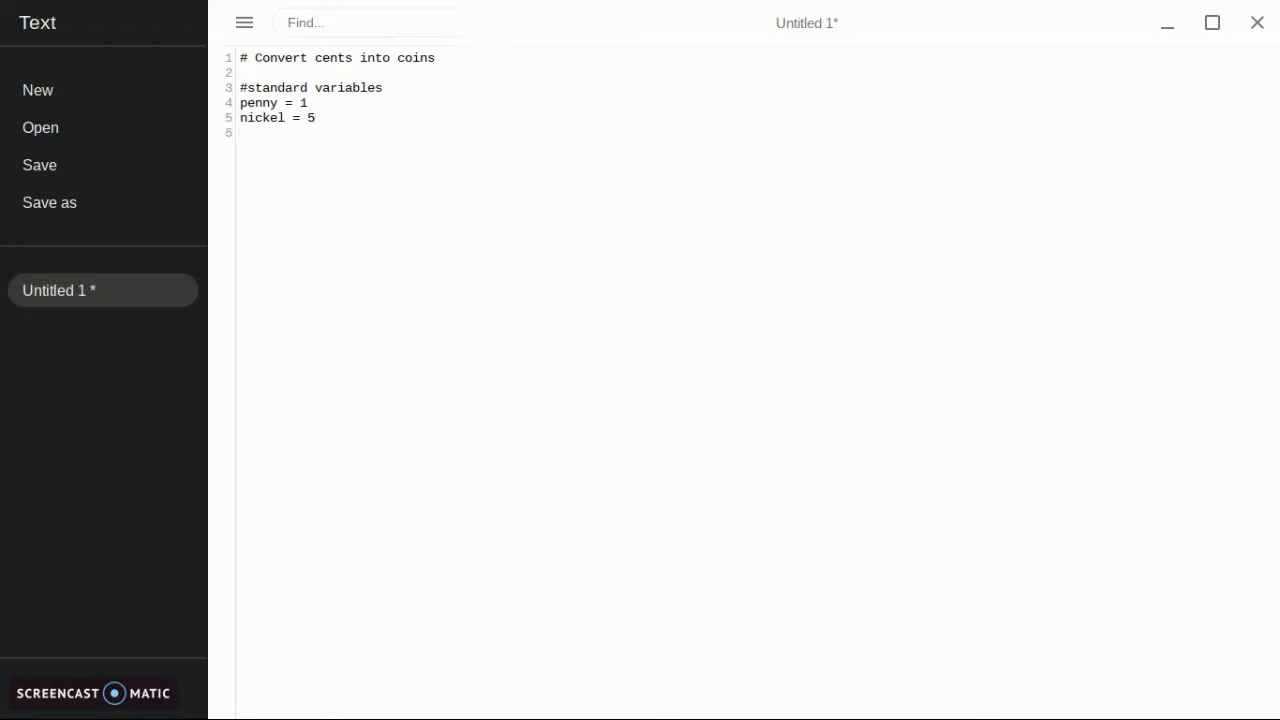
{"action": "type", "text": "dime = 10"}
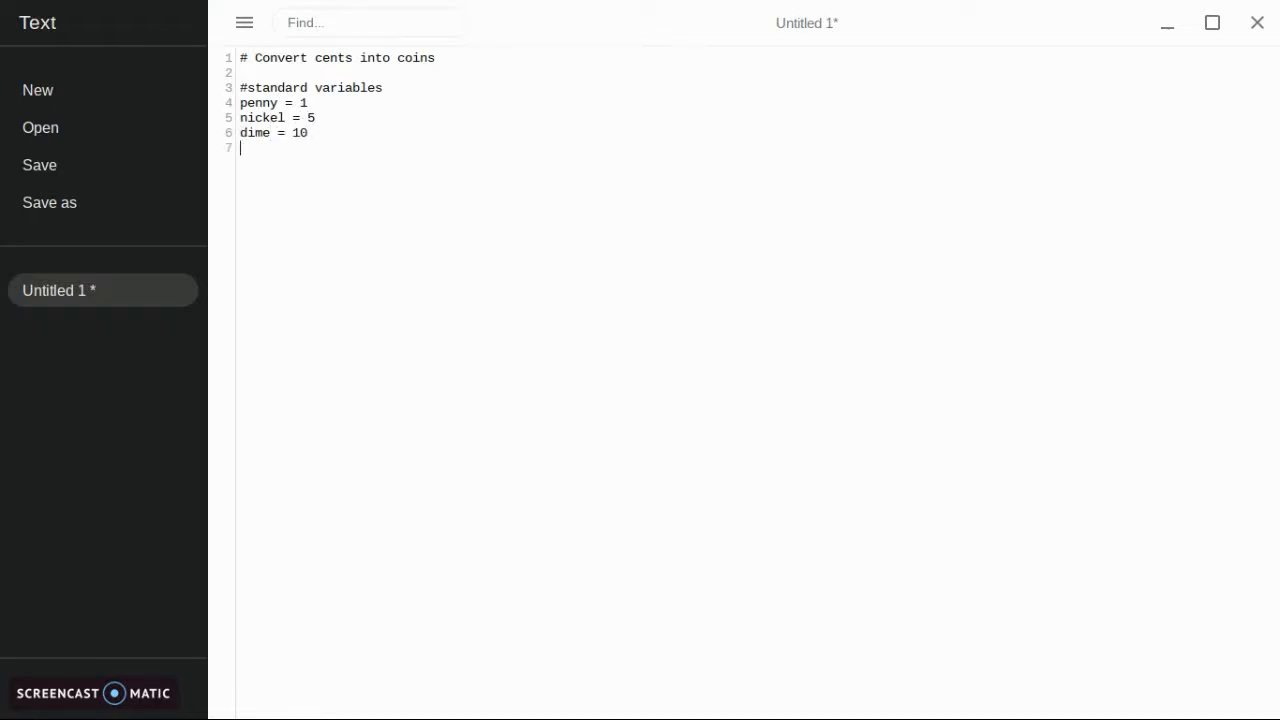
{"action": "type", "text": "quarter"}
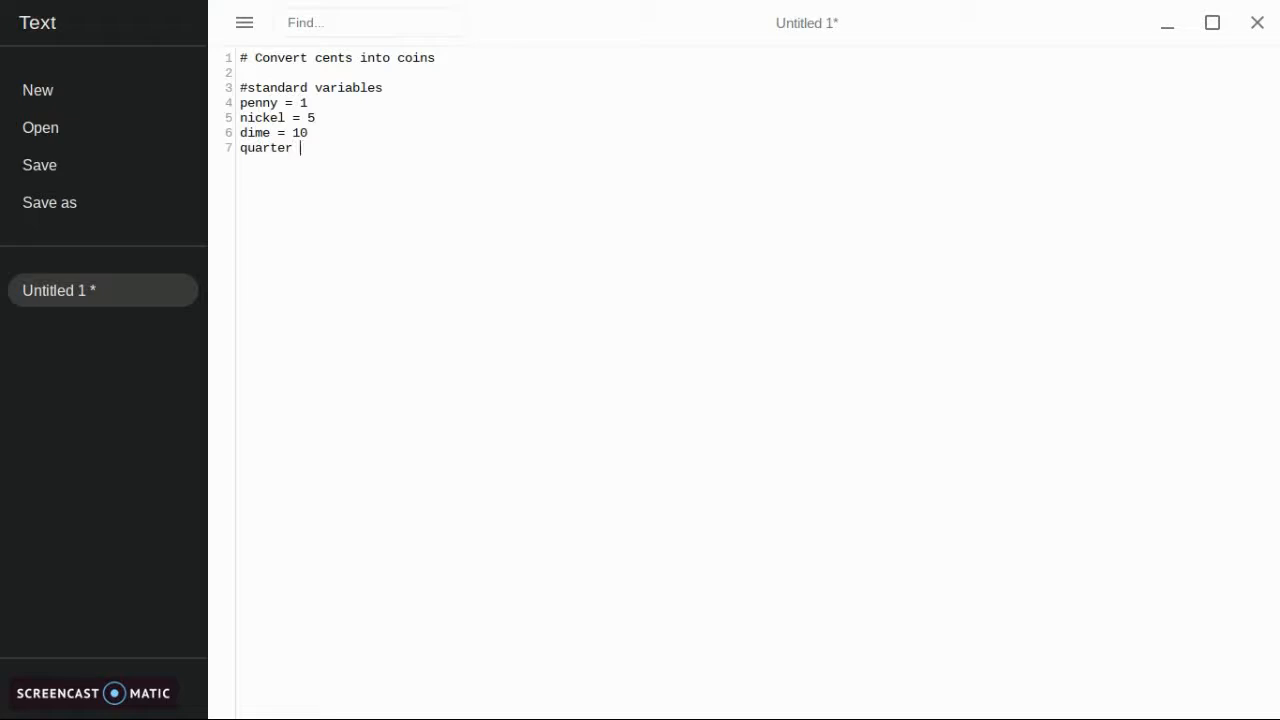
{"action": "type", "text": "= 25"}
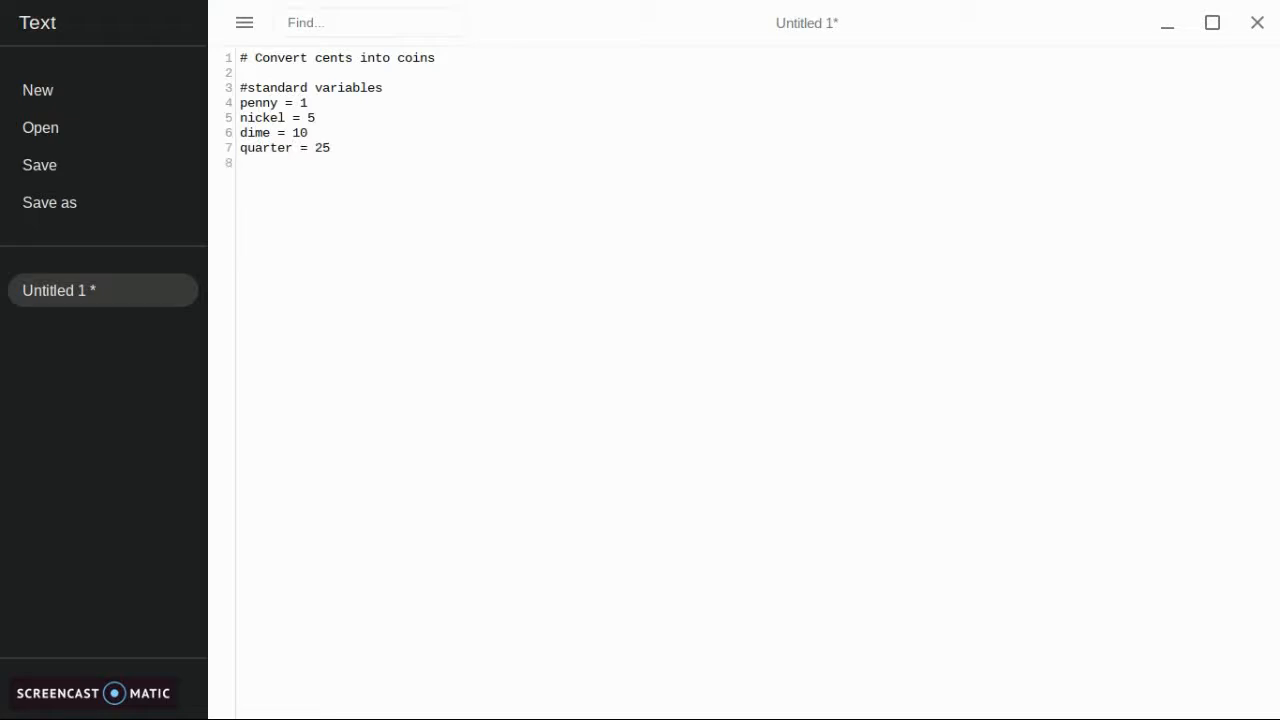
{"action": "key", "text": "enter"}
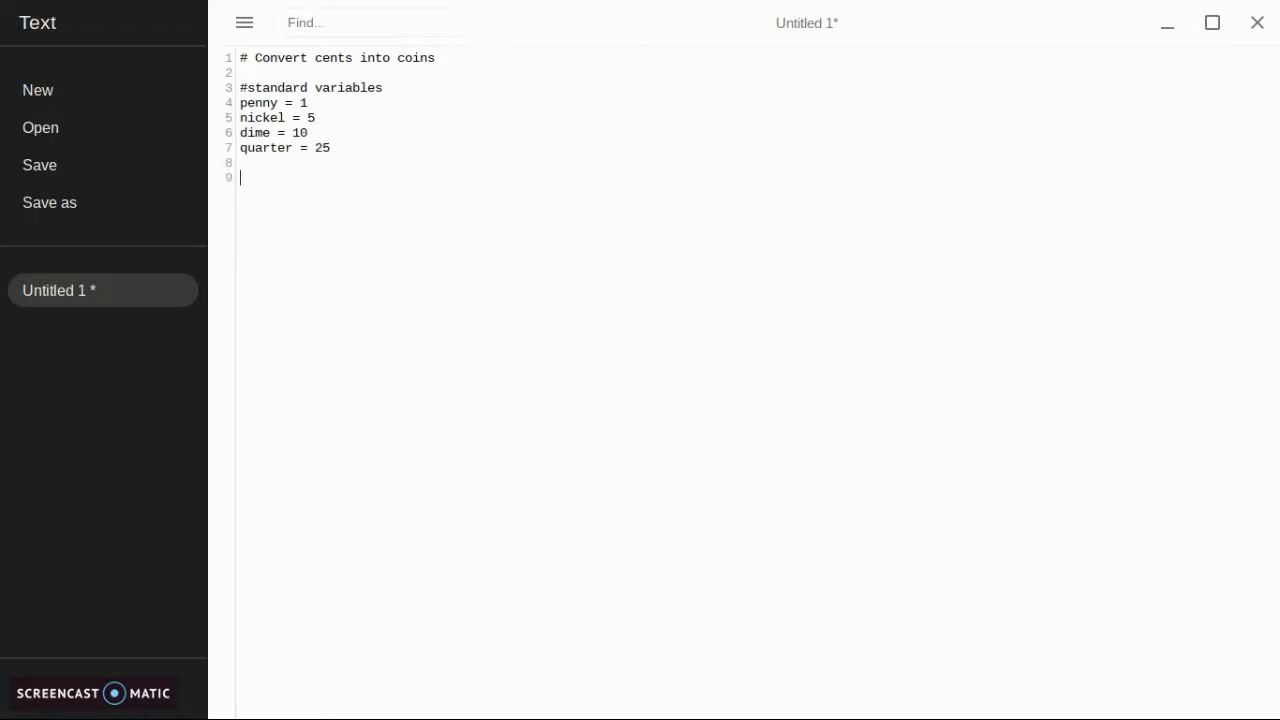
- Initialise quarters, dimes, nickels and pennys counters to 0
{"action": "type", "text": "quarters -"}
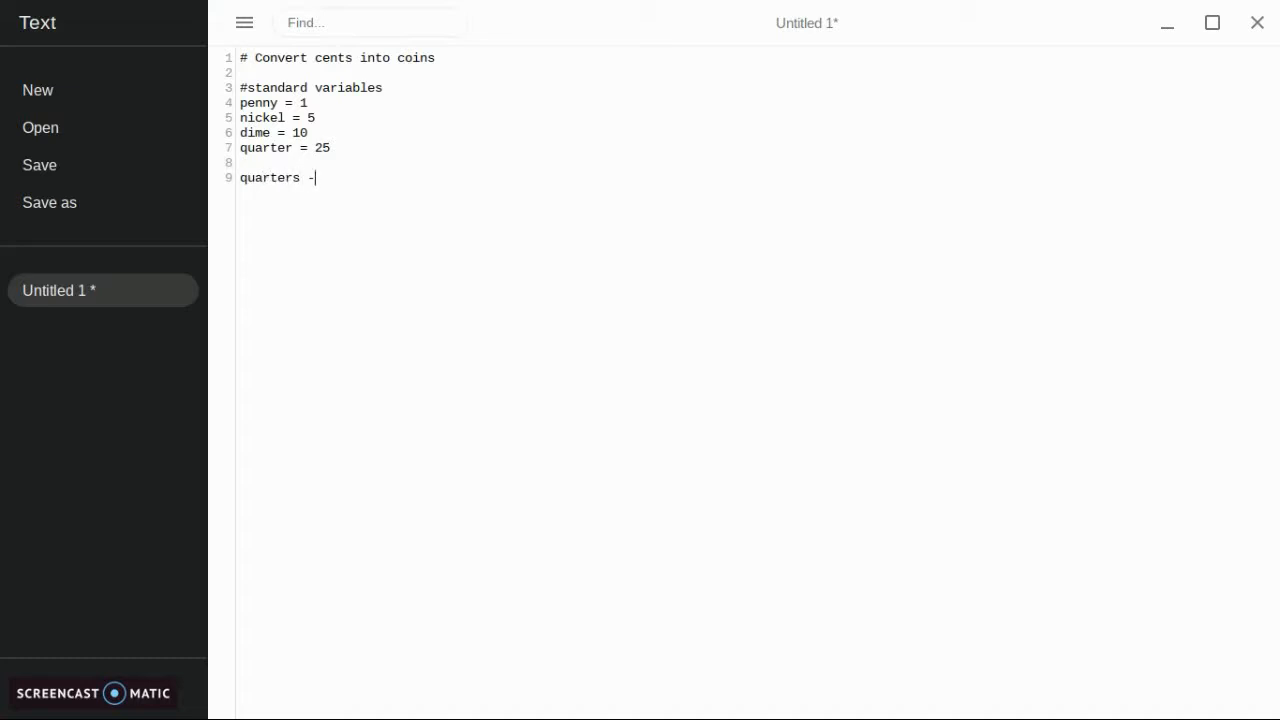
{"action": "type", "text": "="}
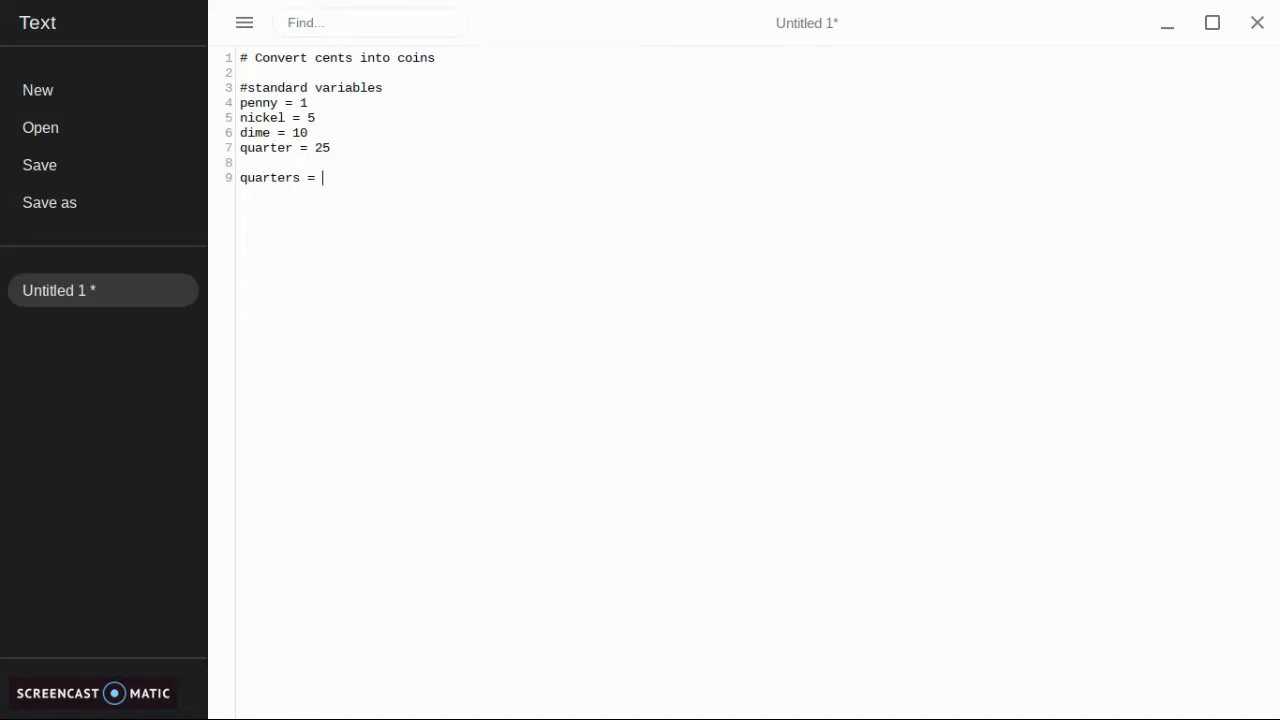
{"action": "type", "text": "0"}
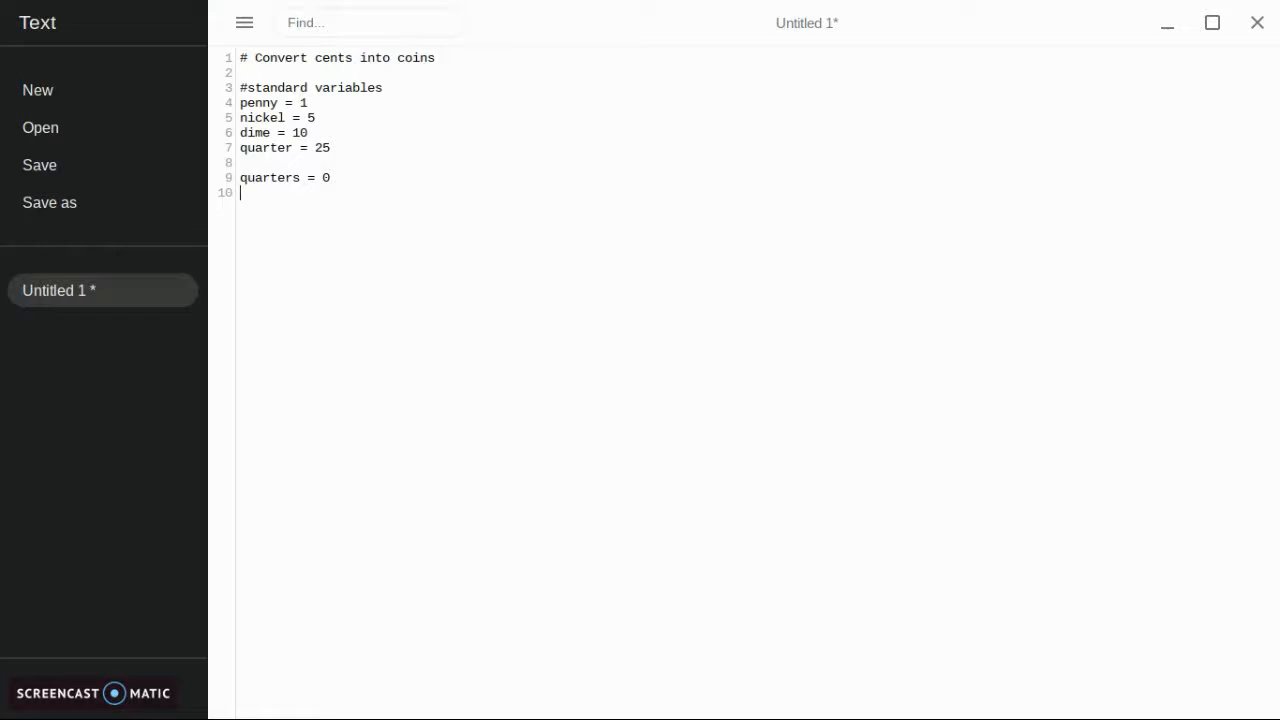
{"action": "type", "text": "dimes = -"}
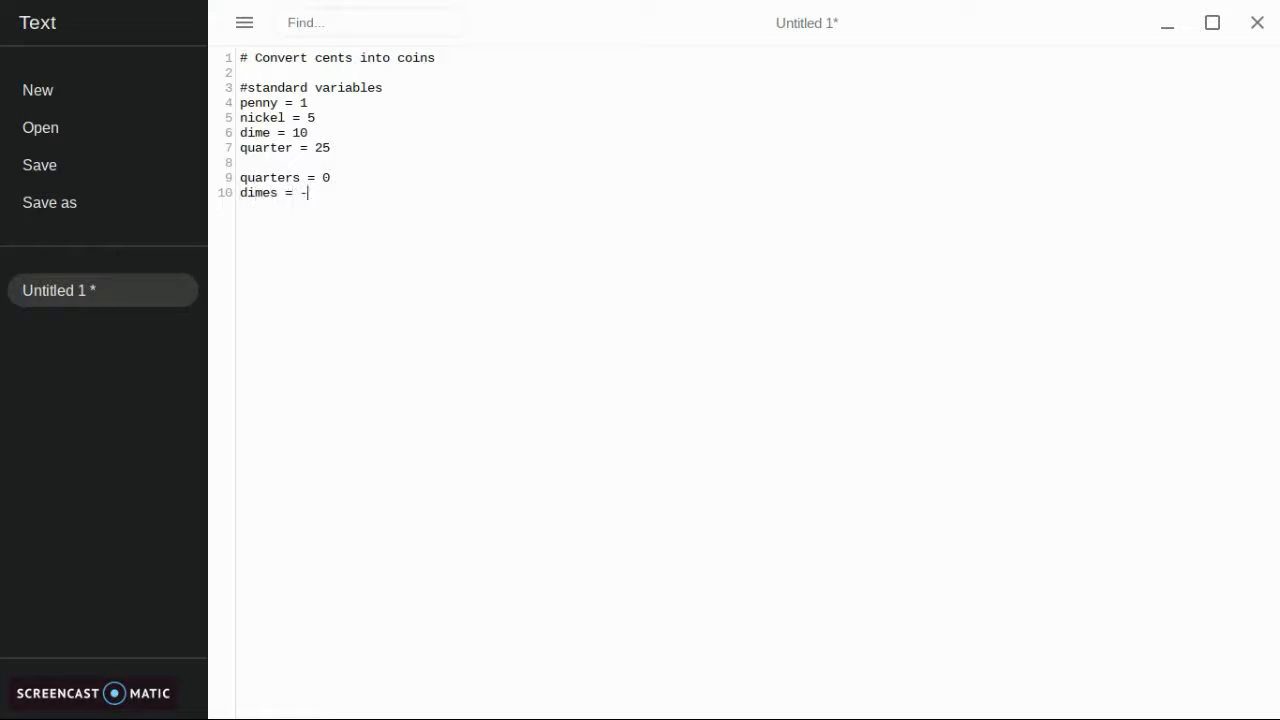
{"action": "type", "text": "0"}
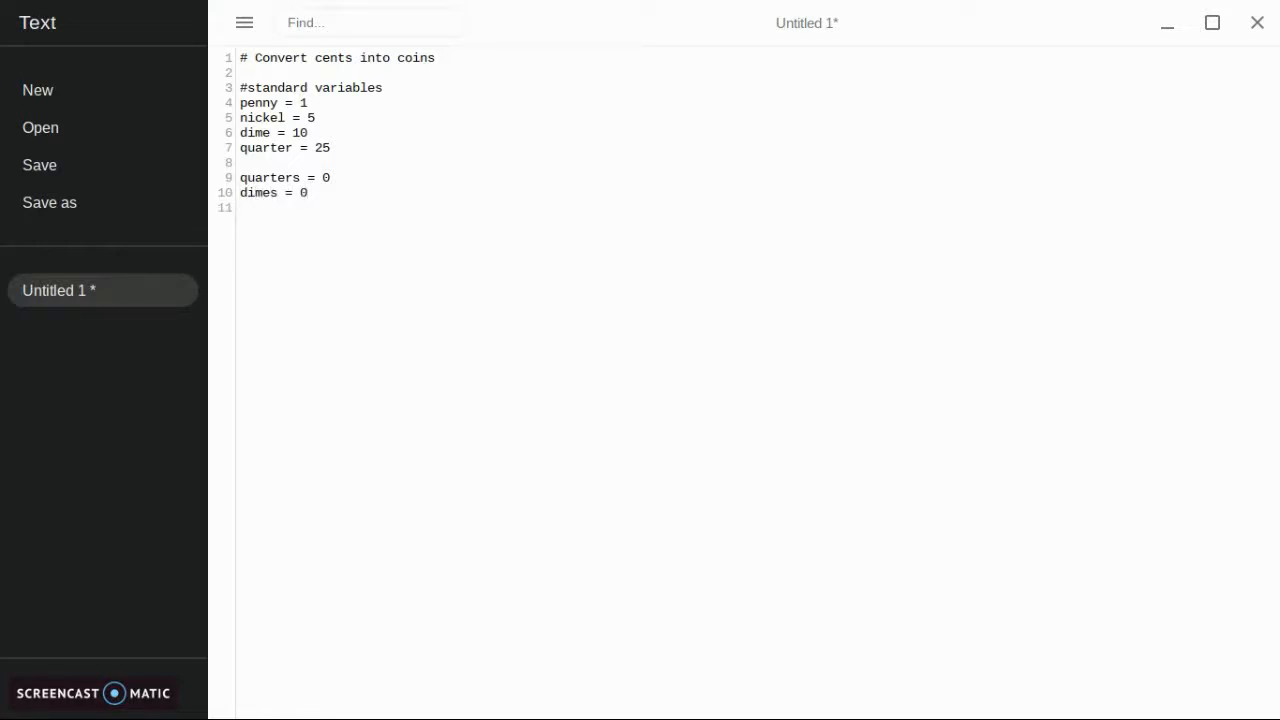
{"action": "type", "text": "nickel"}
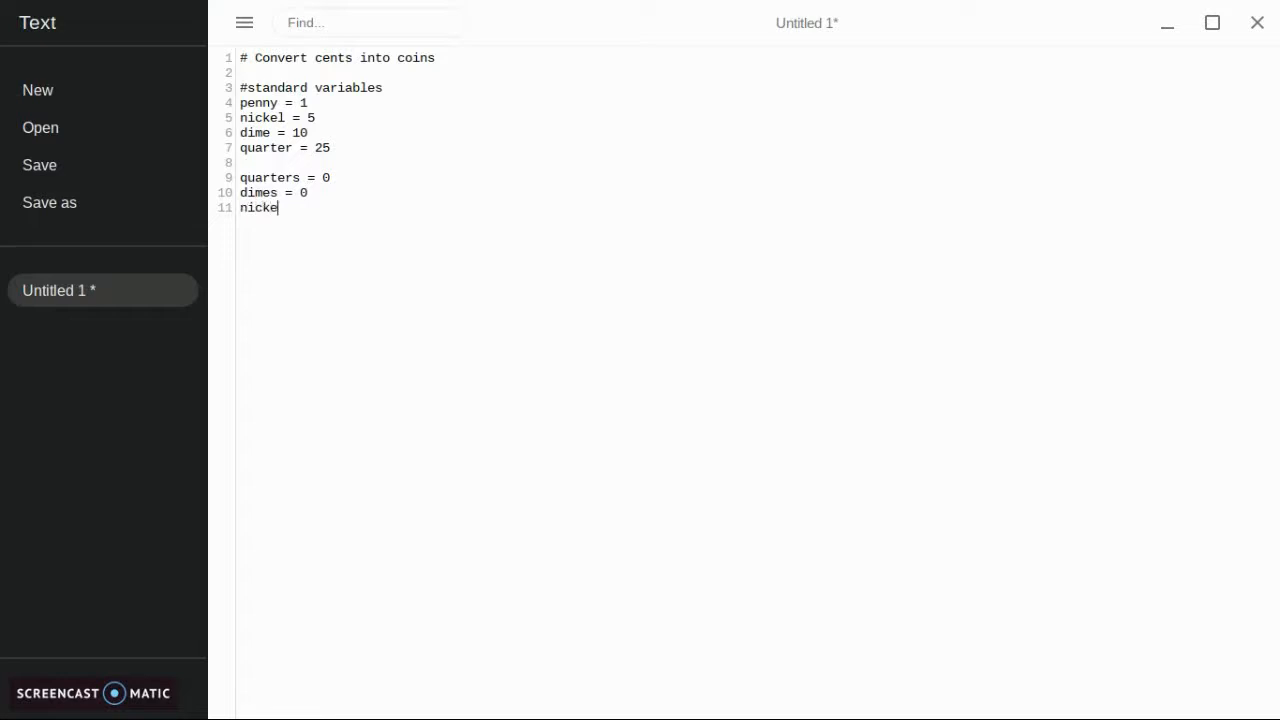
{"action": "type", "text": "ls = 0"}
{"action": "type", "text": "penn"}
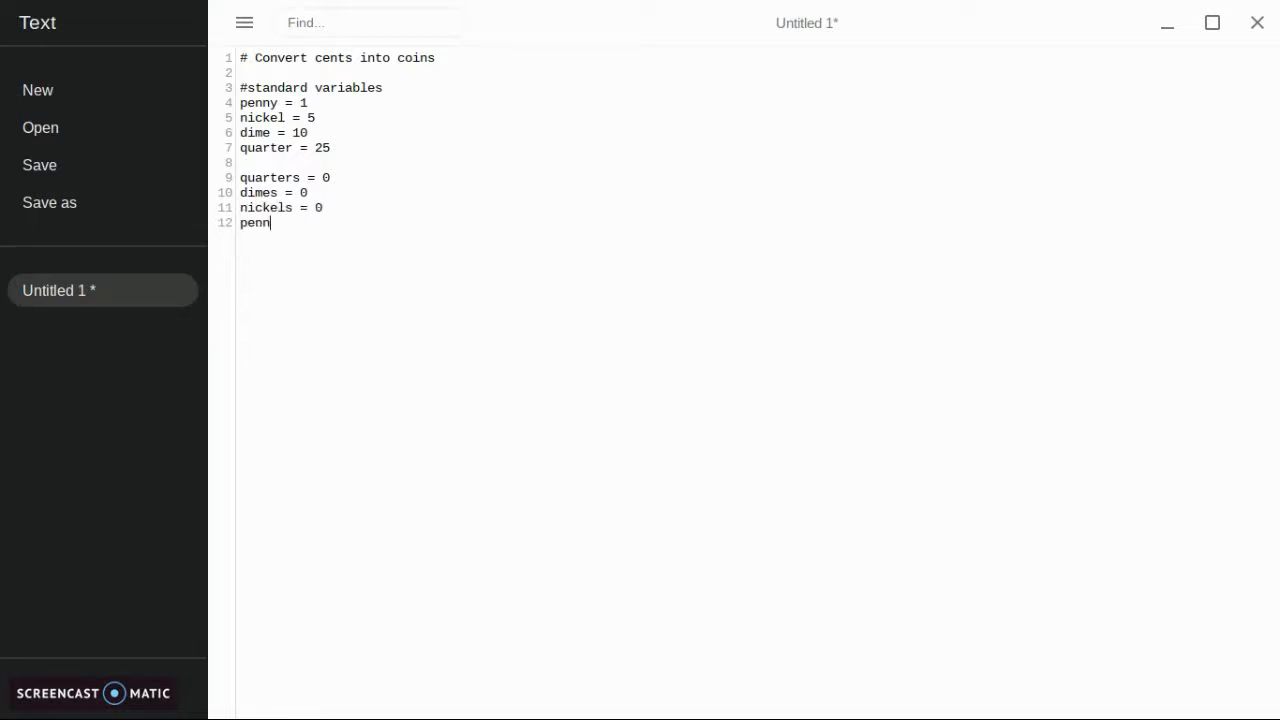
{"action": "type", "text": "ys = 0"}
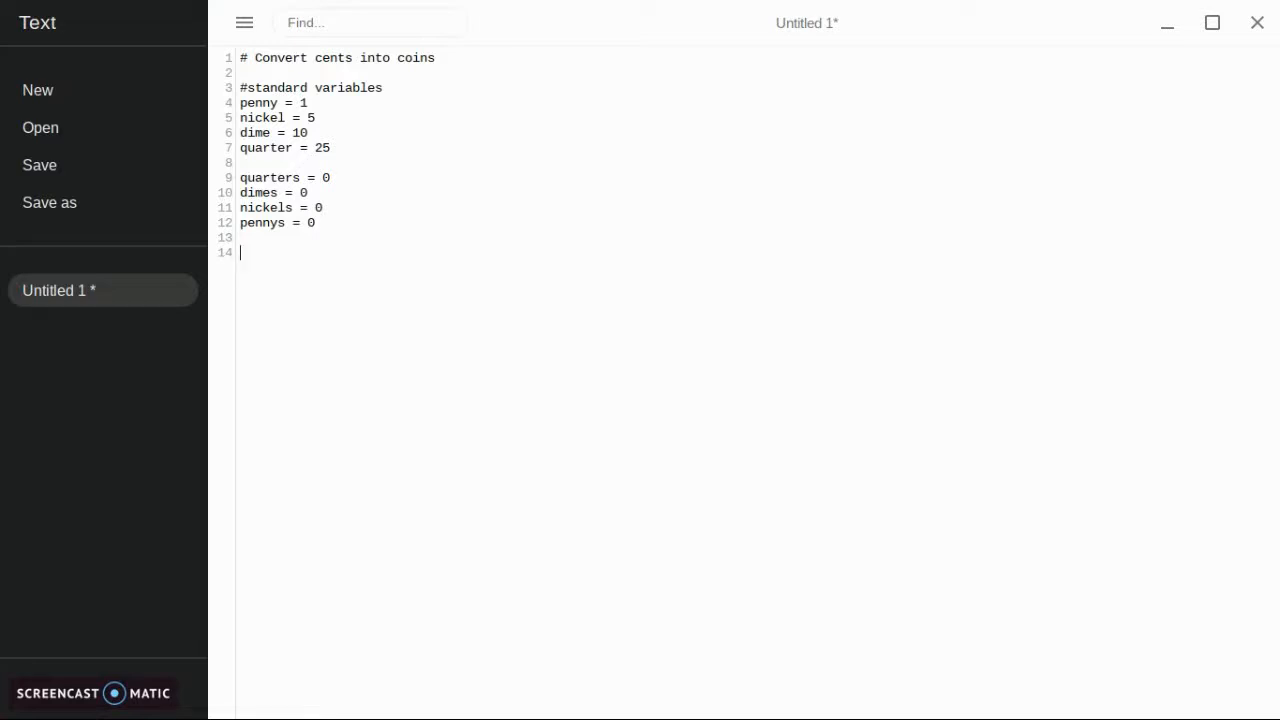
- Write cents = int(input("Please enter an amount of money in cents: "))
{"action": "type", "text": "ce"}
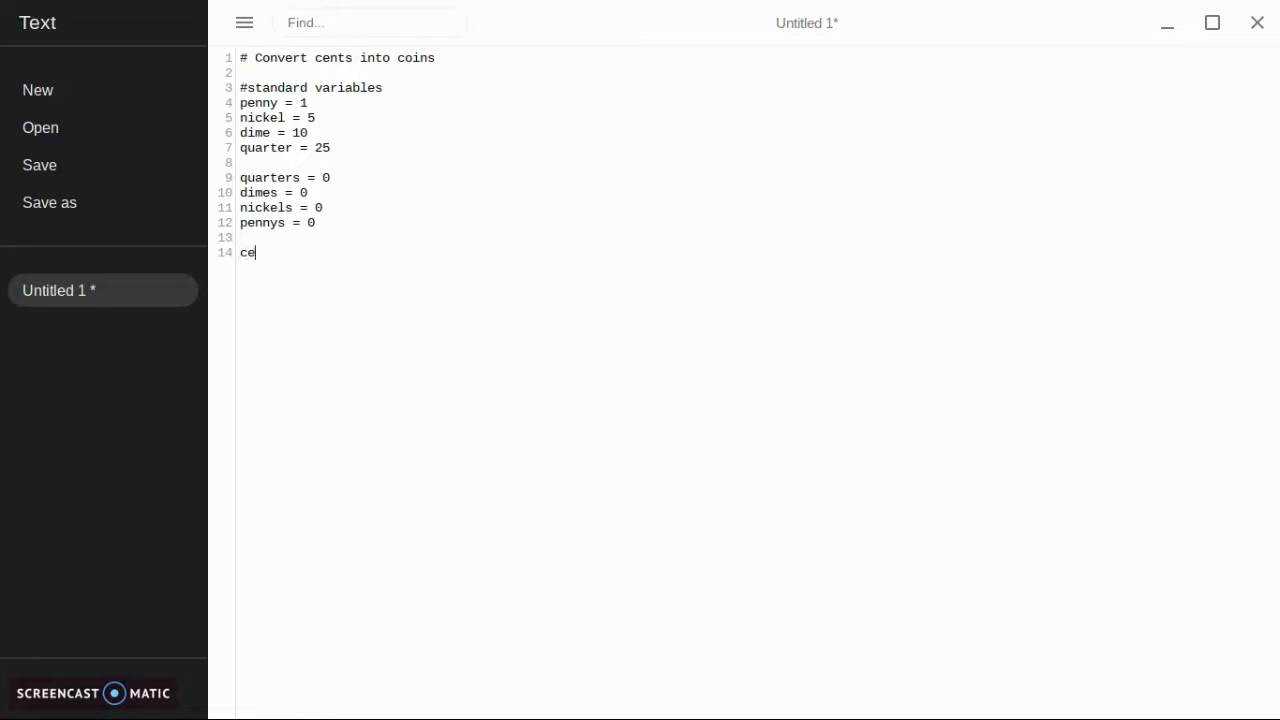
{"action": "type", "text": "nts"}
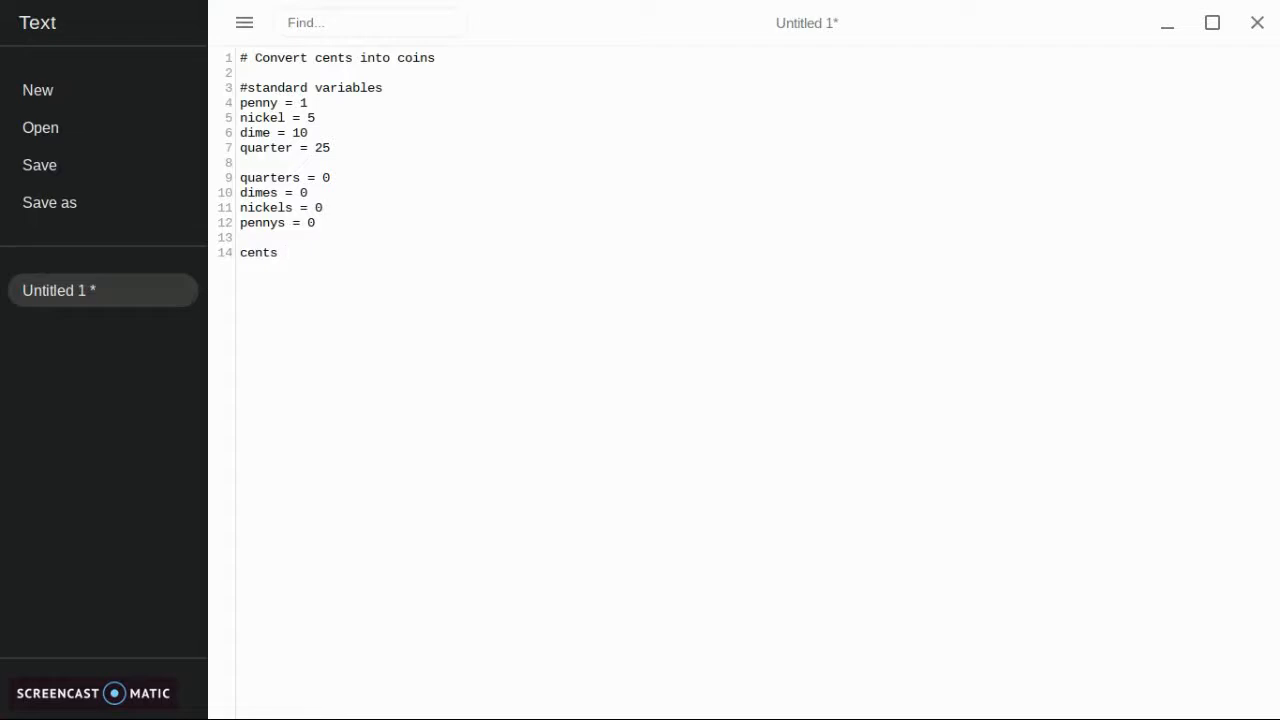
{"action": "type", "text": "= in"}
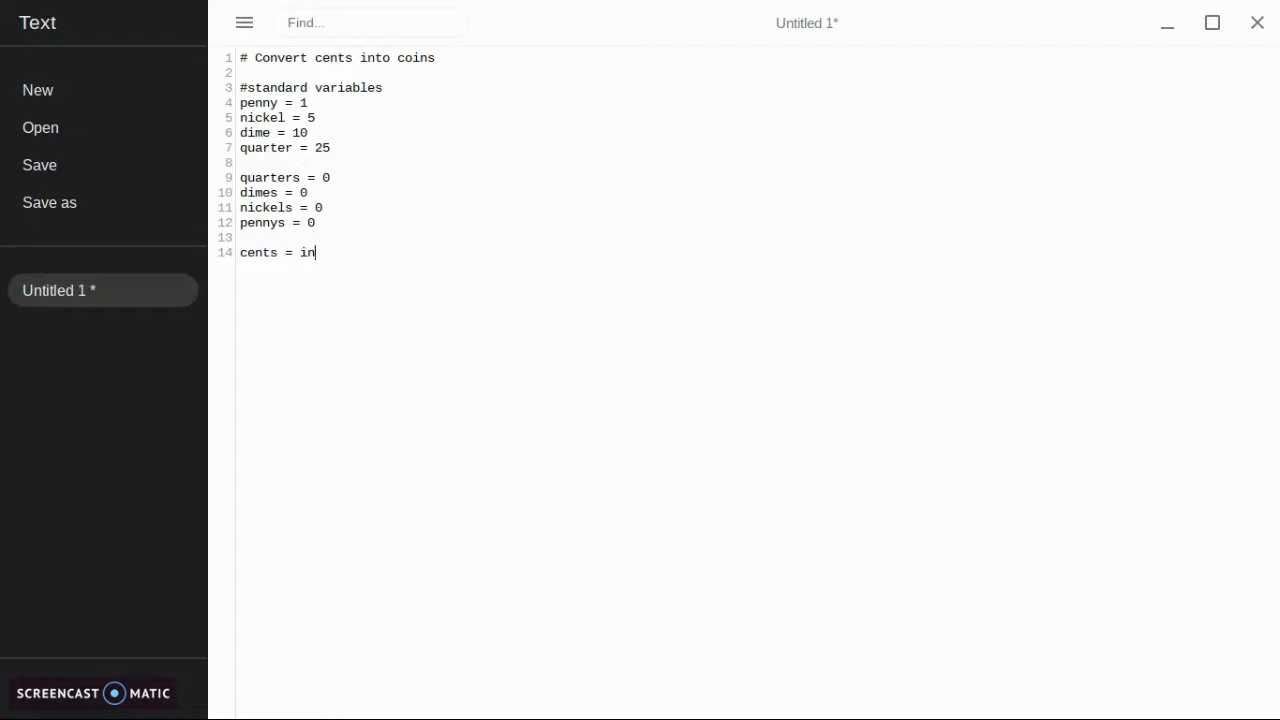
{"action": "type", "text": "t("}
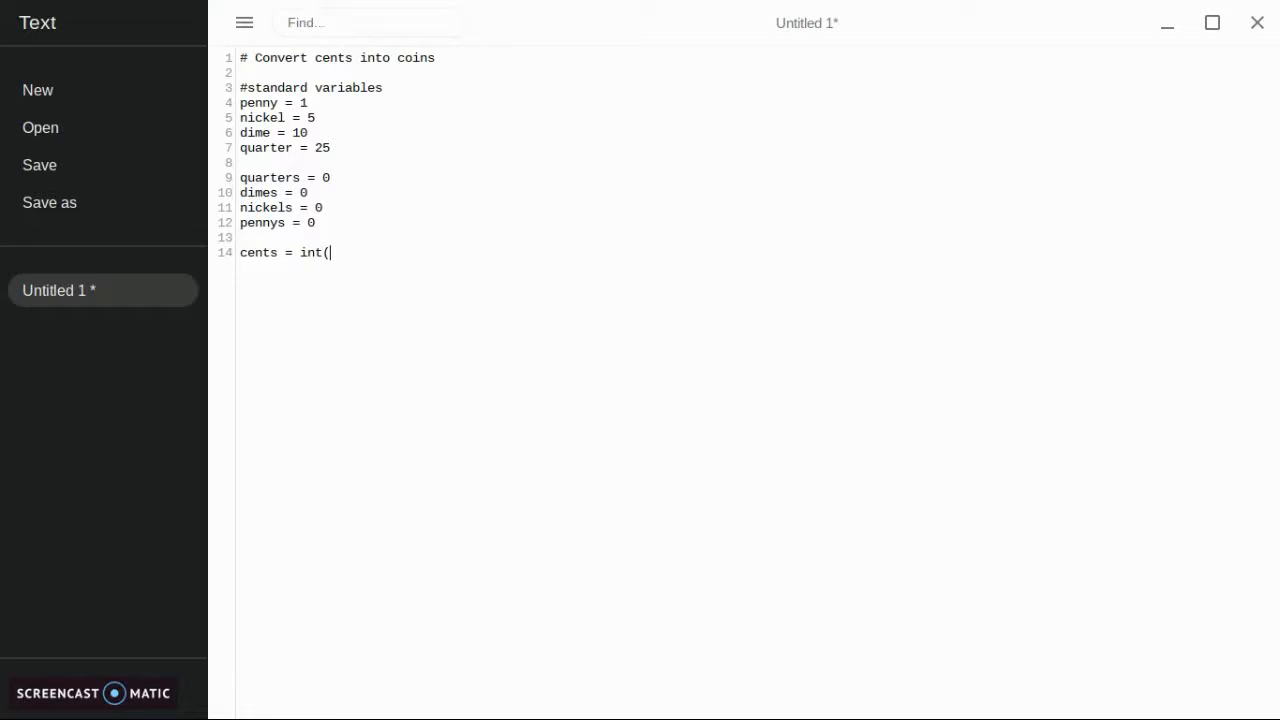
{"action": "type", "text": "input(\""}
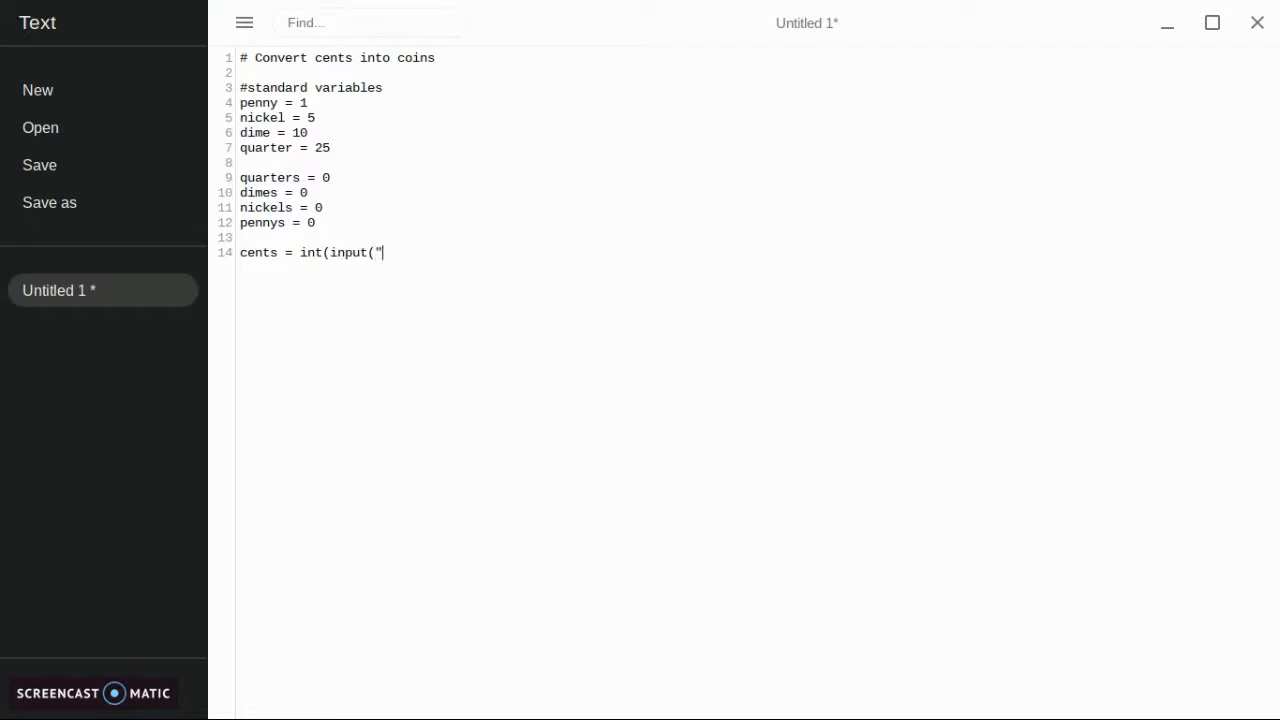
{"action": "type", "text": "Please enter an"}
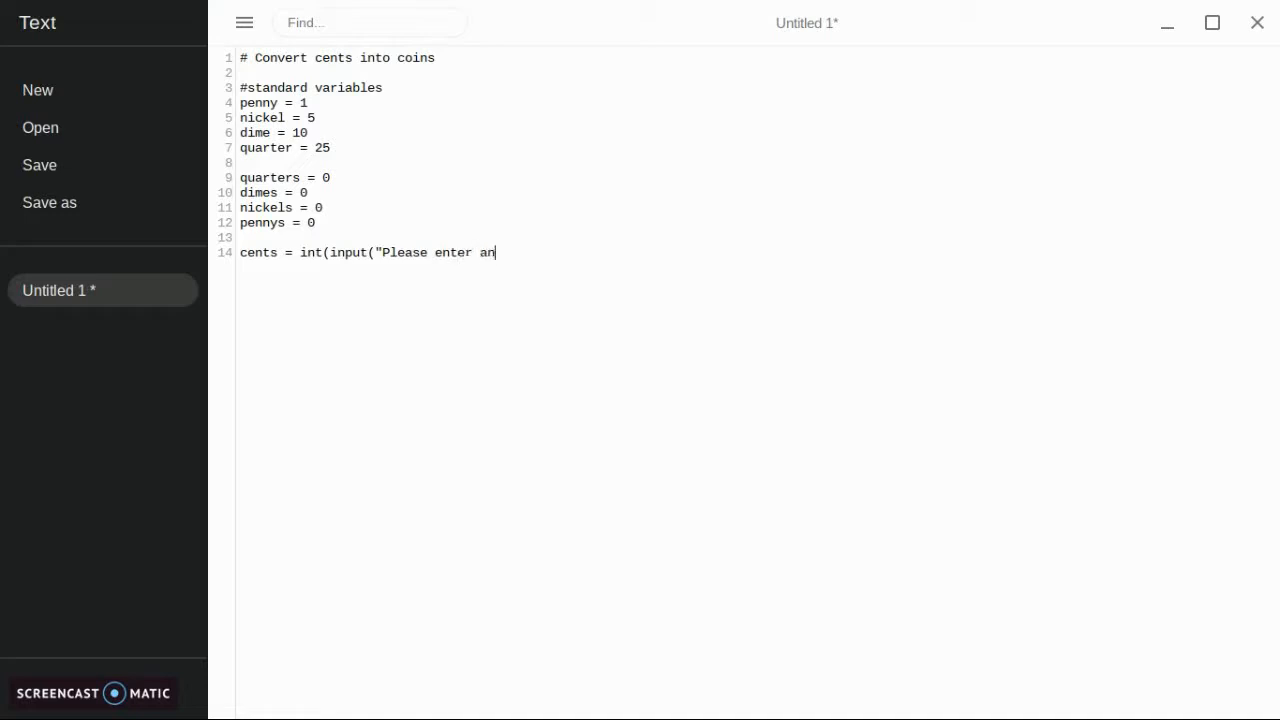
{"action": "type", "text": "amount"}
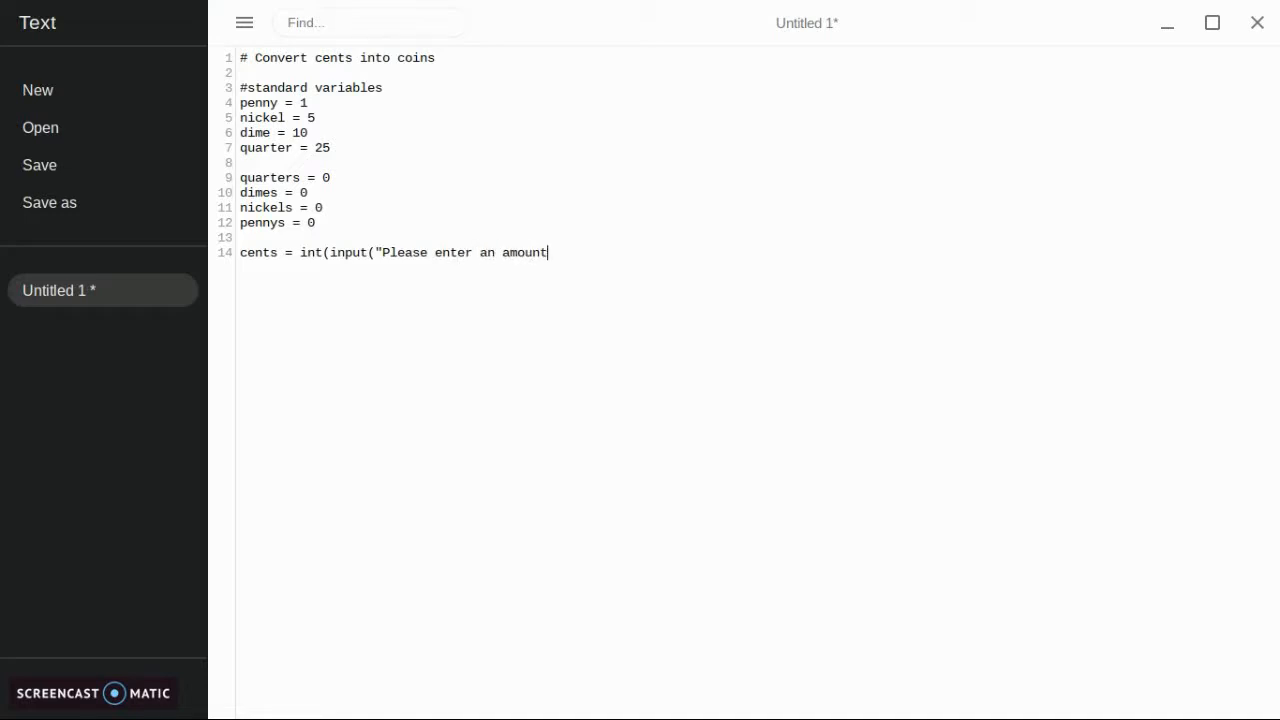
{"action": "type", "text": "of money yo"}
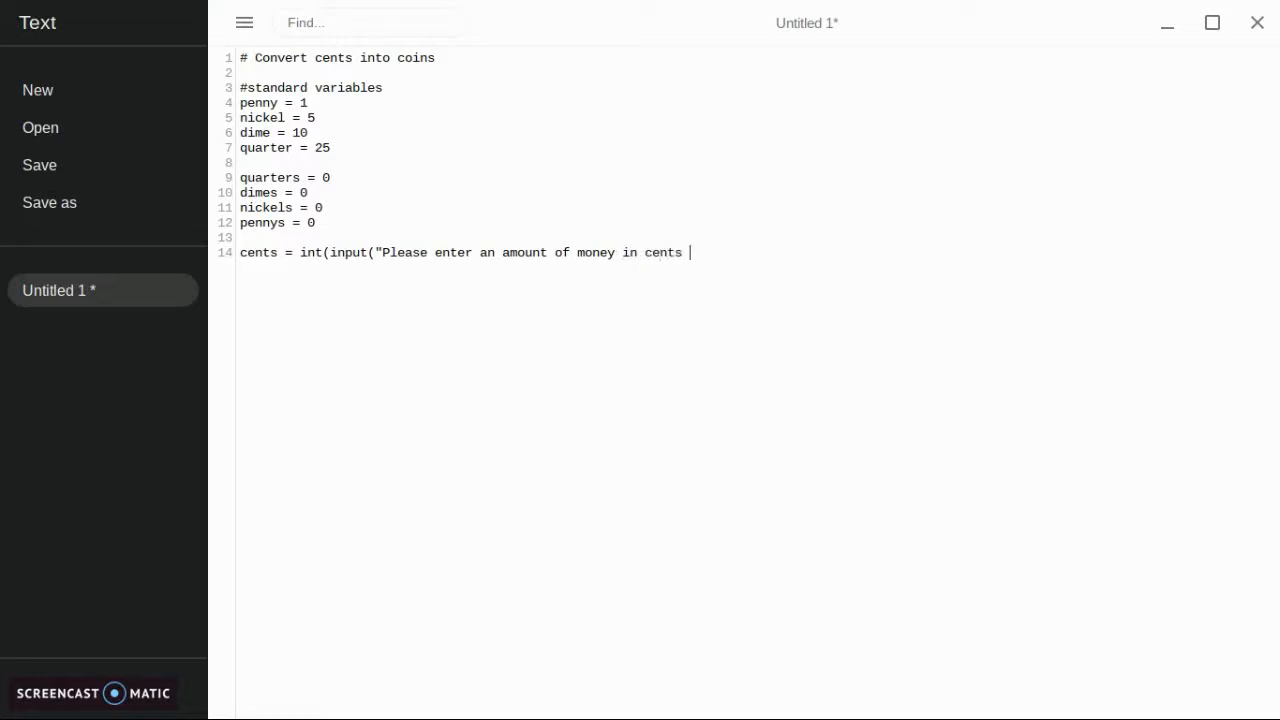
{"action": "type", "text": "\")"}
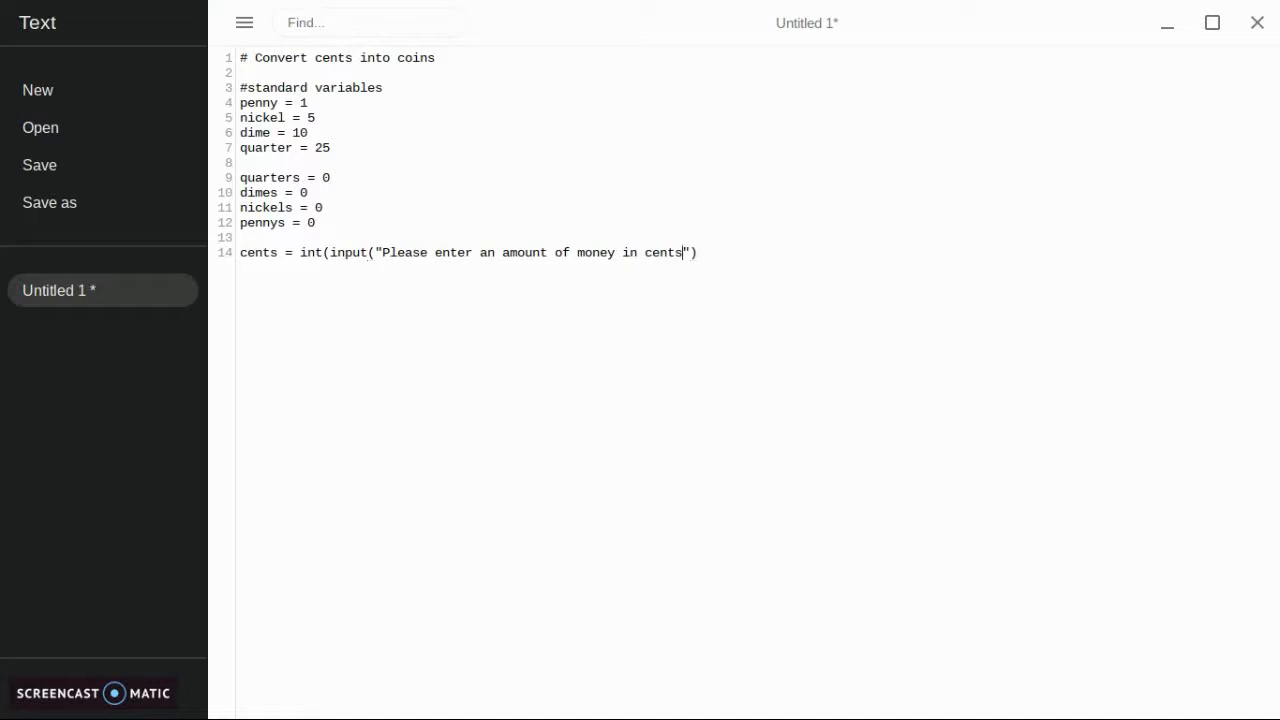
{"action": "type", "text": "\""}
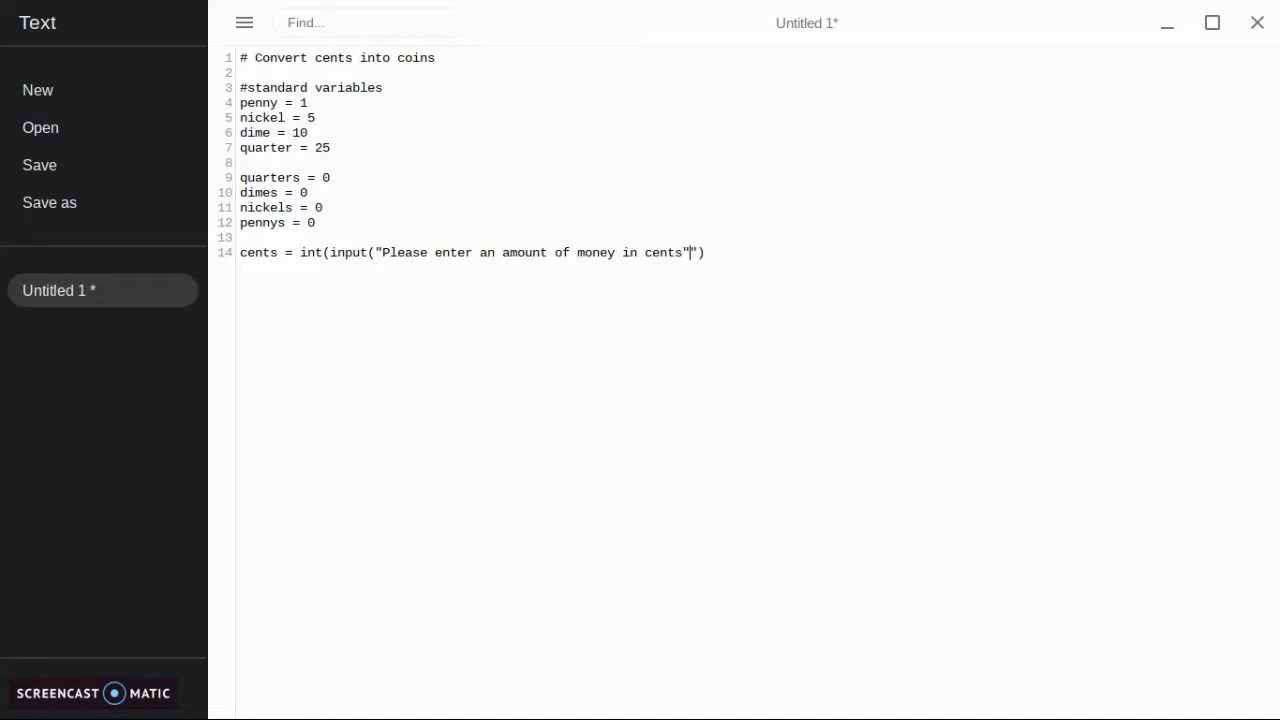
{"action": "type", "text": ":"}
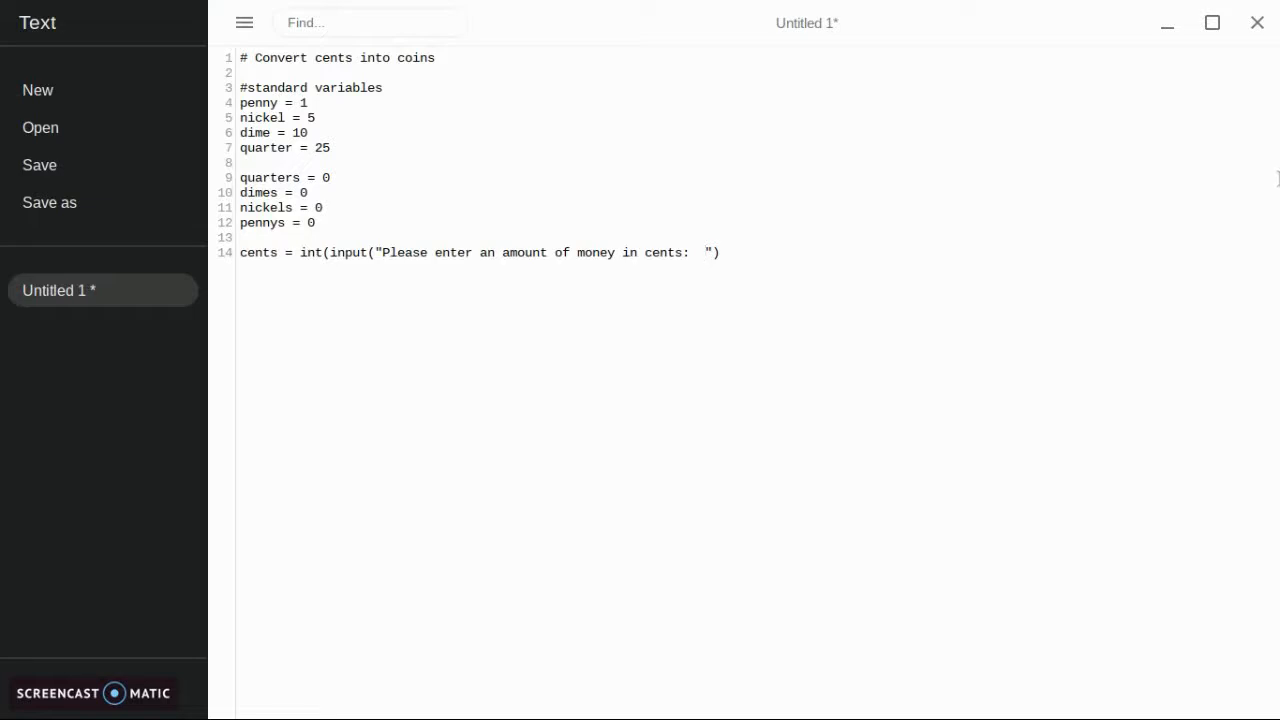
{"action": "type", "text": ")"}
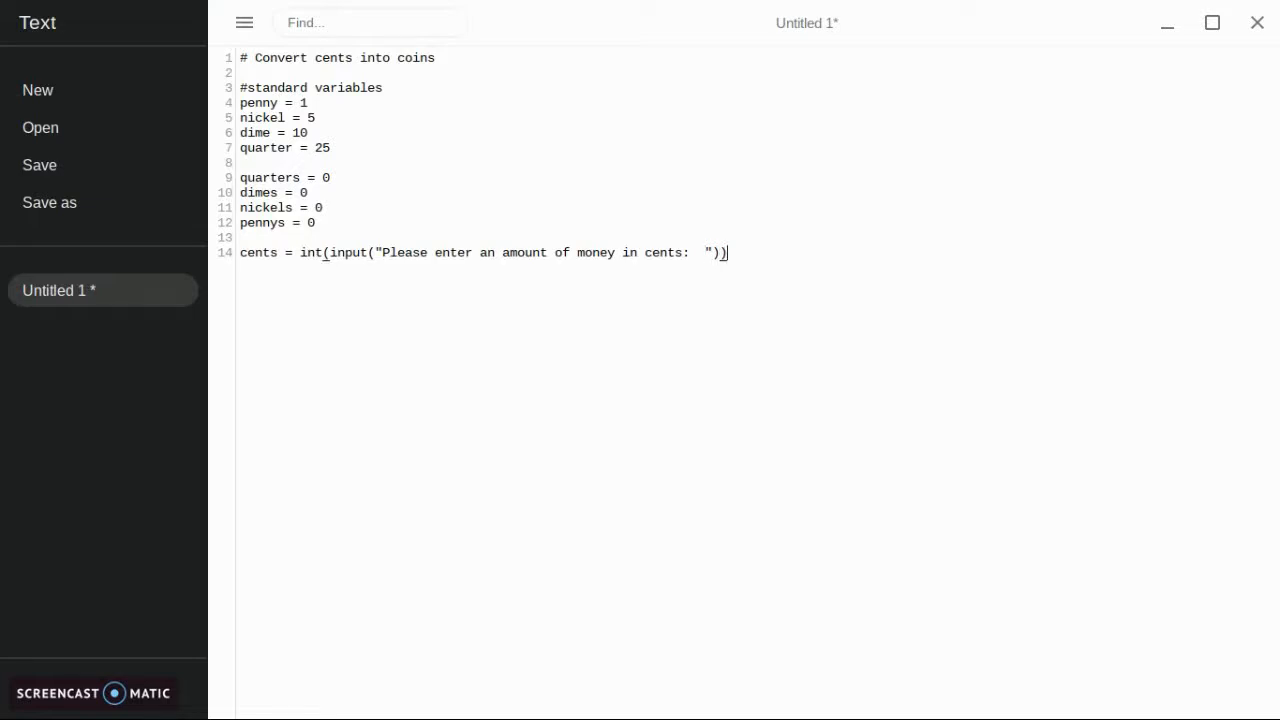
- Leave a blank line and begin the 'if cents' statement
{"action": "key", "text": "enter"}
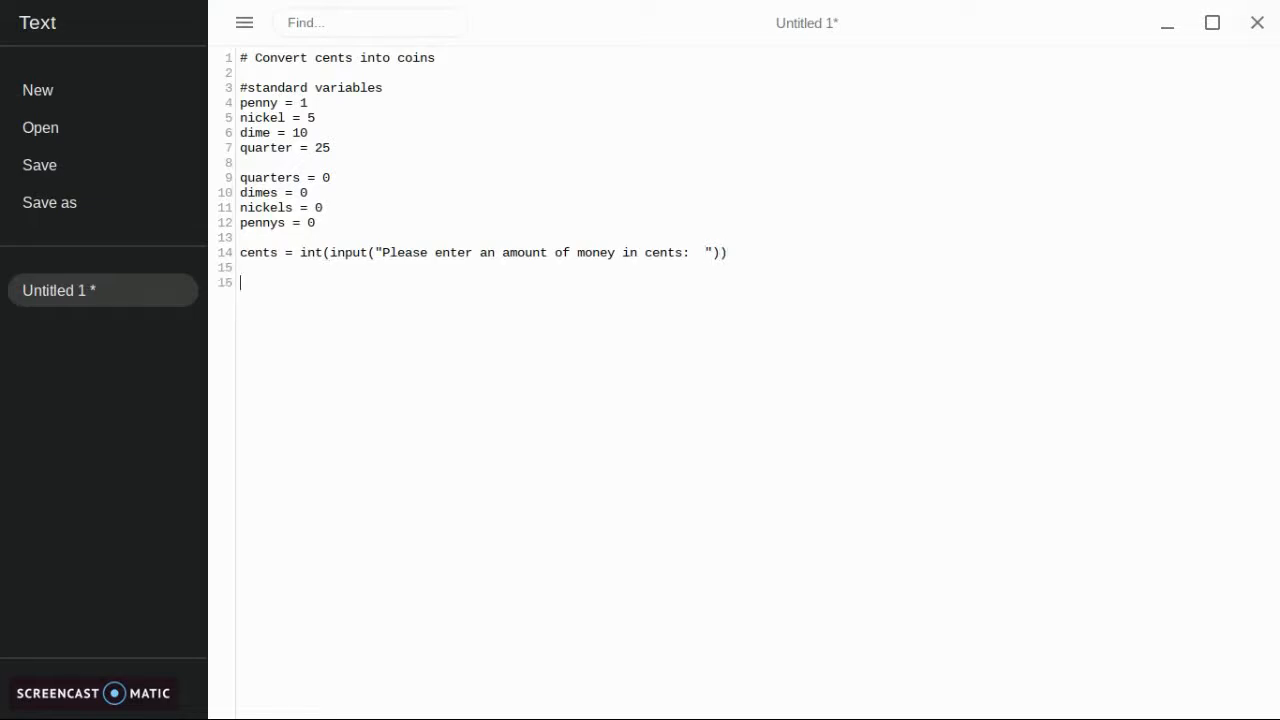
{"action": "type", "text": "if cents"}
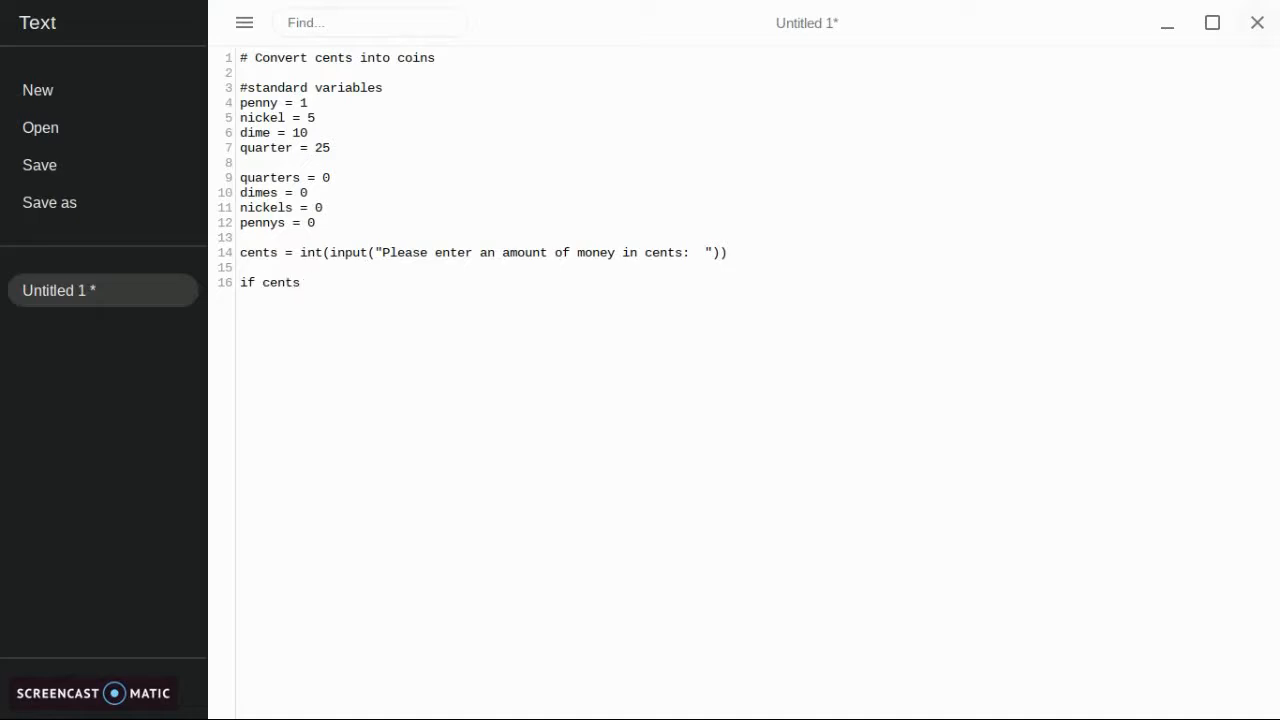
- Write 'if cents >= 25:' with quarters = cents / quarter and cents % quarter, then begin the next if
{"action": "type", "text": ">-"}
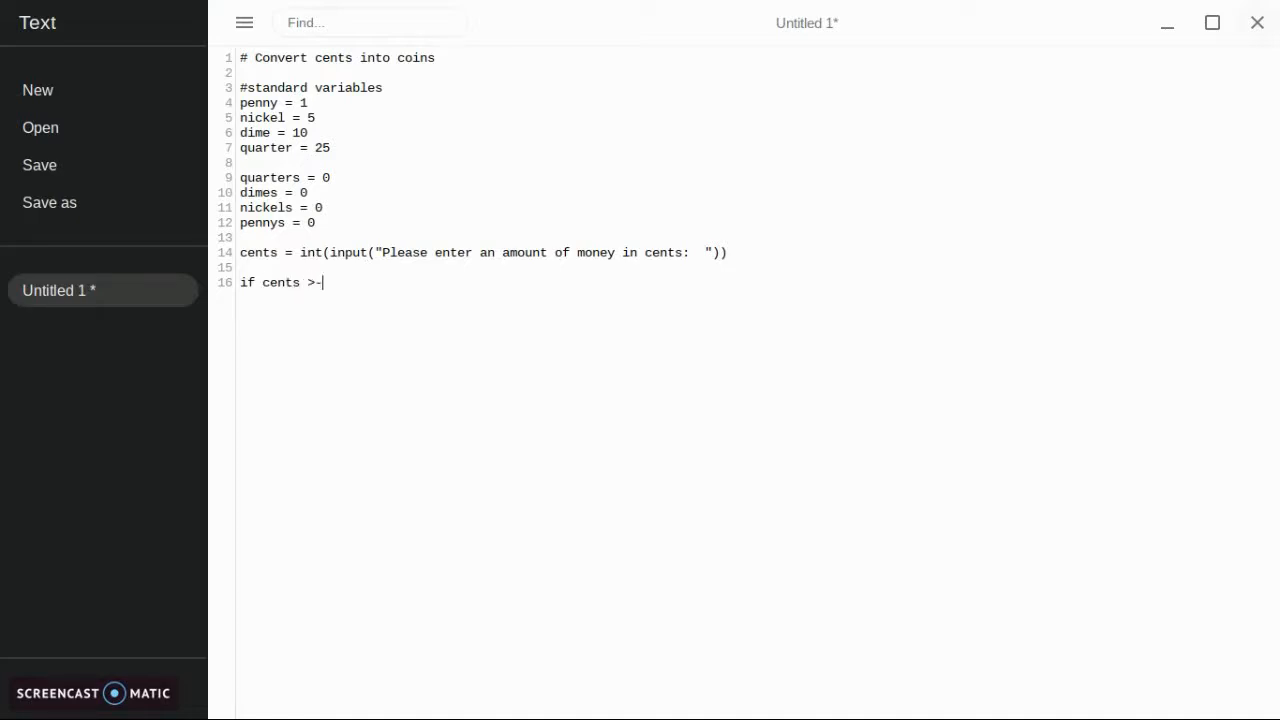
{"action": "key", "text": "Backspace"}
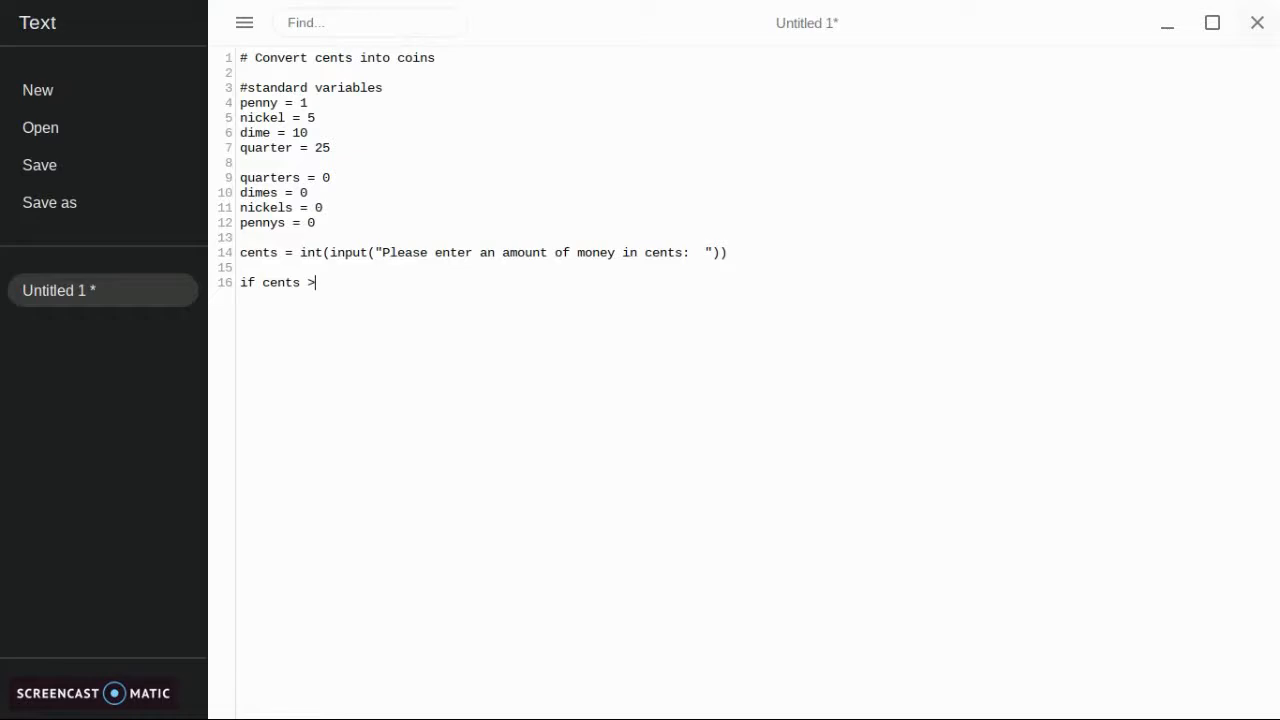
{"action": "type", "text": "= 25"}
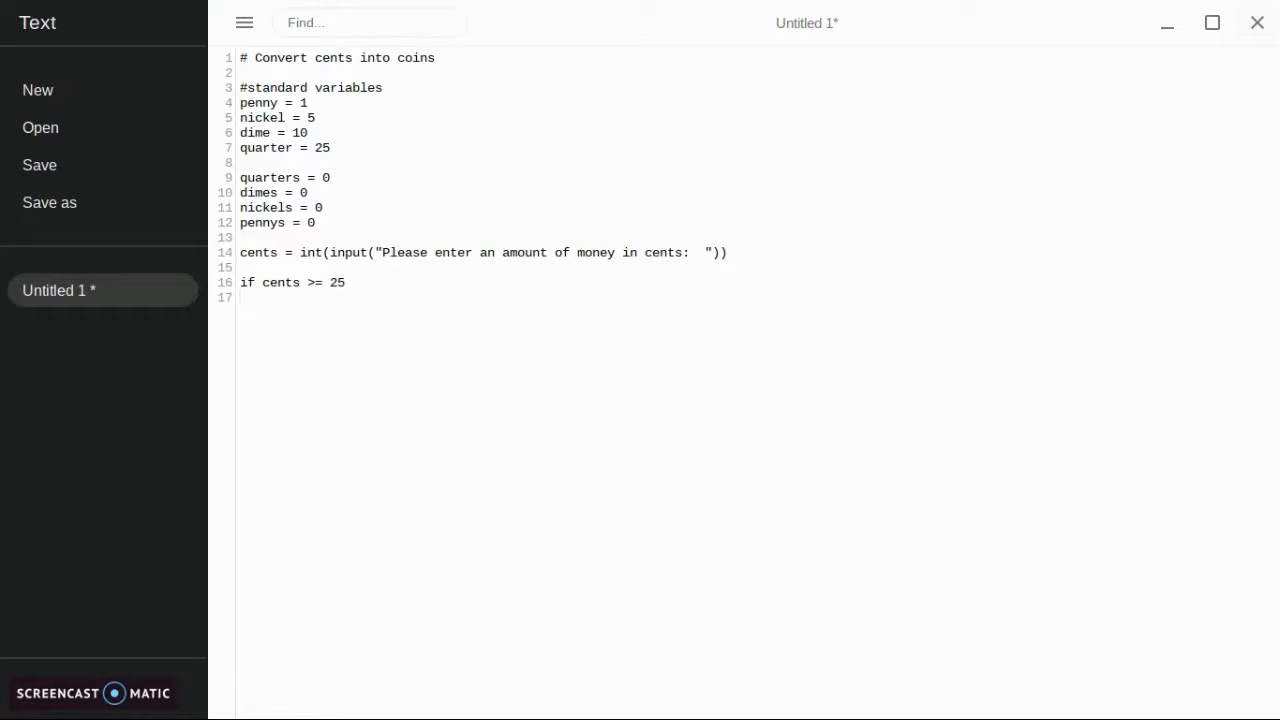
{"action": "type", "text": ":"}
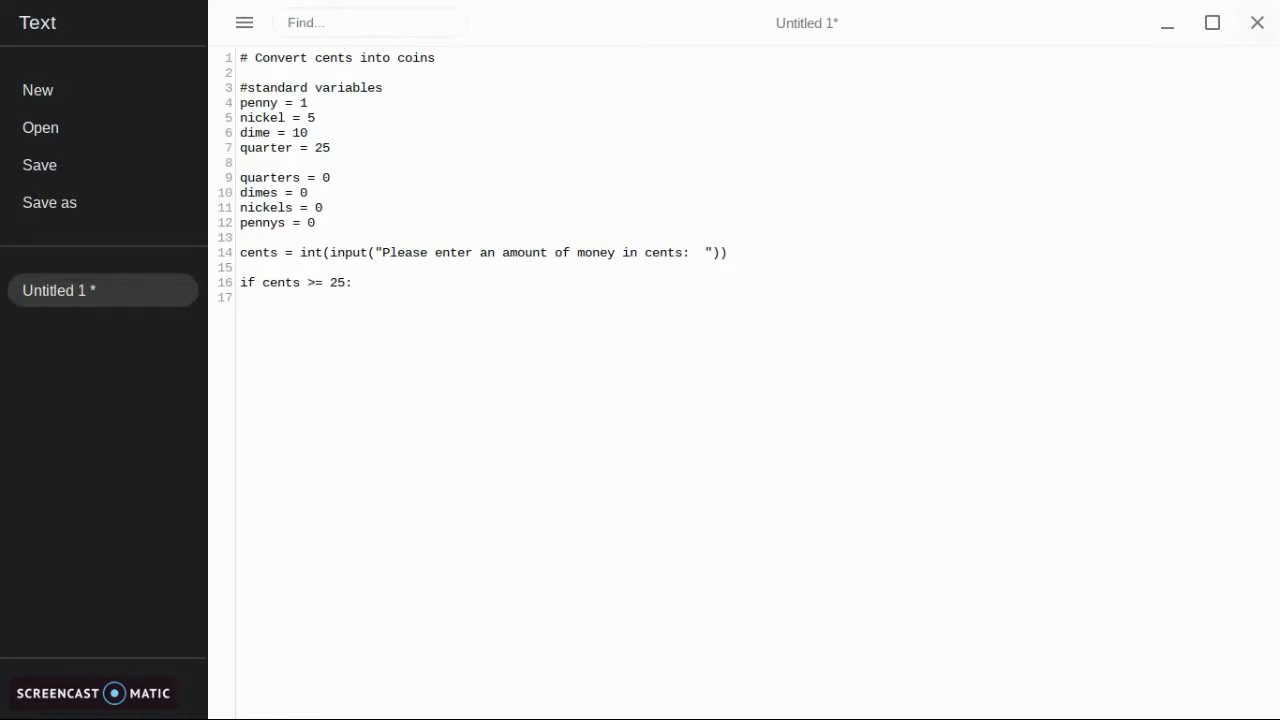
{"action": "type", "text": "quarters ="}
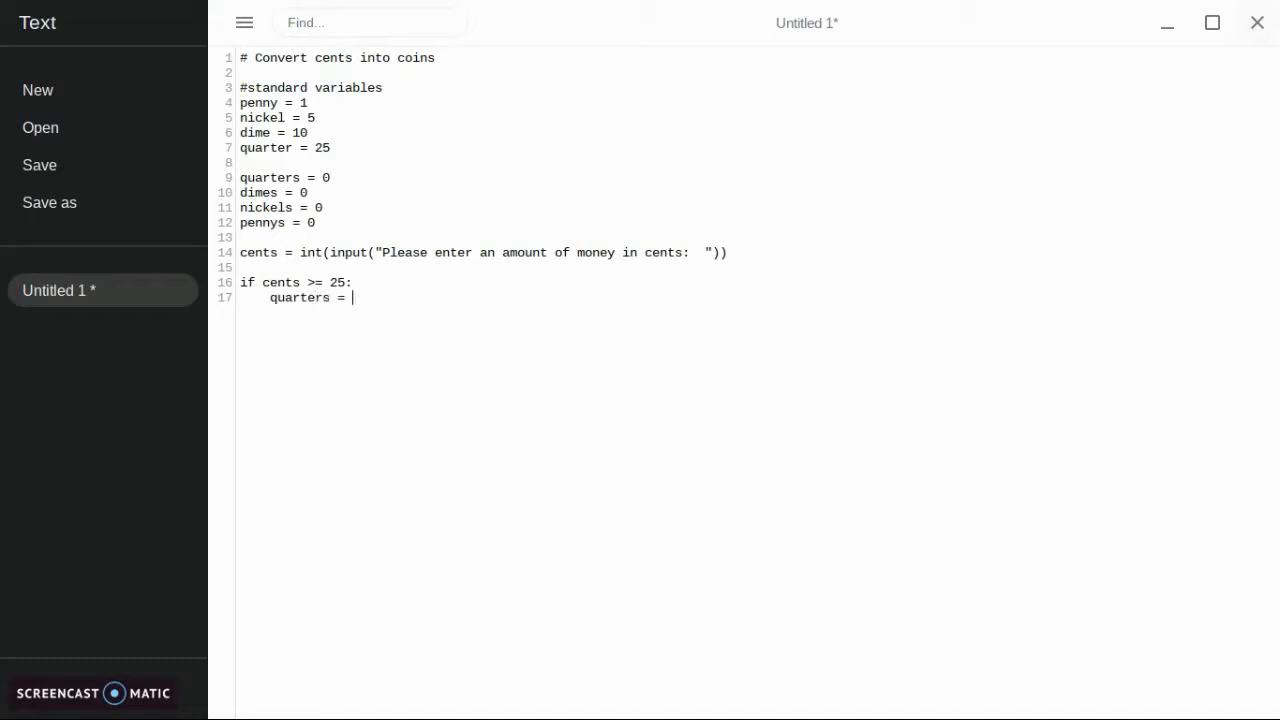
{"action": "type", "text": "cents /"}
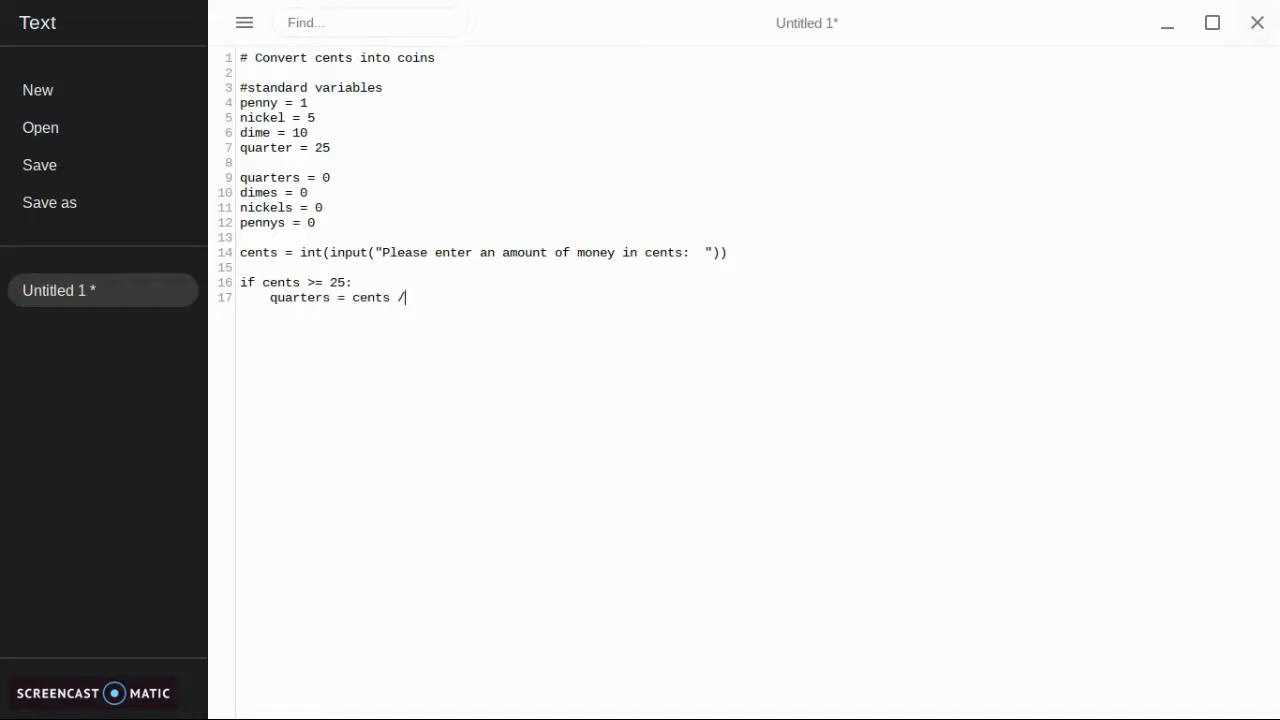
{"action": "type", "text": "quarter"}
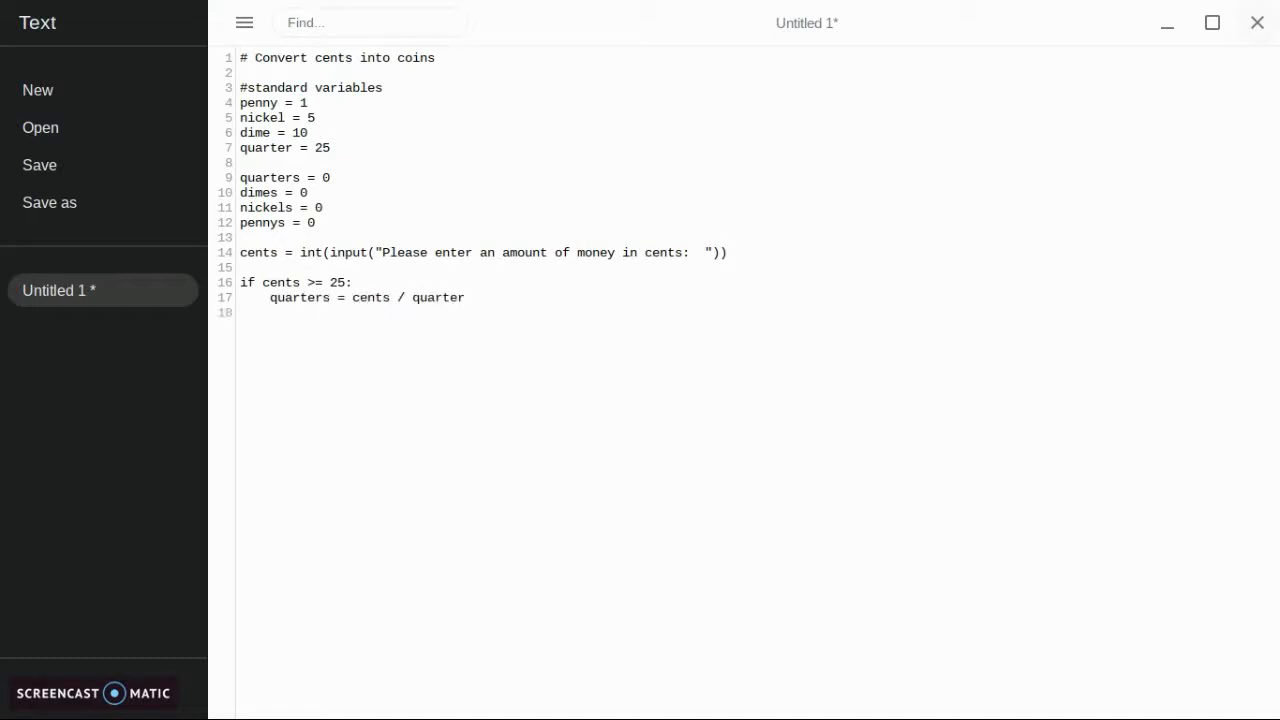
{"action": "type", "text": "cents %"}
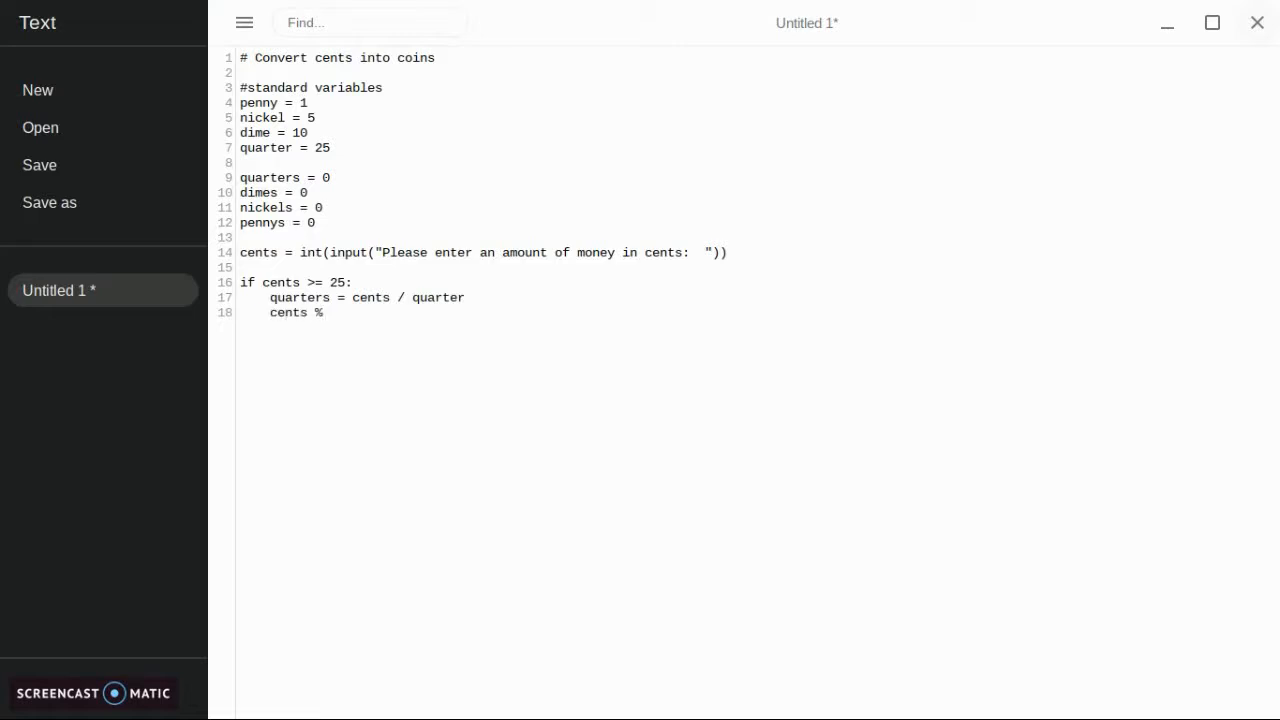
{"action": "type", "text": "quarter"}
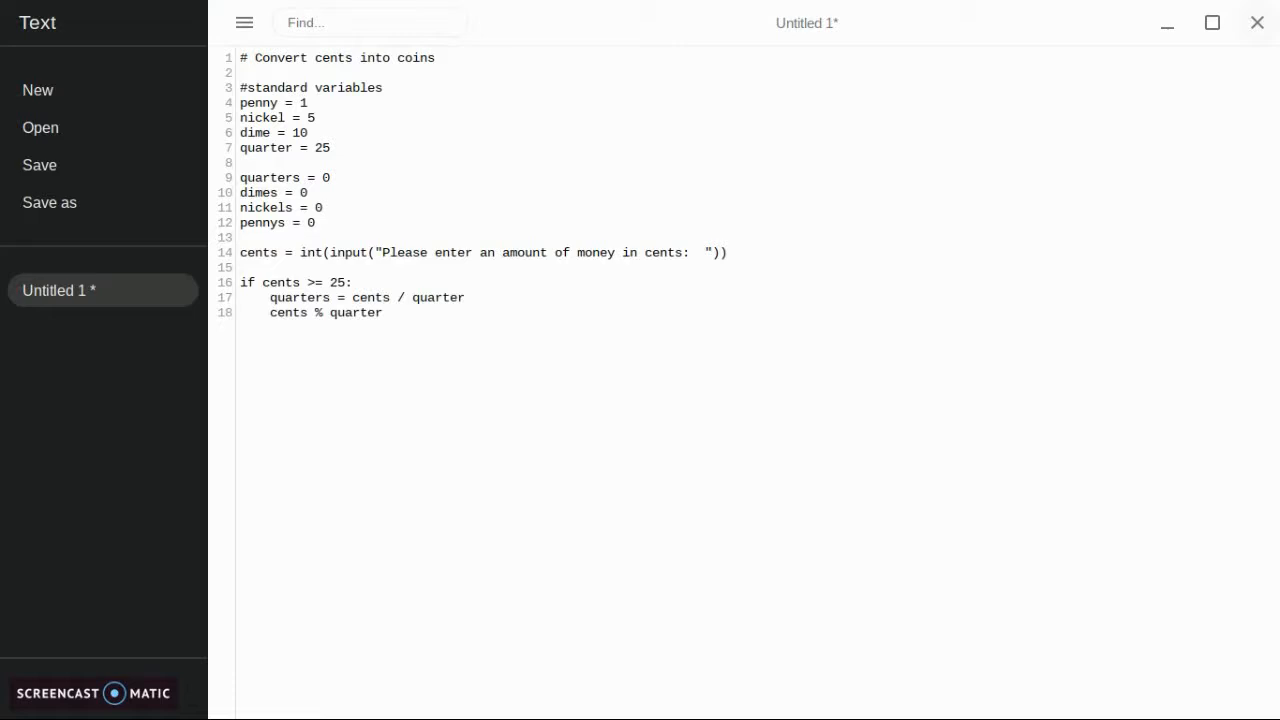
{"action": "key", "text": "enter"}
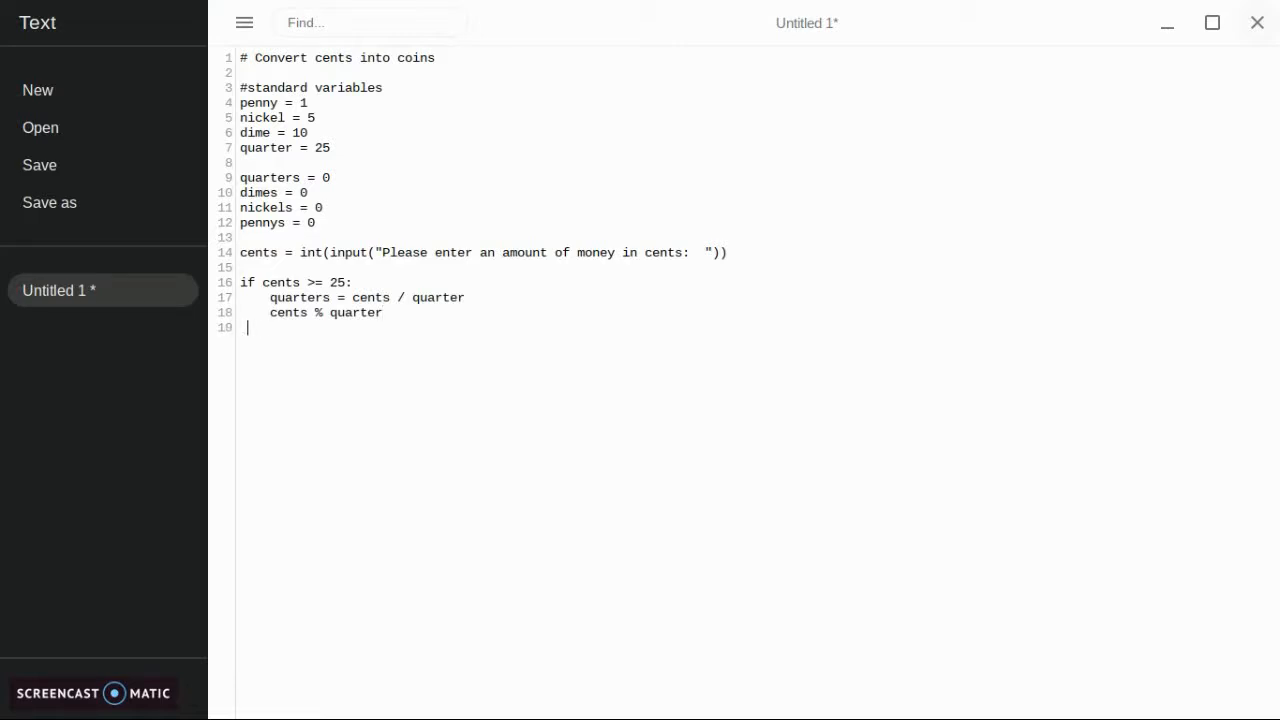
{"action": "type", "text": "if"}
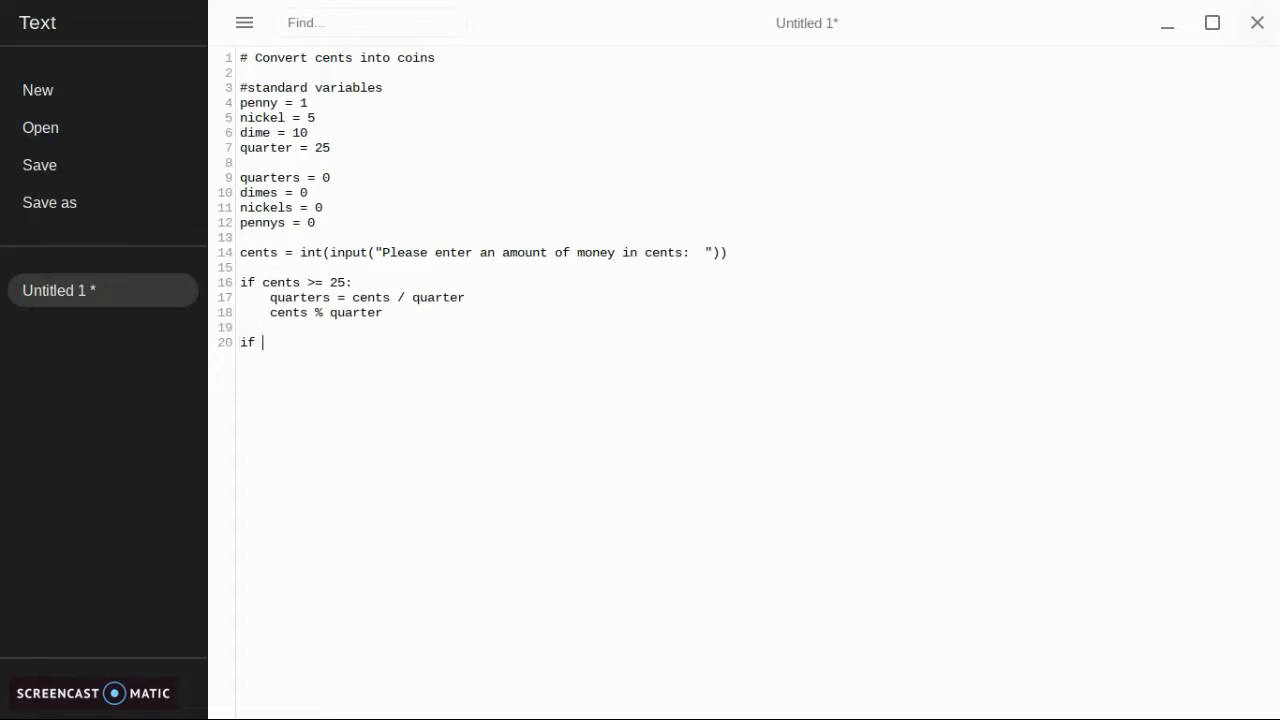
- Write 'if cents >= 10:' with dimes = cents / dime and cents % dime, then begin the next if
{"action": "type", "text": "cents >"}
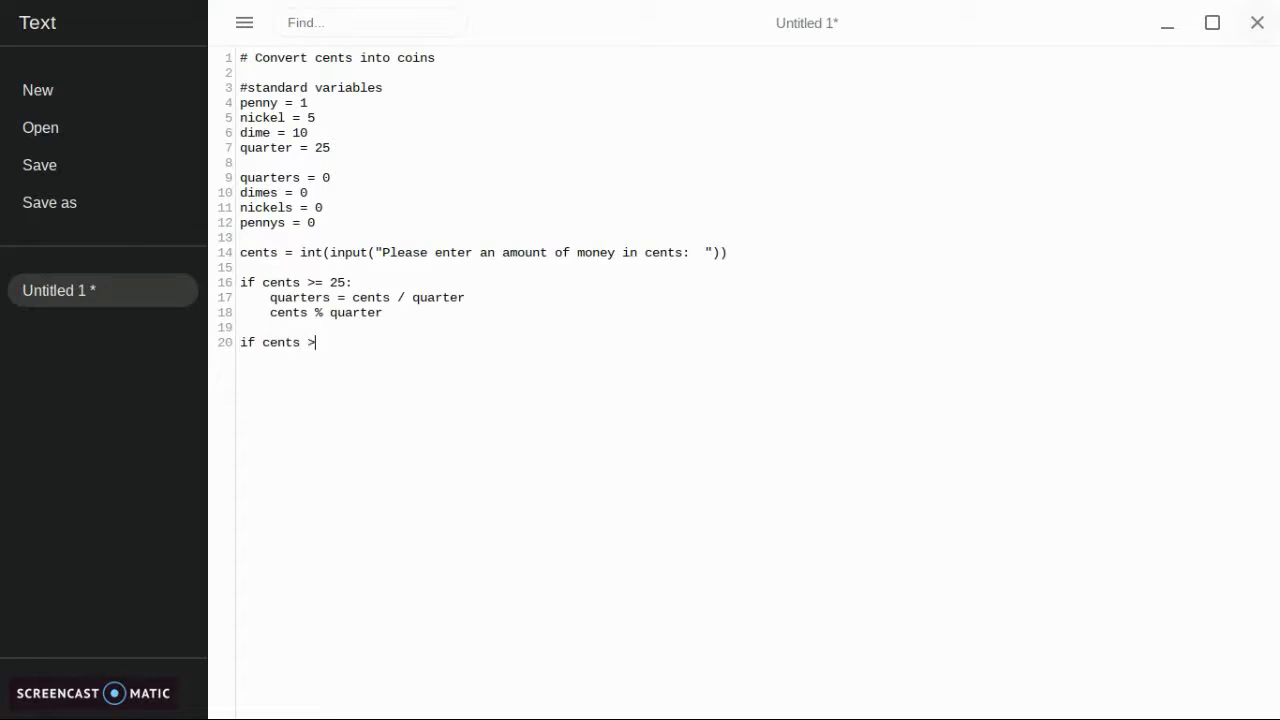
{"action": "type", "text": "=-"}
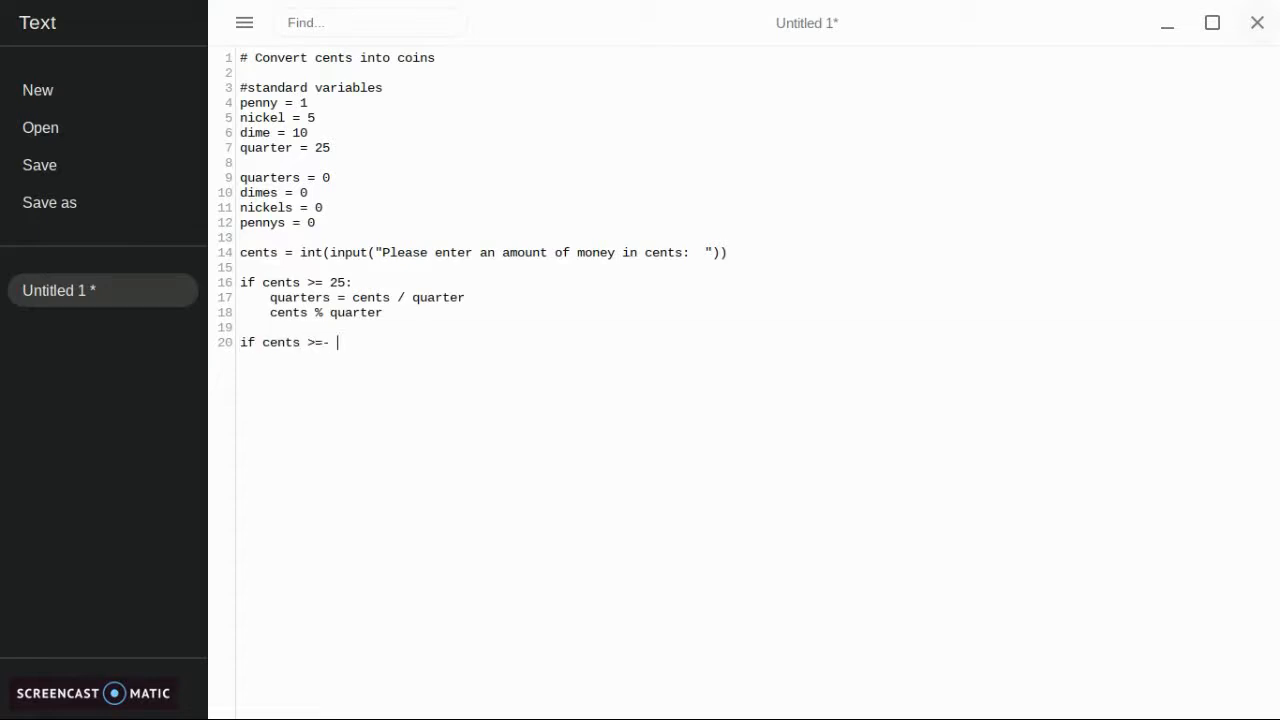
{"action": "key", "text": "Backspace"}
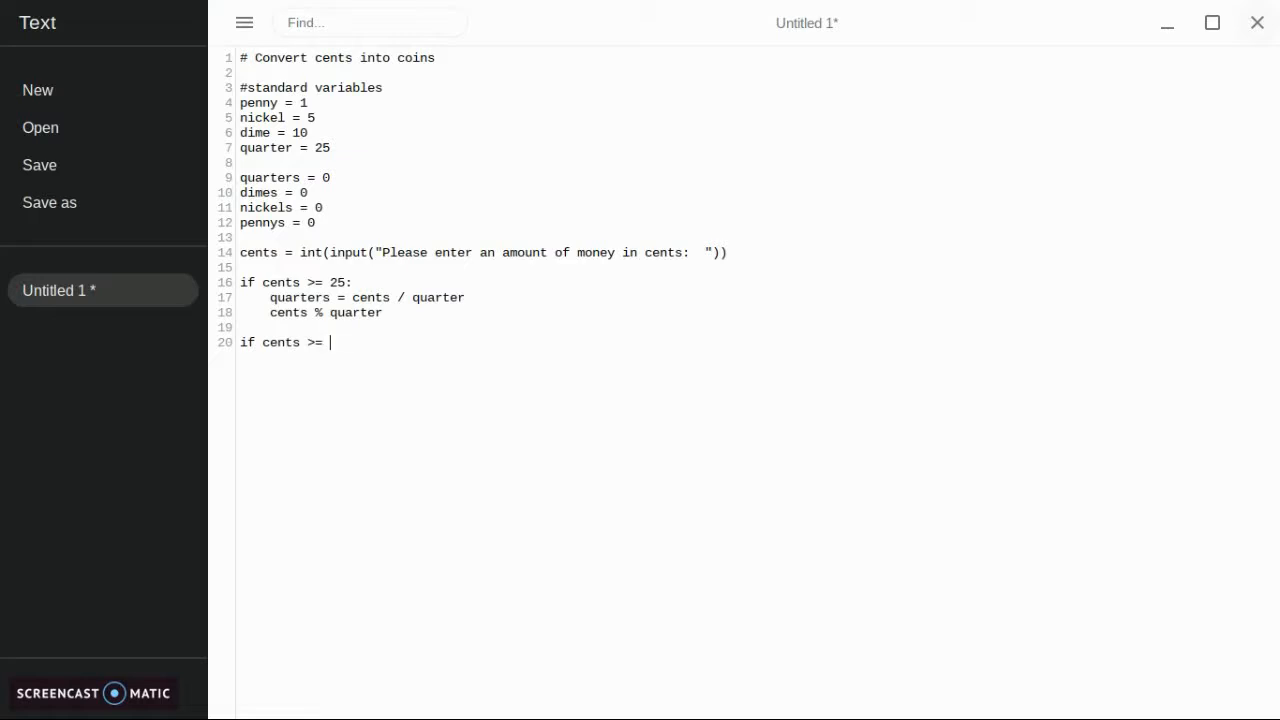
{"action": "type", "text": "10"}
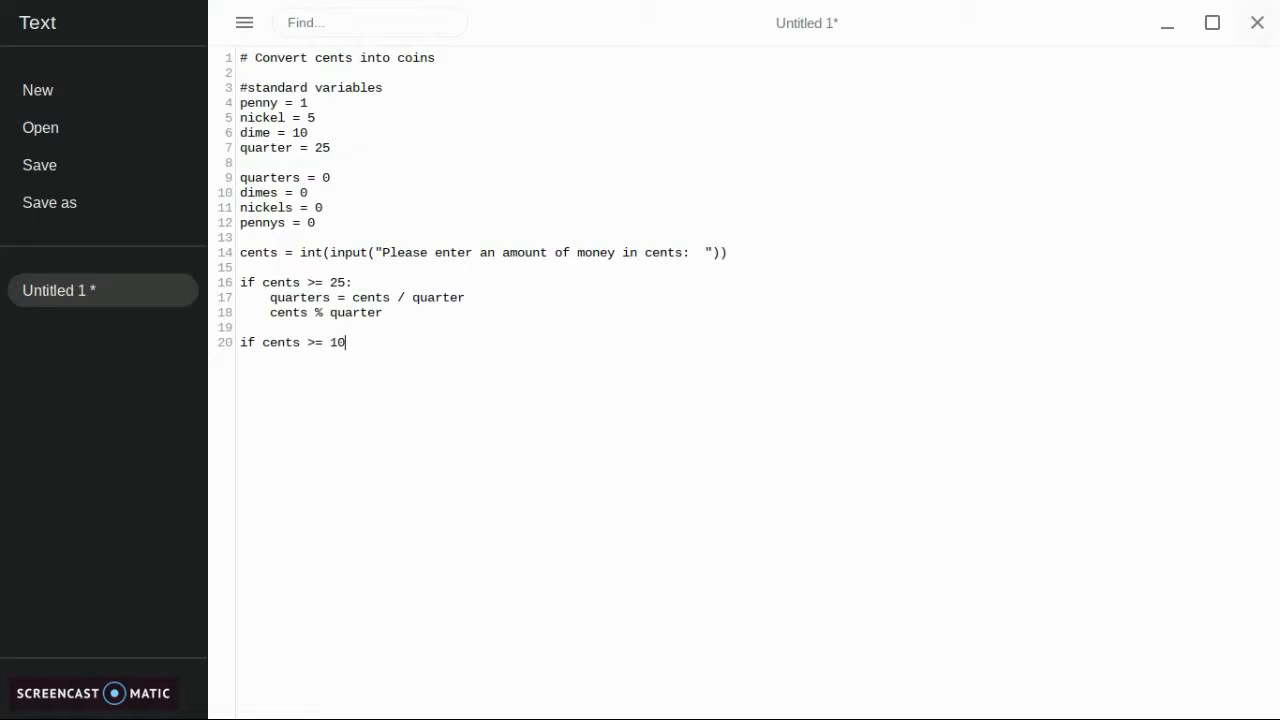
{"action": "type", "text": ":"}
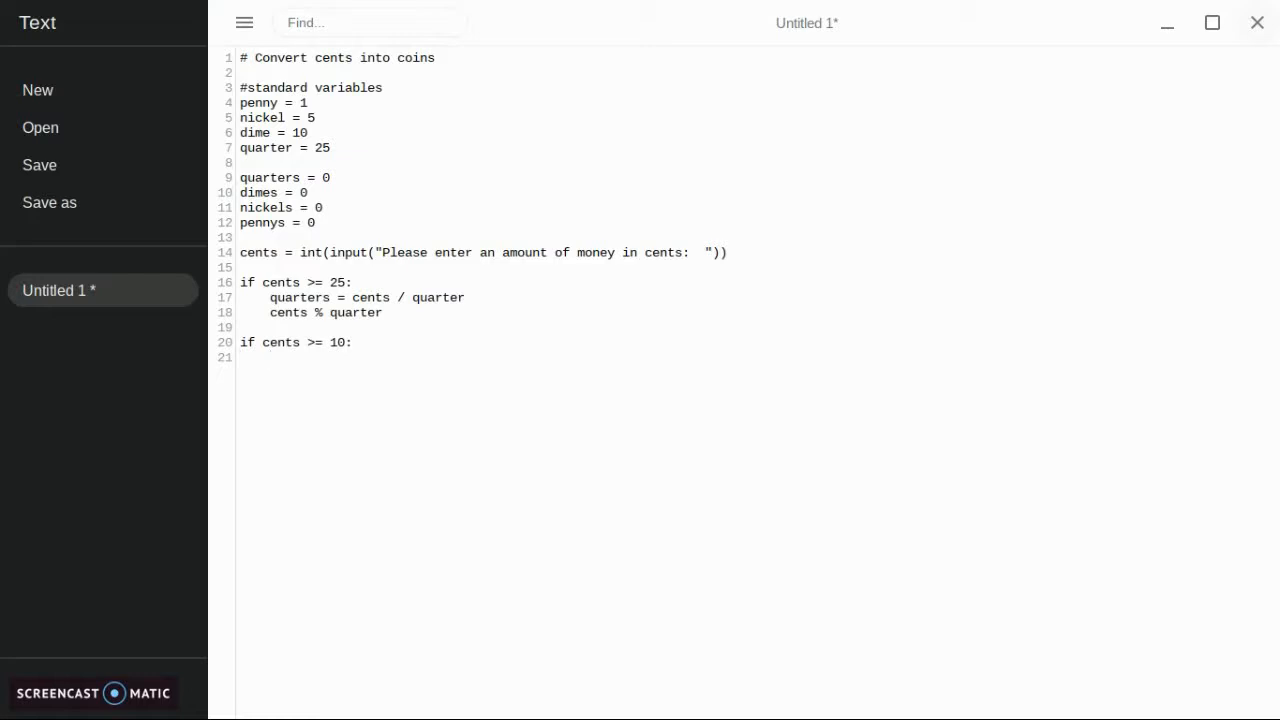
{"action": "type", "text": "dimes = cents"}
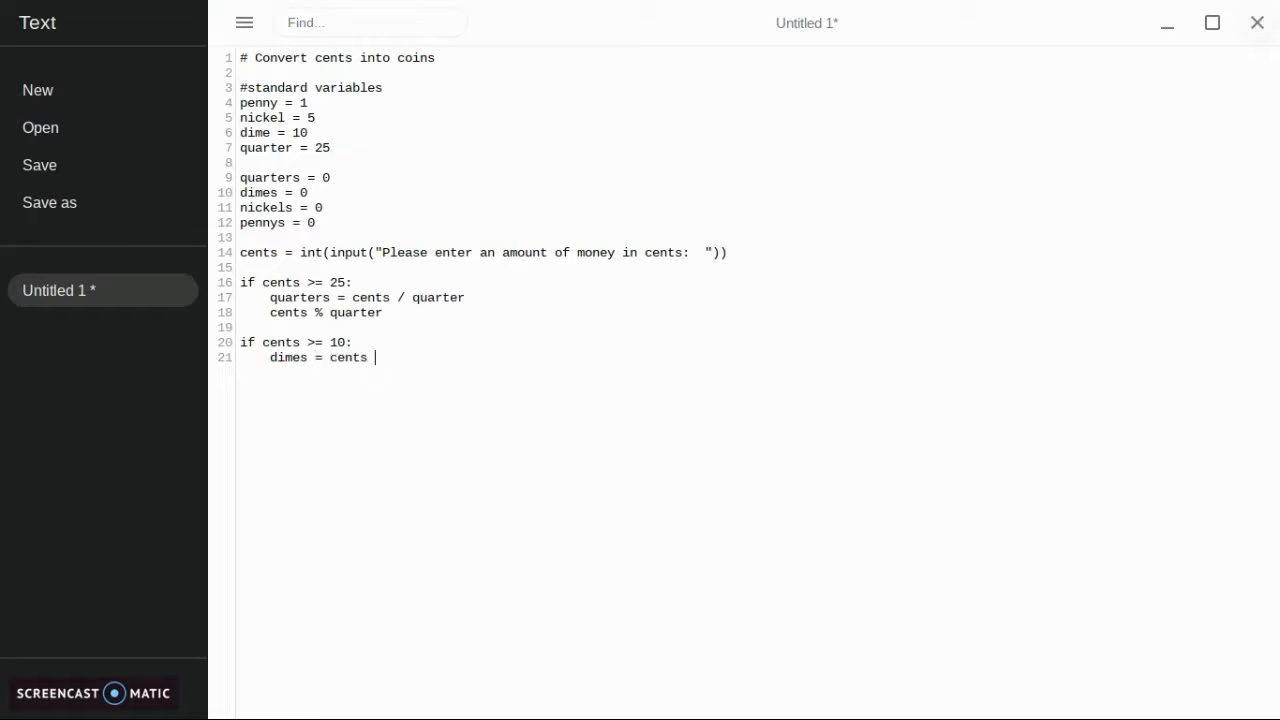
{"action": "type", "text": "/ dime"}
{"action": "type", "text": "cents % dime"}
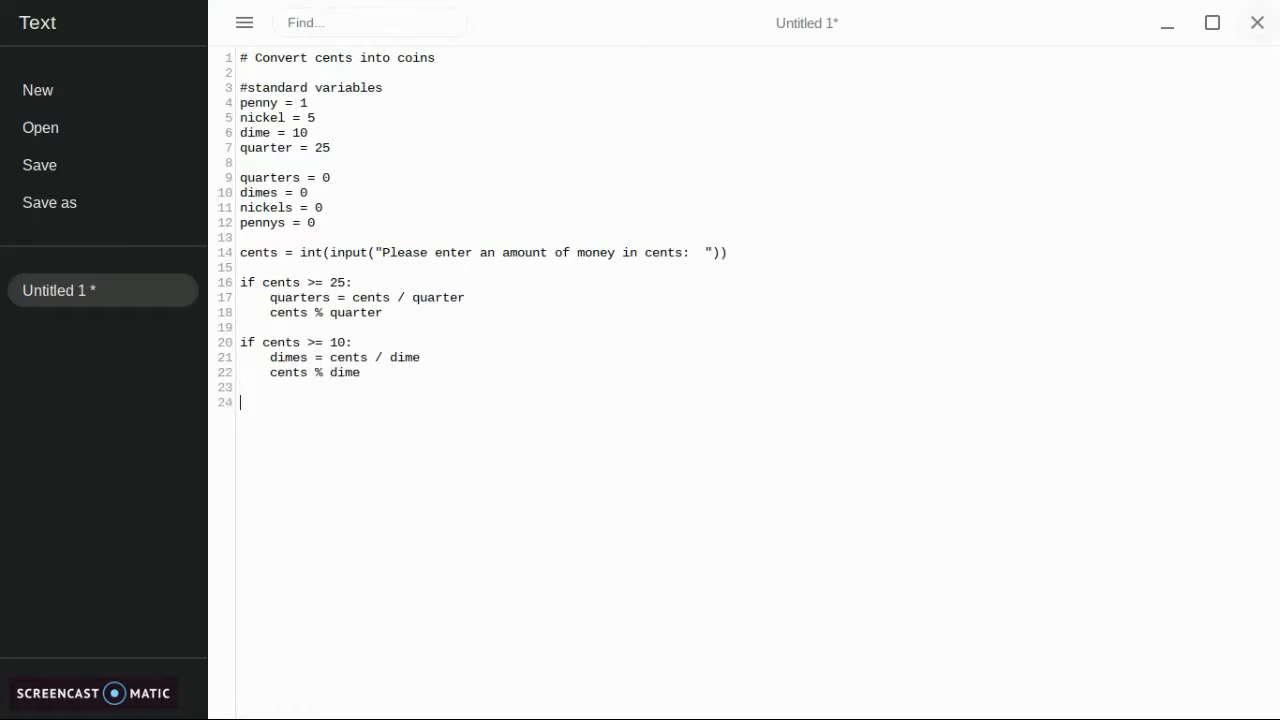
{"action": "type", "text": "if c"}
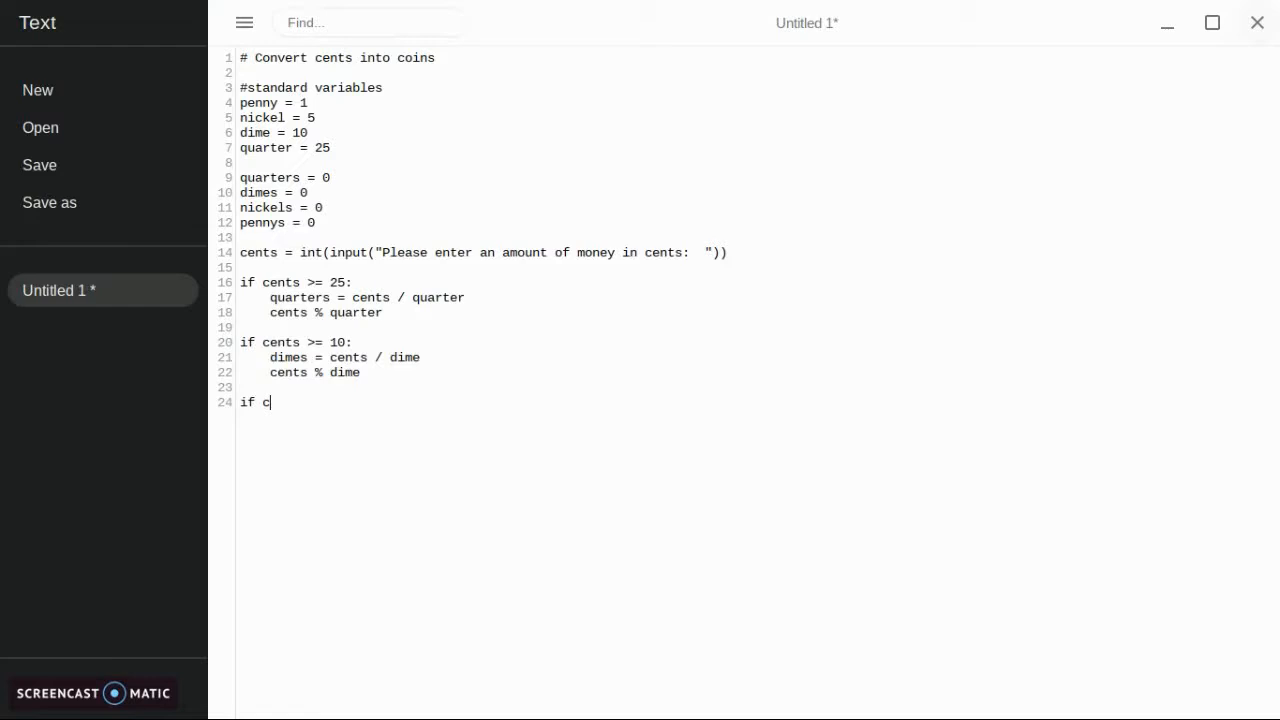
- Write 'if cents >= 5:' with nickels = cents / nickel and cents % nickel
{"action": "type", "text": "ents >-5"}
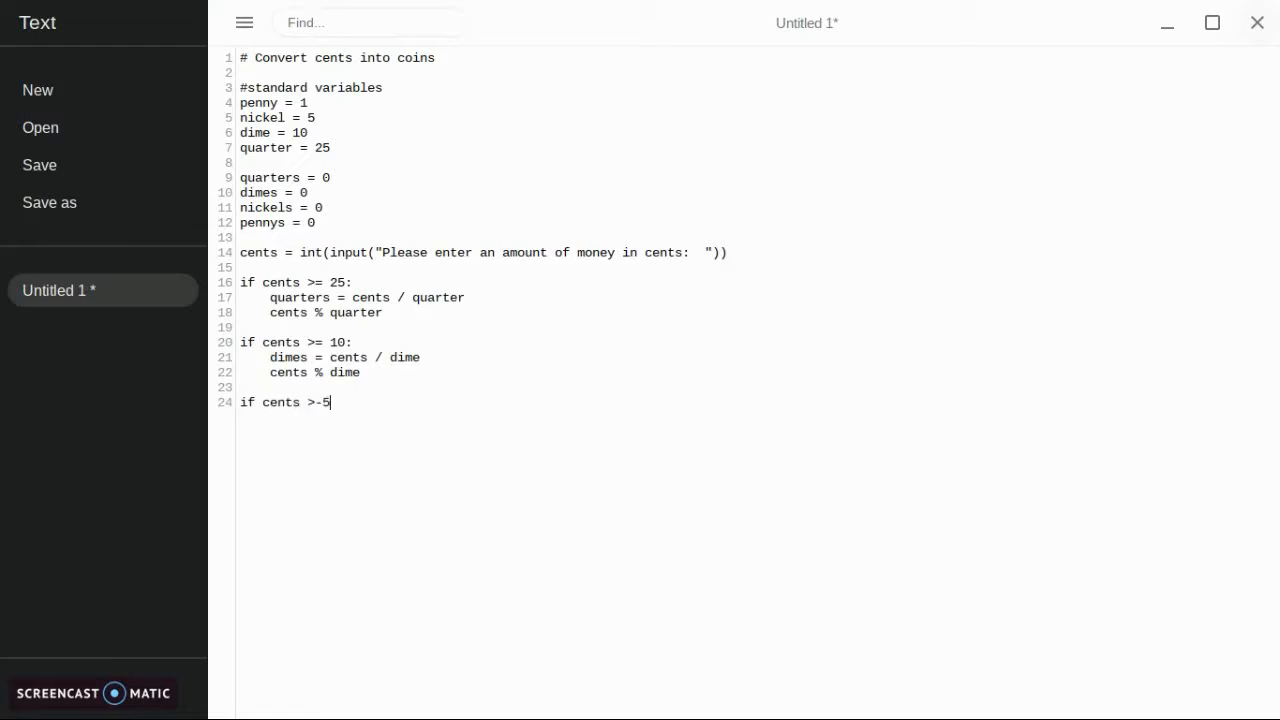
{"action": "type", "text": "= 5"}
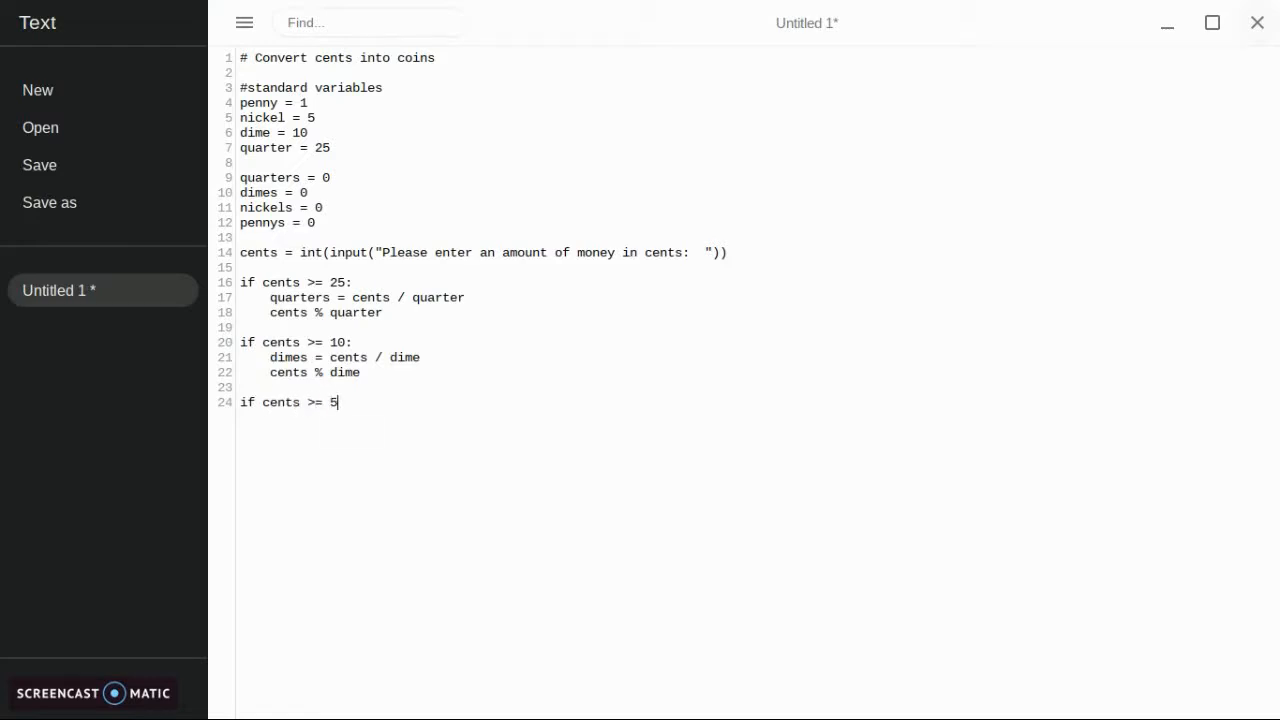
{"action": "type", "text": ":"}
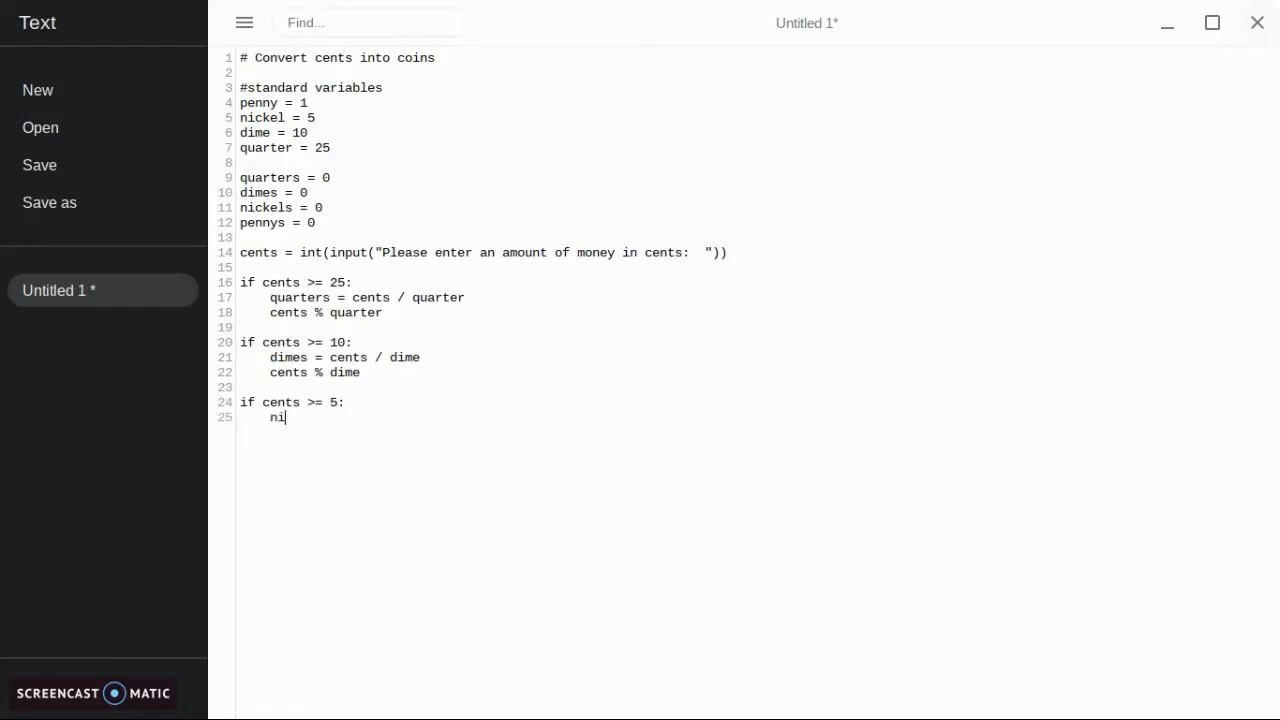
{"action": "type", "text": "ckels ="}
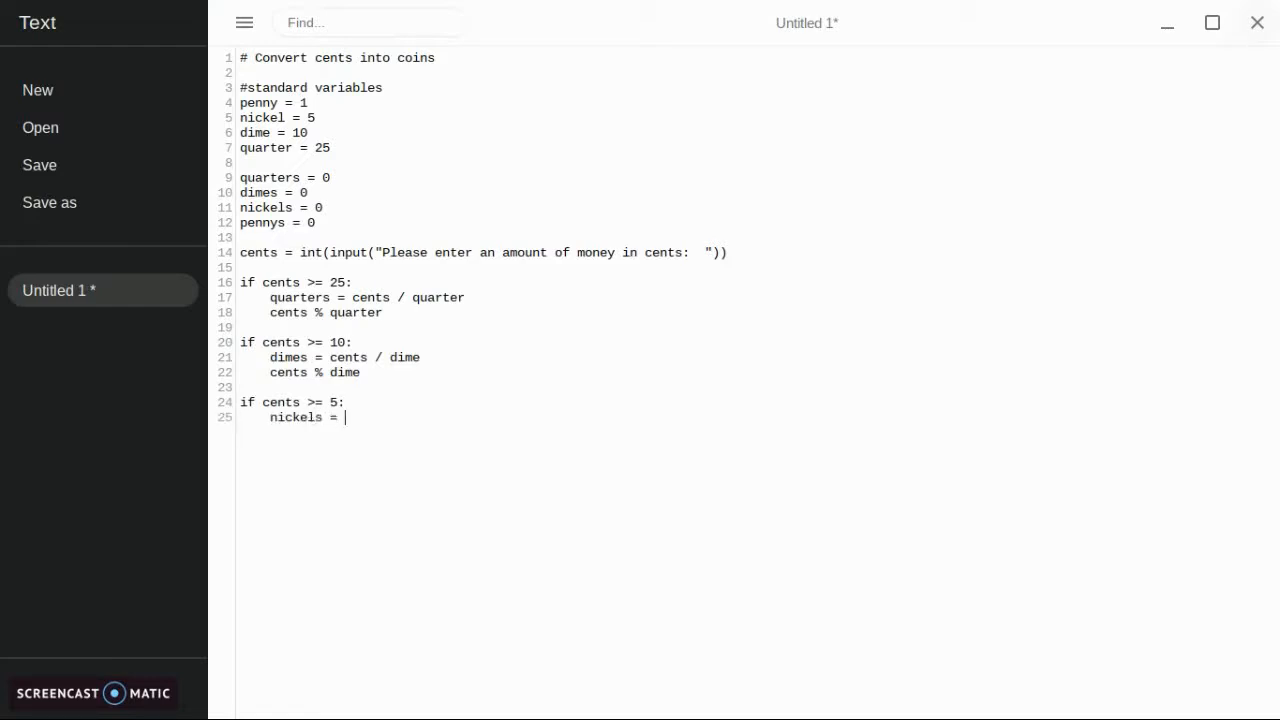
{"action": "type", "text": "cents /"}
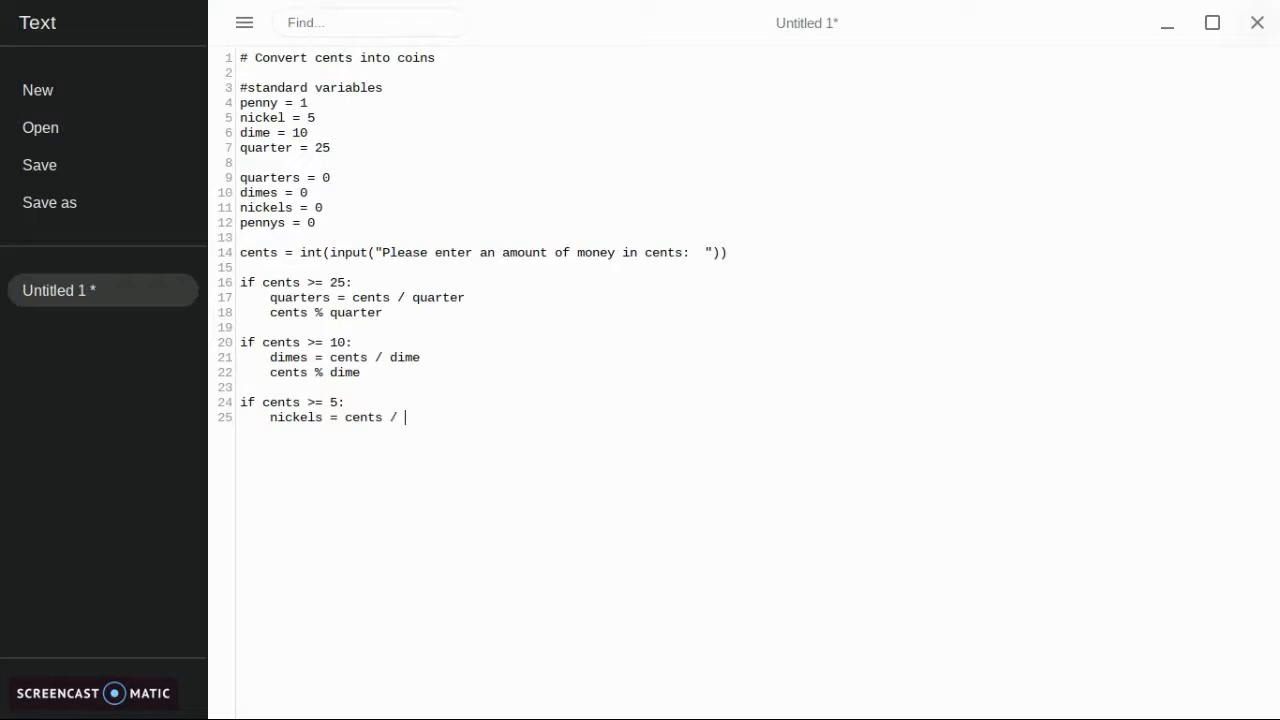
{"action": "type", "text": "nickel"}
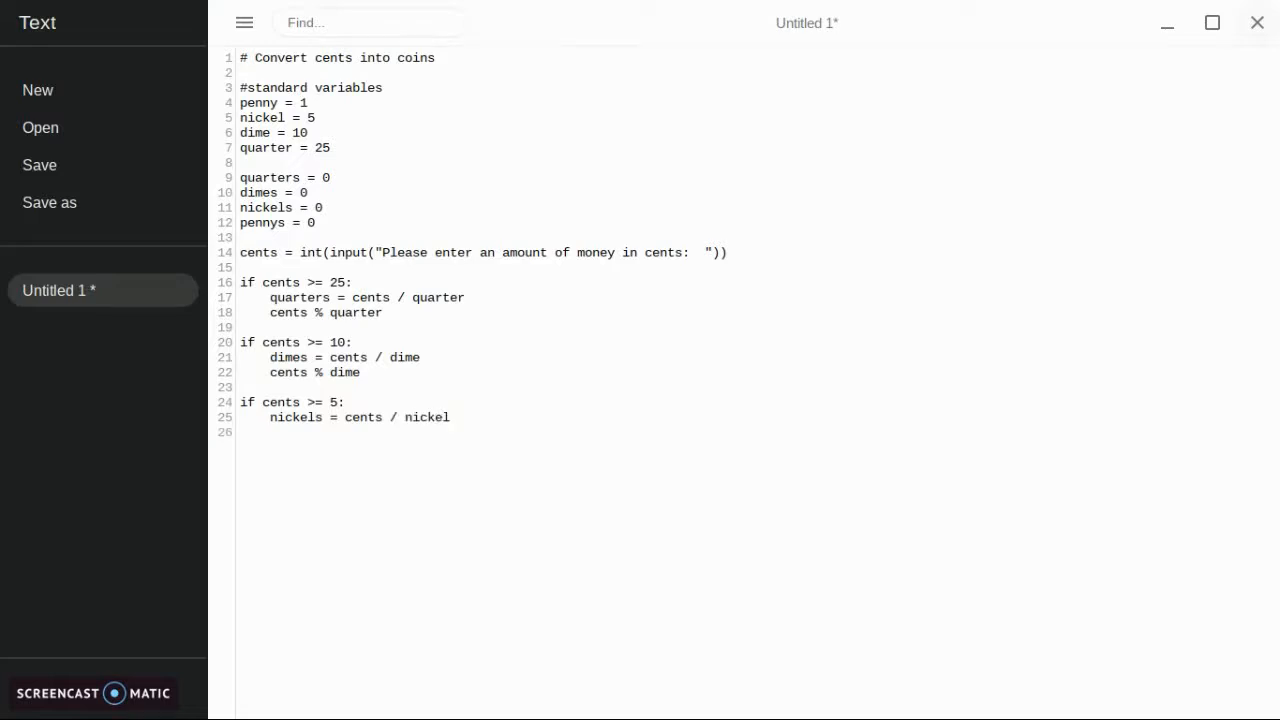
{"action": "type", "text": "cents"}
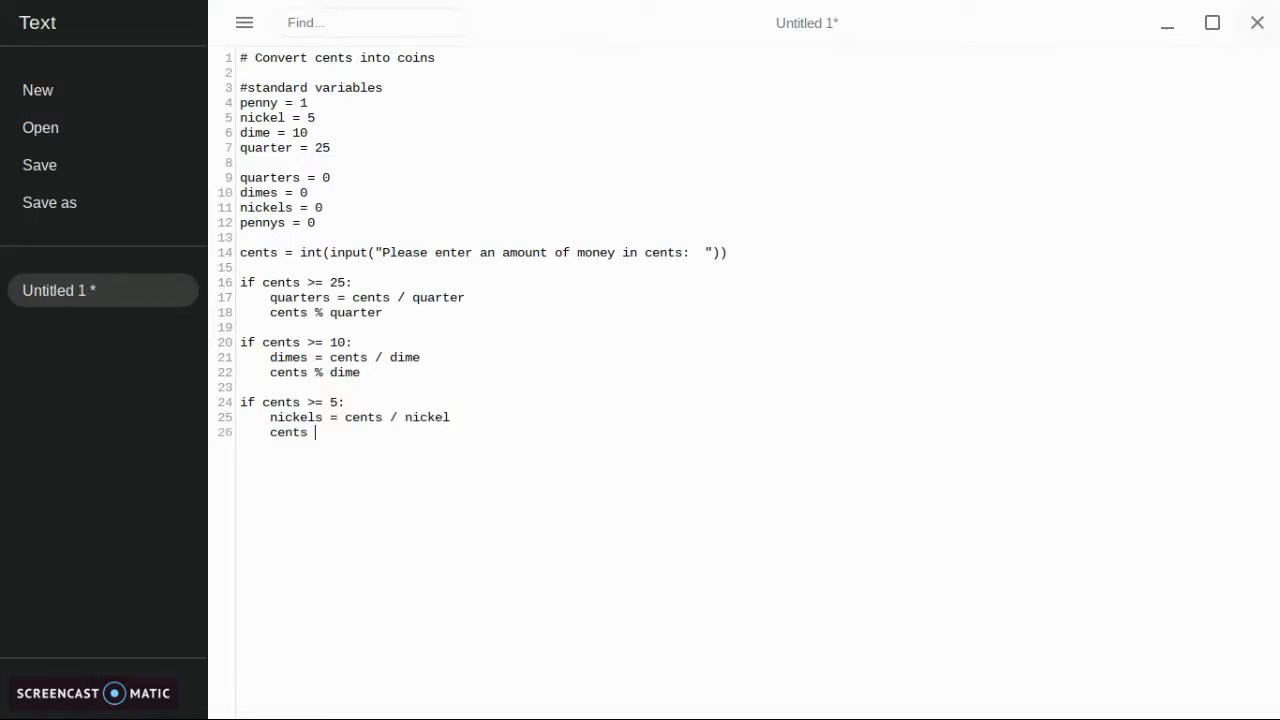
{"action": "type", "text": "% d"}
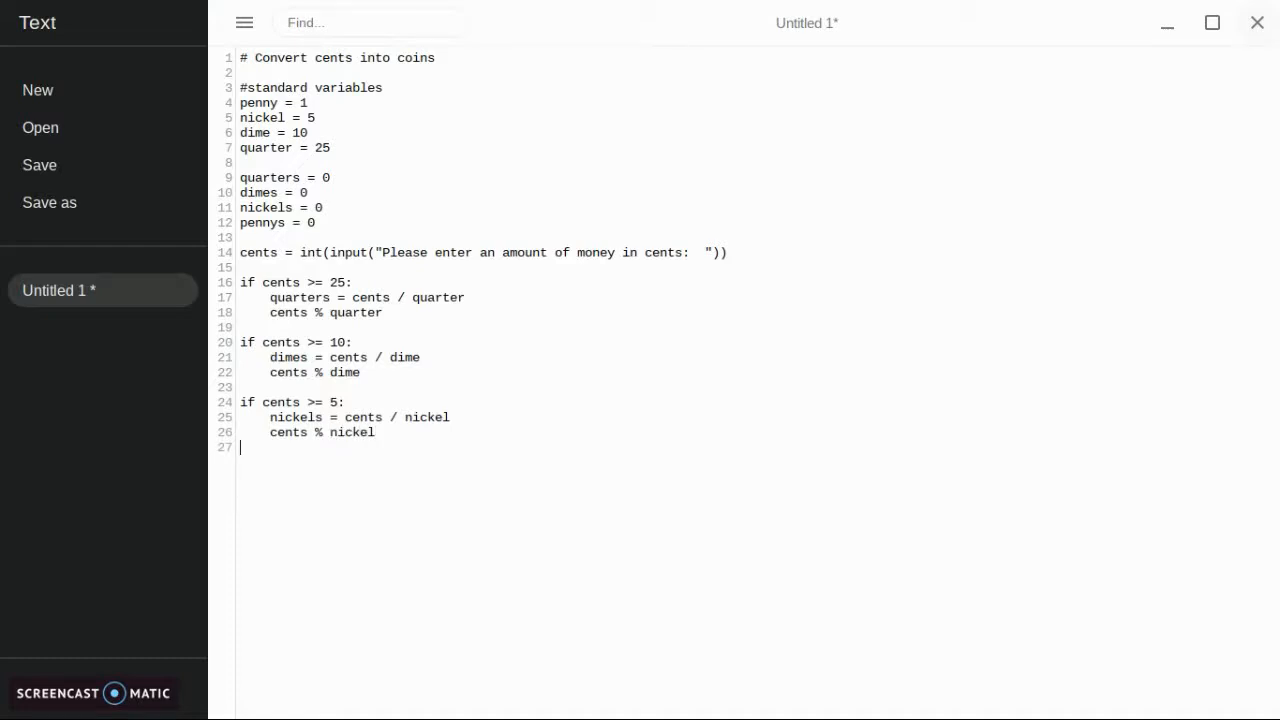
- Write 'if cents >= 1:' with pennys = cents / penny and cents % penny, then blank lines
{"action": "type", "text": "if cents >= 1:"}
{"action": "type", "text": "penny"}
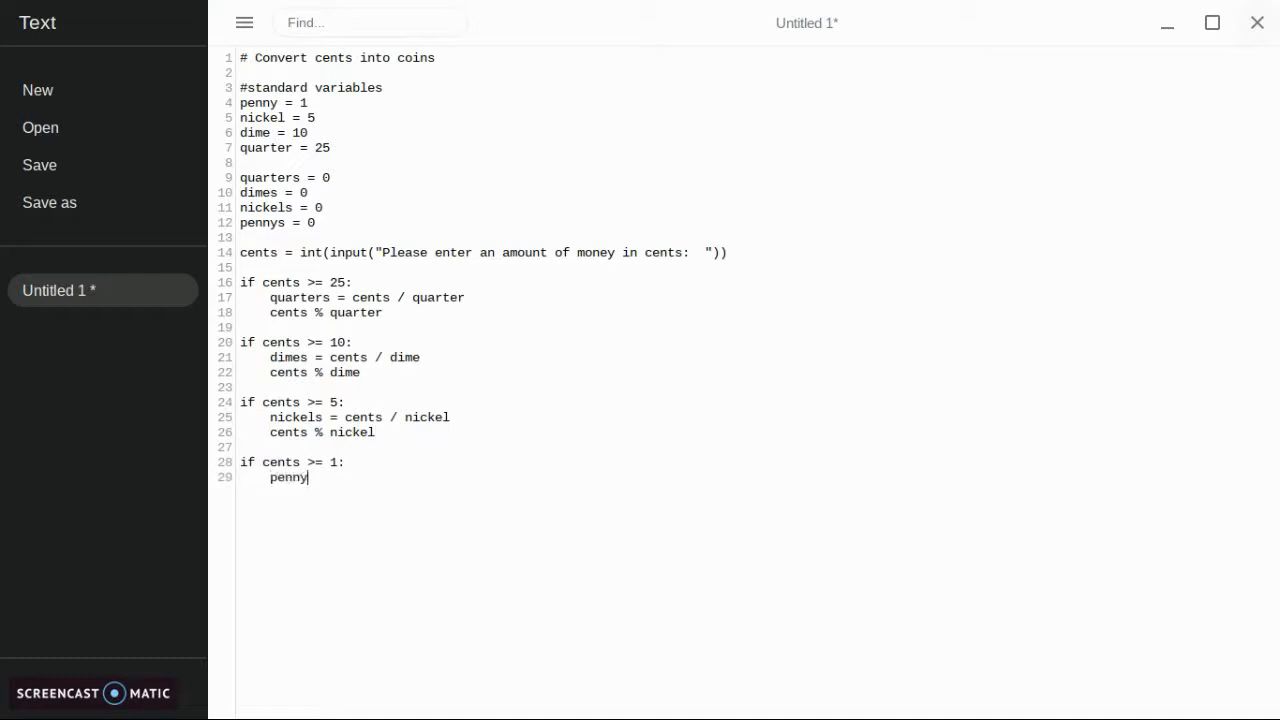
{"action": "key", "text": "Backspace"}
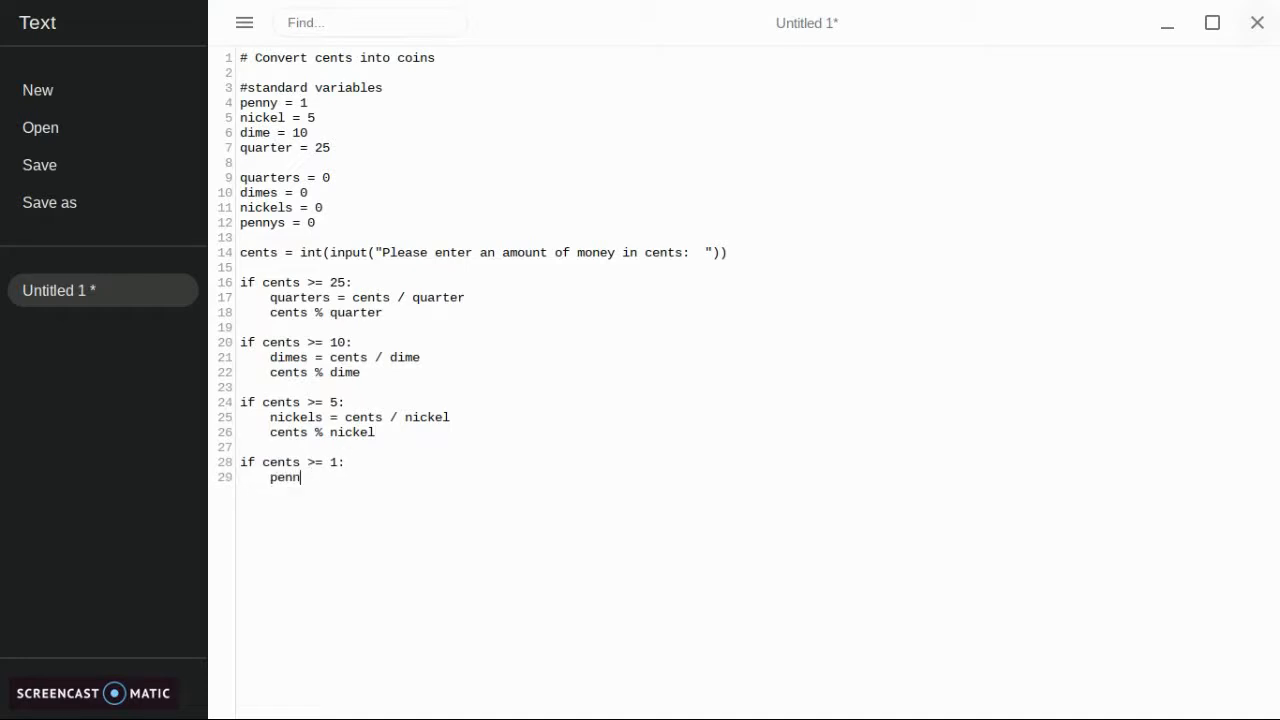
{"action": "type", "text": "ys = cents /"}
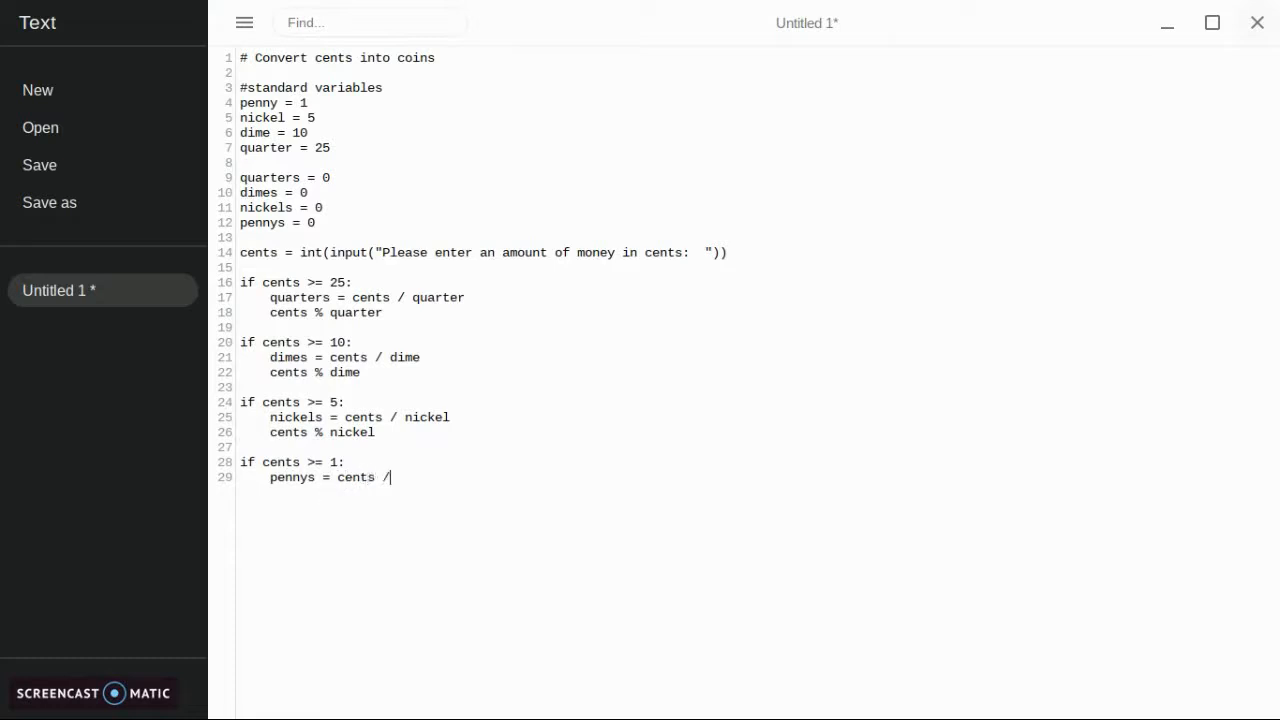
{"action": "type", "text": "pen"}
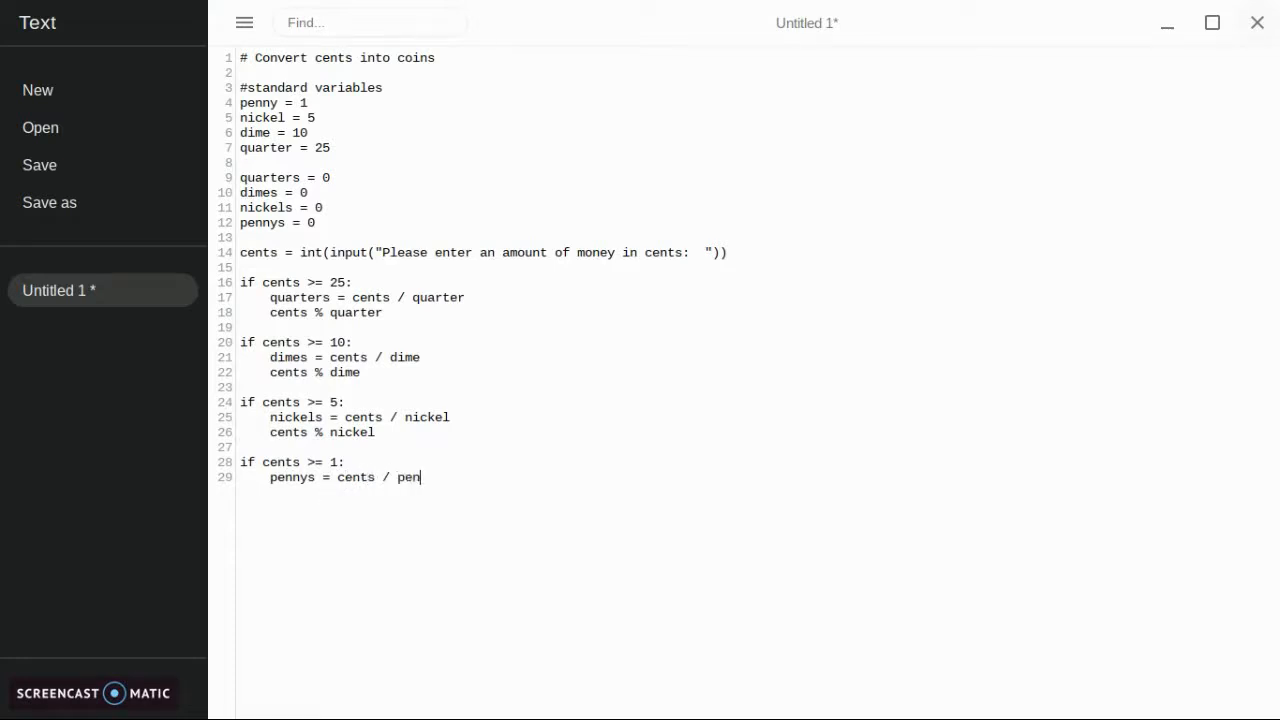
{"action": "type", "text": "ny"}
{"action": "type", "text": "cents"}
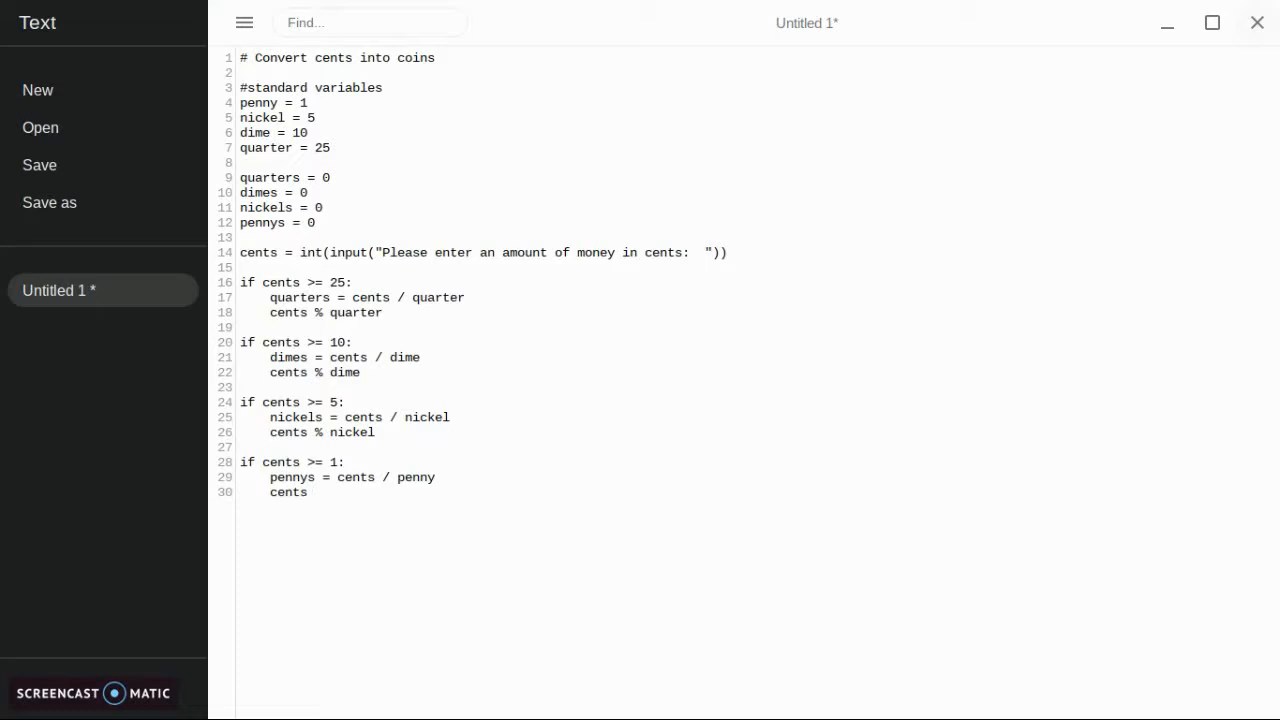
{"action": "type", "text": "% pen"}
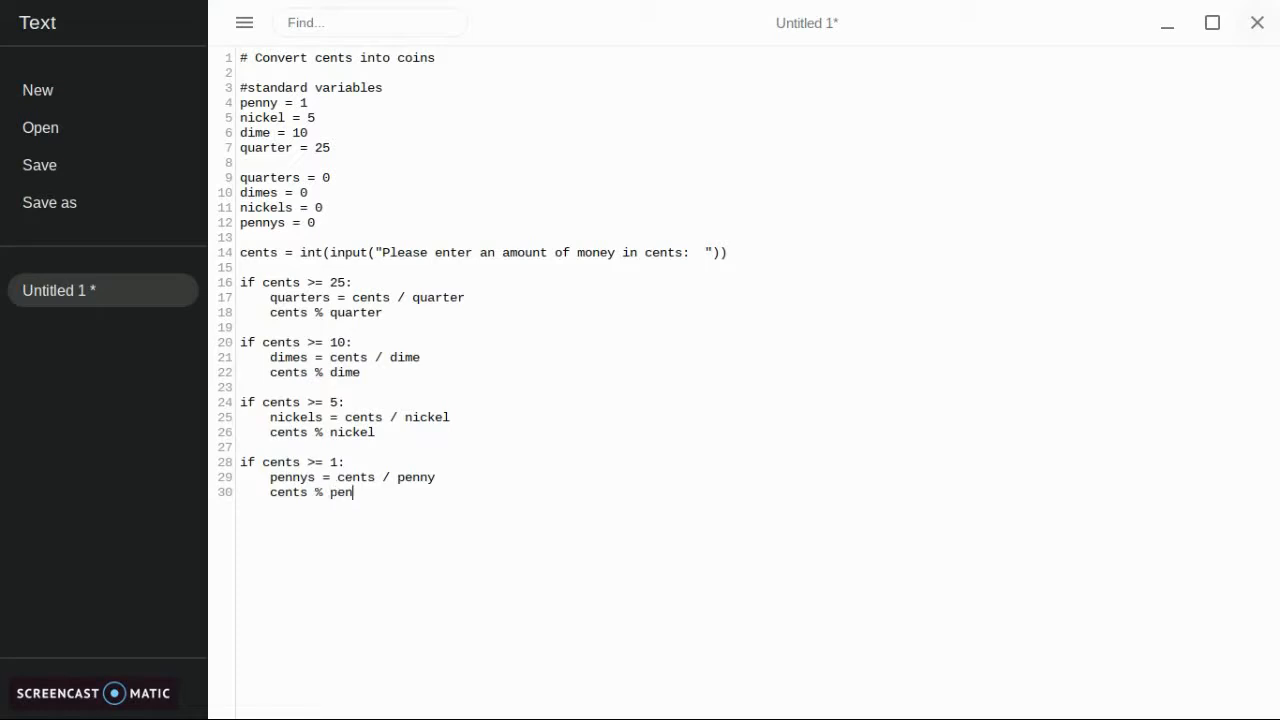
{"action": "key", "text": "Enter"}
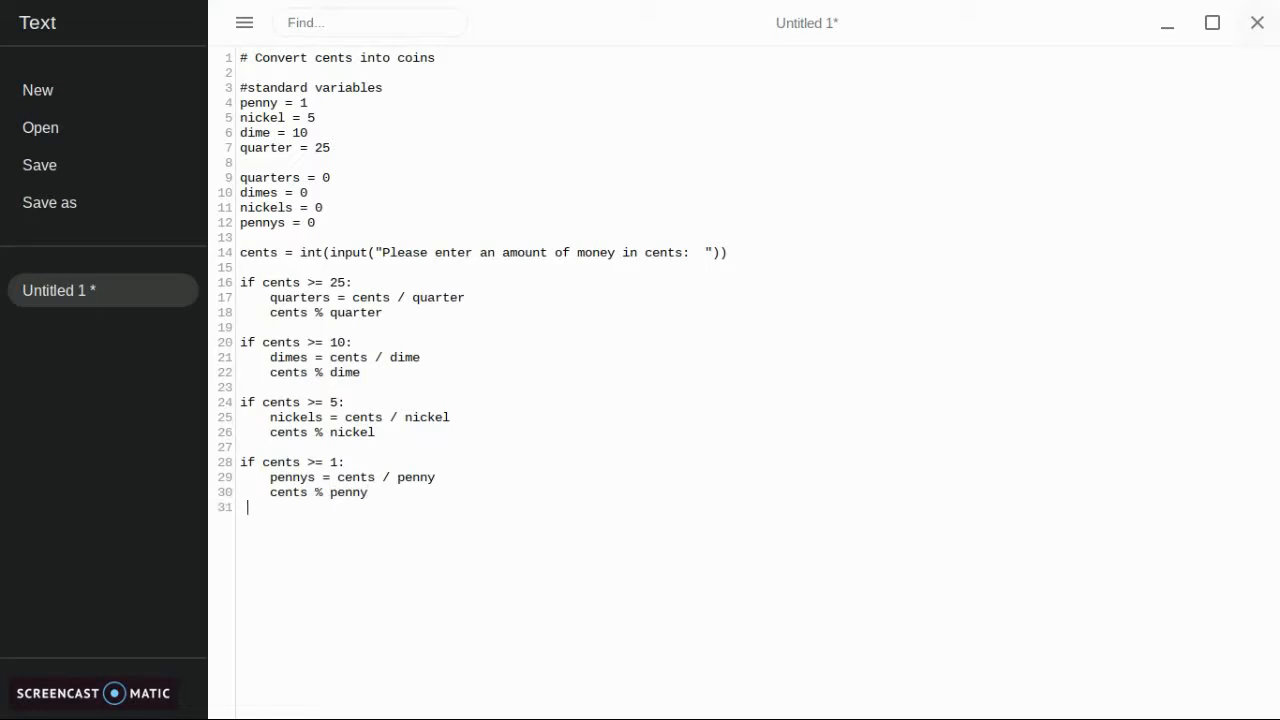
{"action": "key", "text": "enter"}
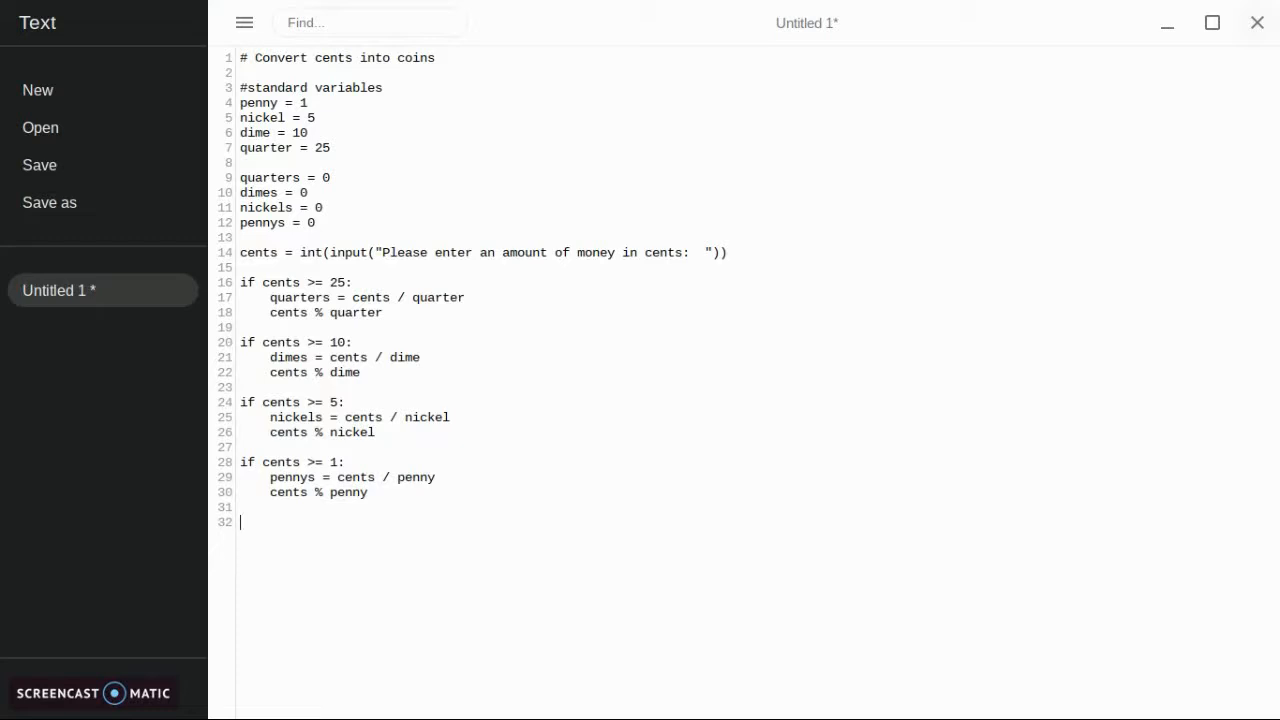
- Add the heading line print ("The coins are: ")
{"action": "type", "text": "pr"}
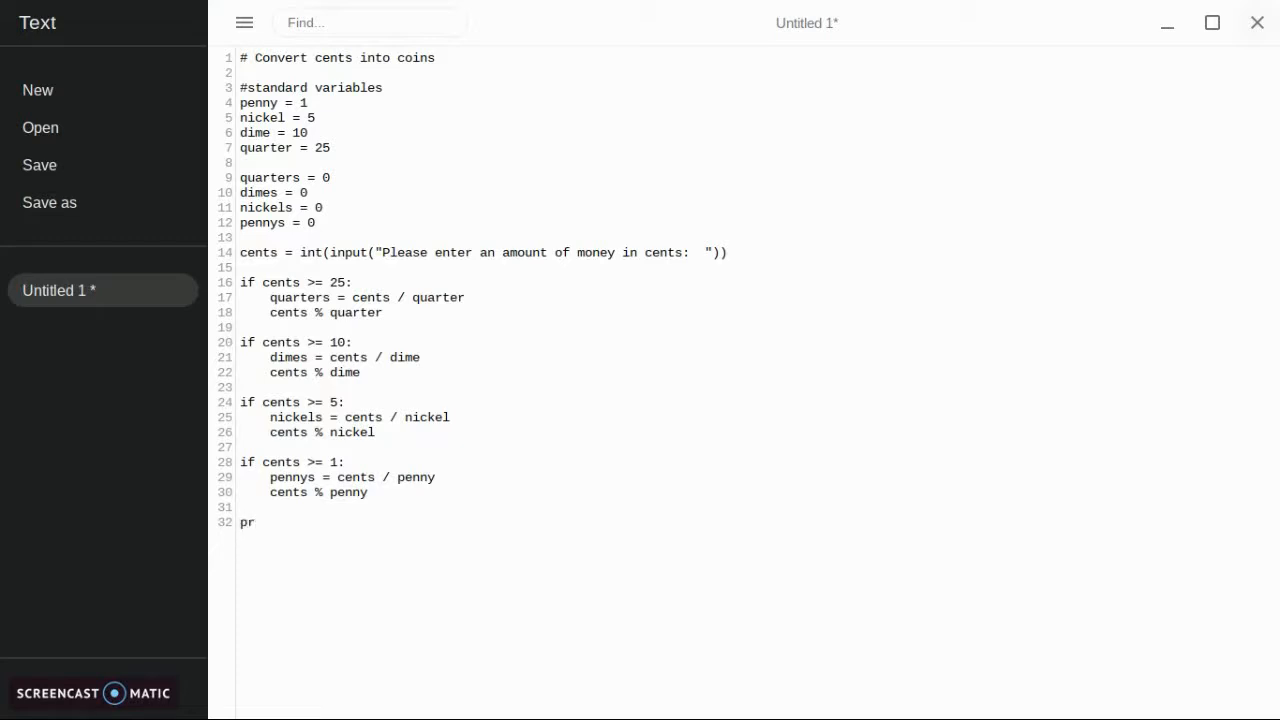
{"action": "type", "text": "int"}
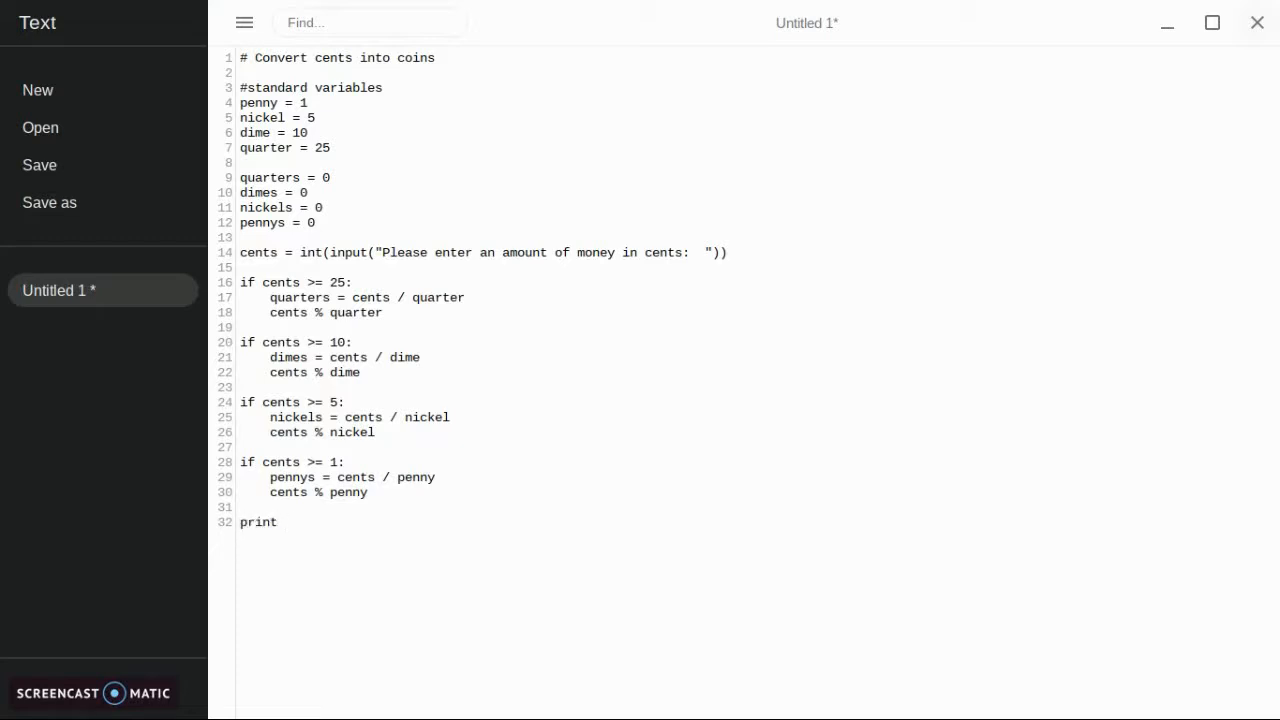
{"action": "type", "text": "(\""}
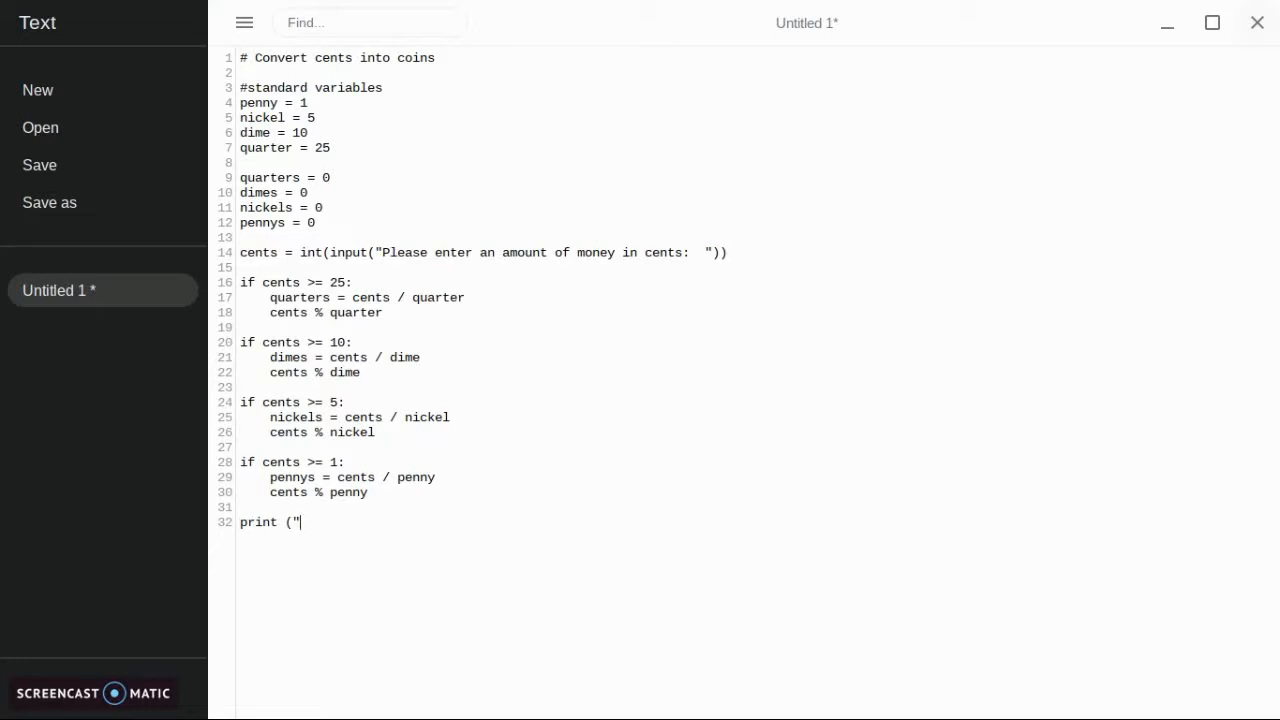
{"action": "type", "text": "The coins"}
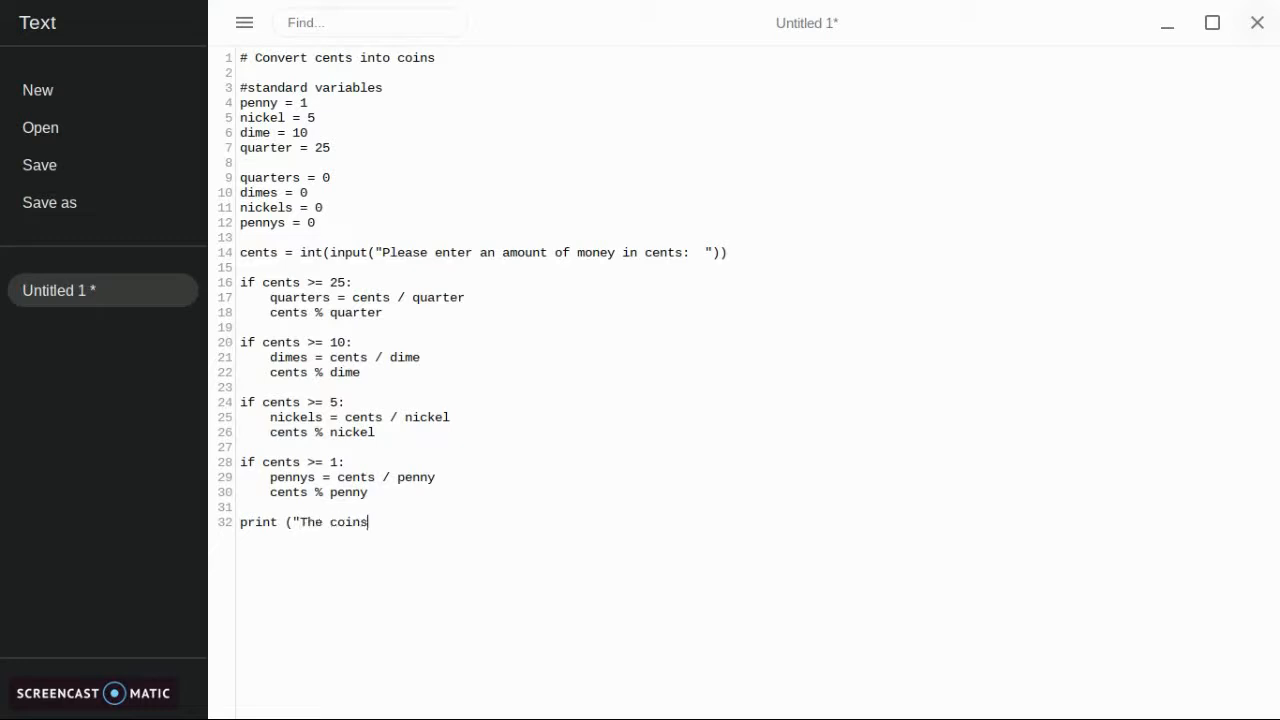
{"action": "type", "text": "are"}
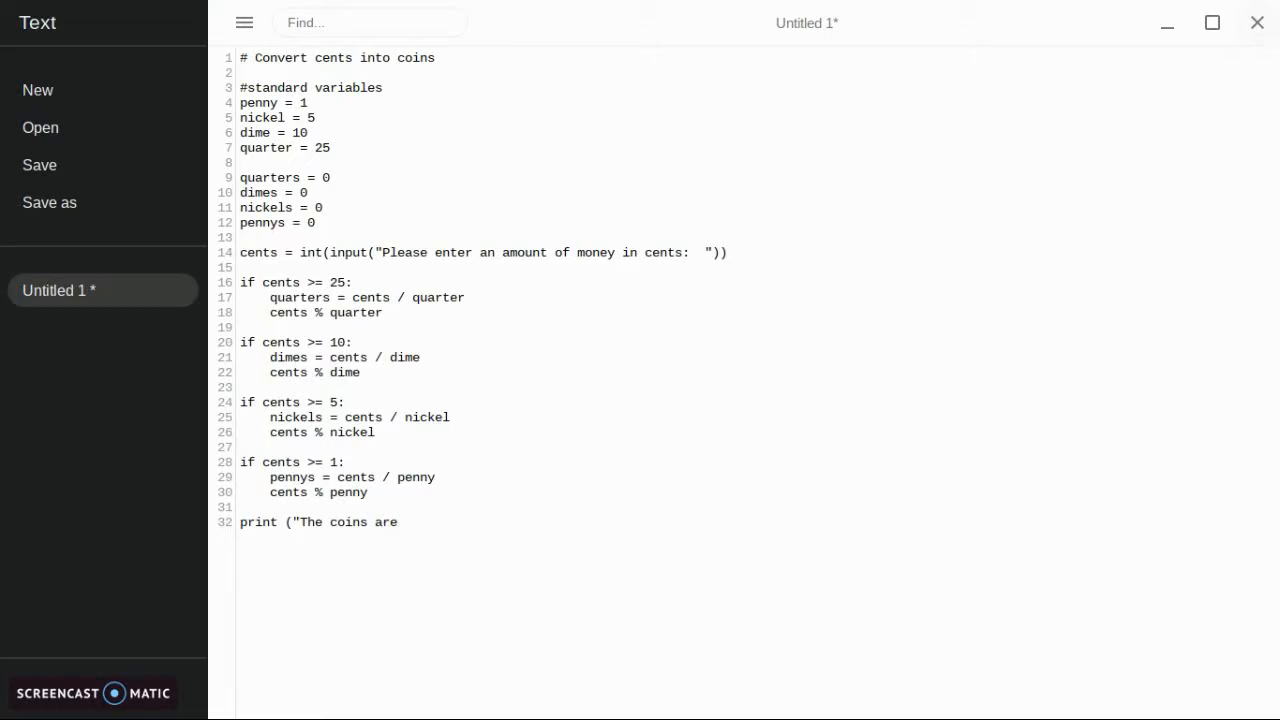
{"action": "type", "text": ": \""}
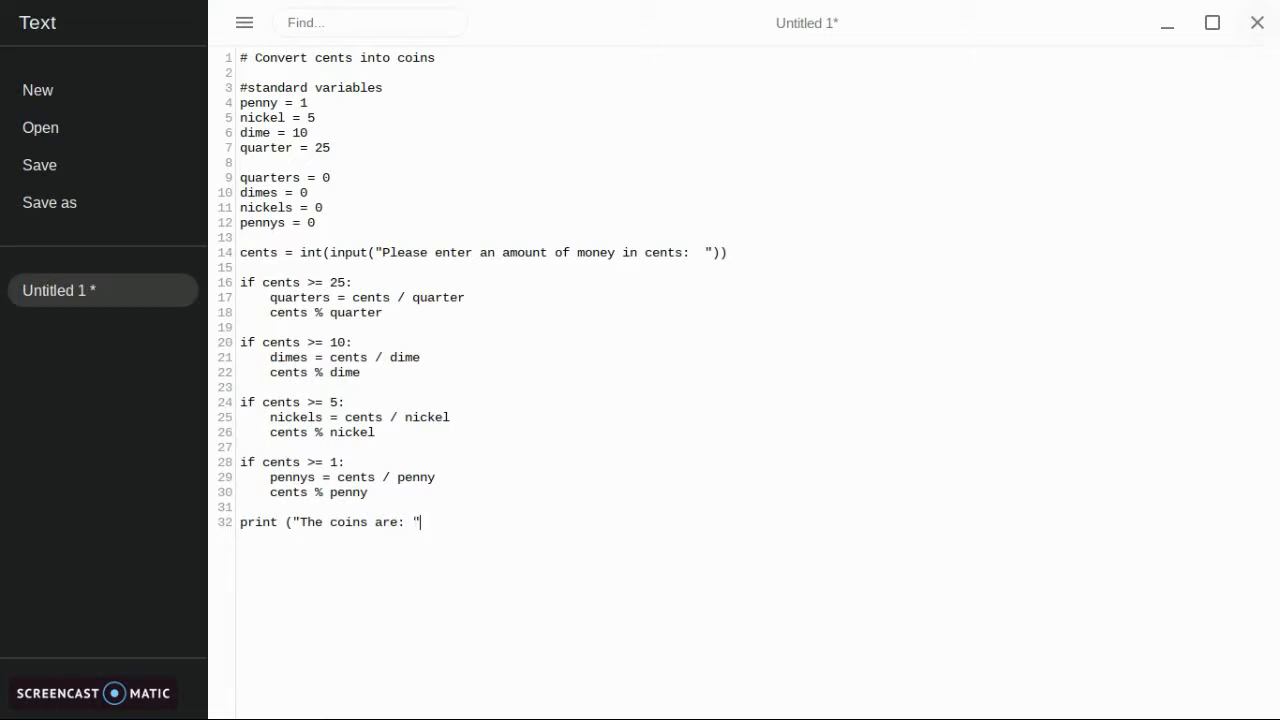
{"action": "type", "text": ")"}
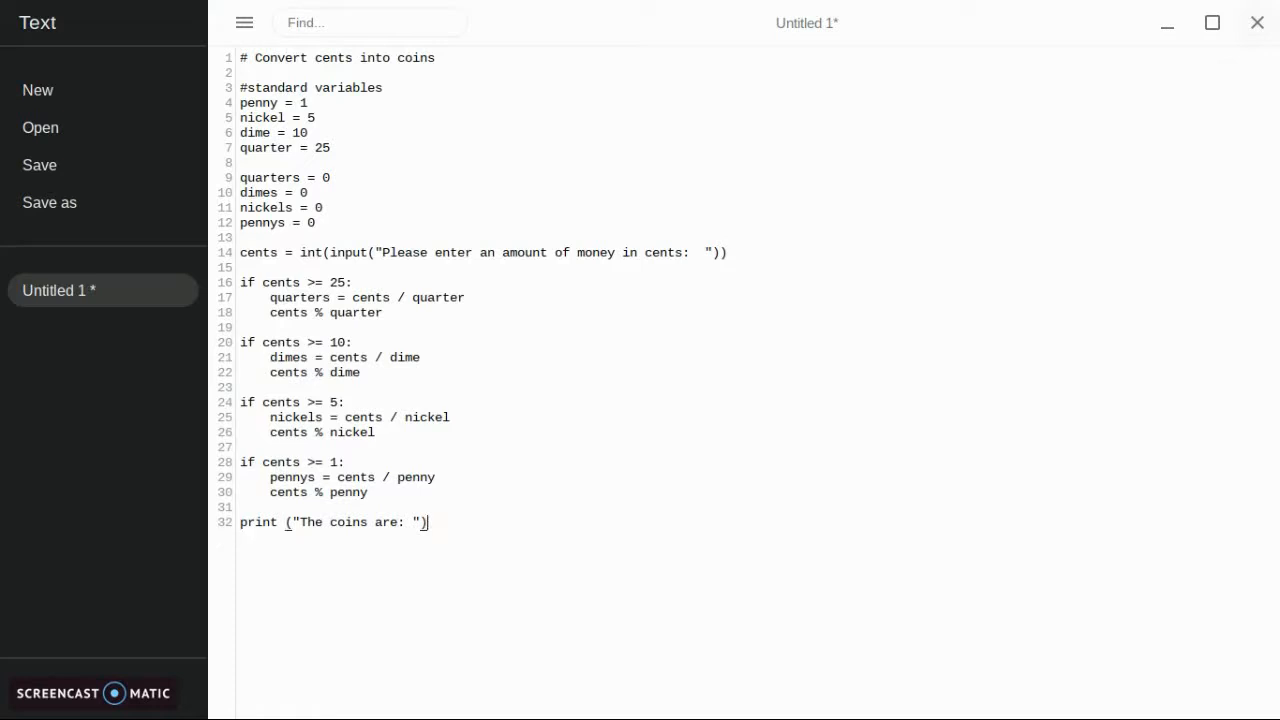
- Add print ("Quarters = " , quarters) to show the quarter count
{"action": "type", "text": "print"}
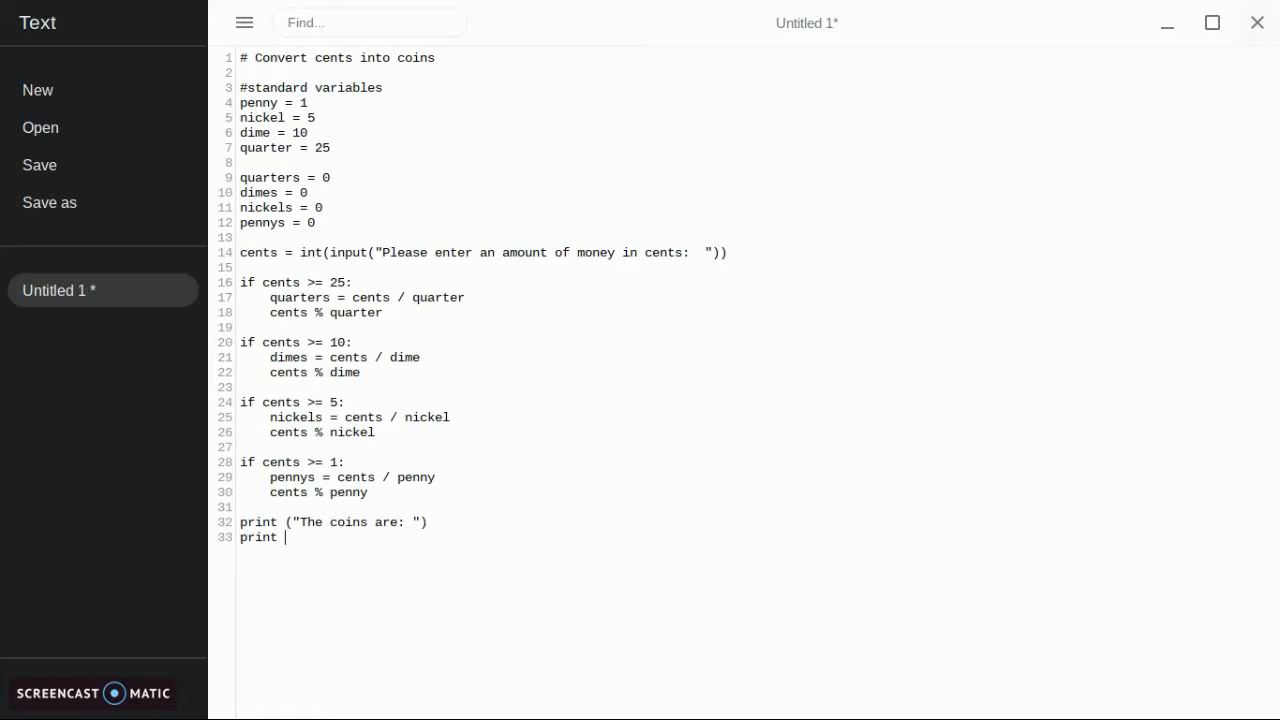
{"action": "type", "text": "(\""}
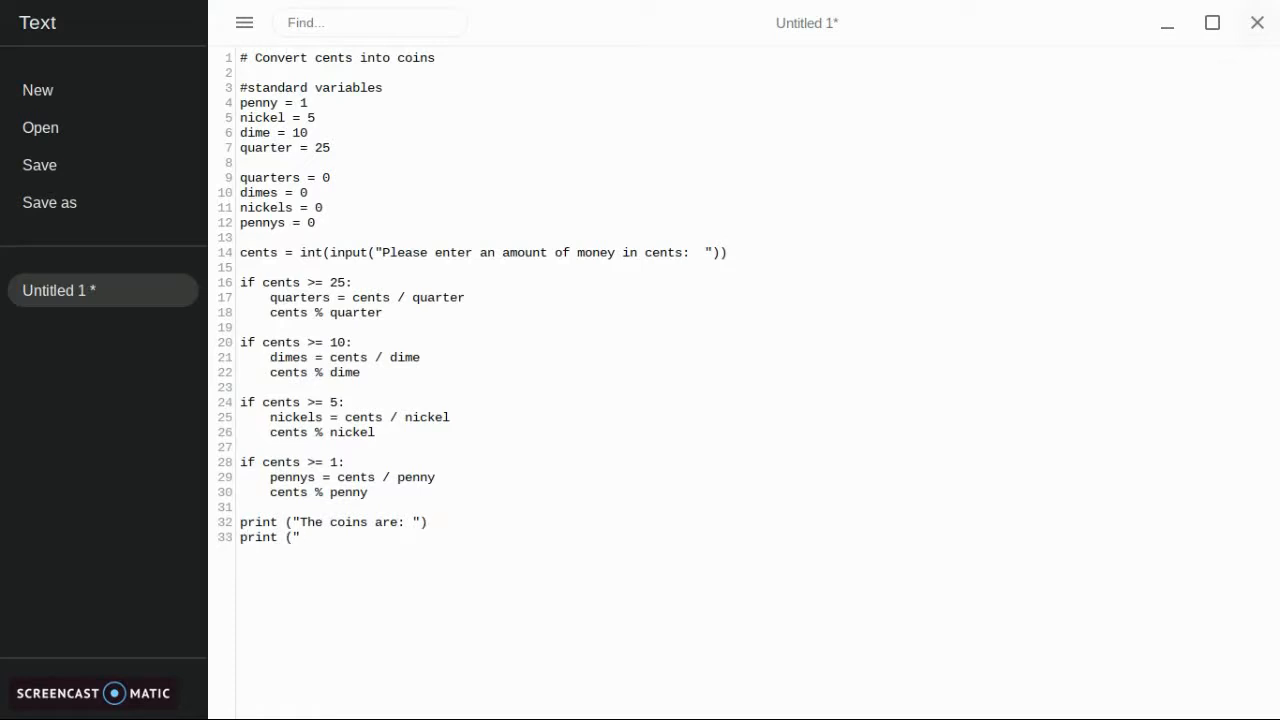
{"action": "type", "text": "quarters"}
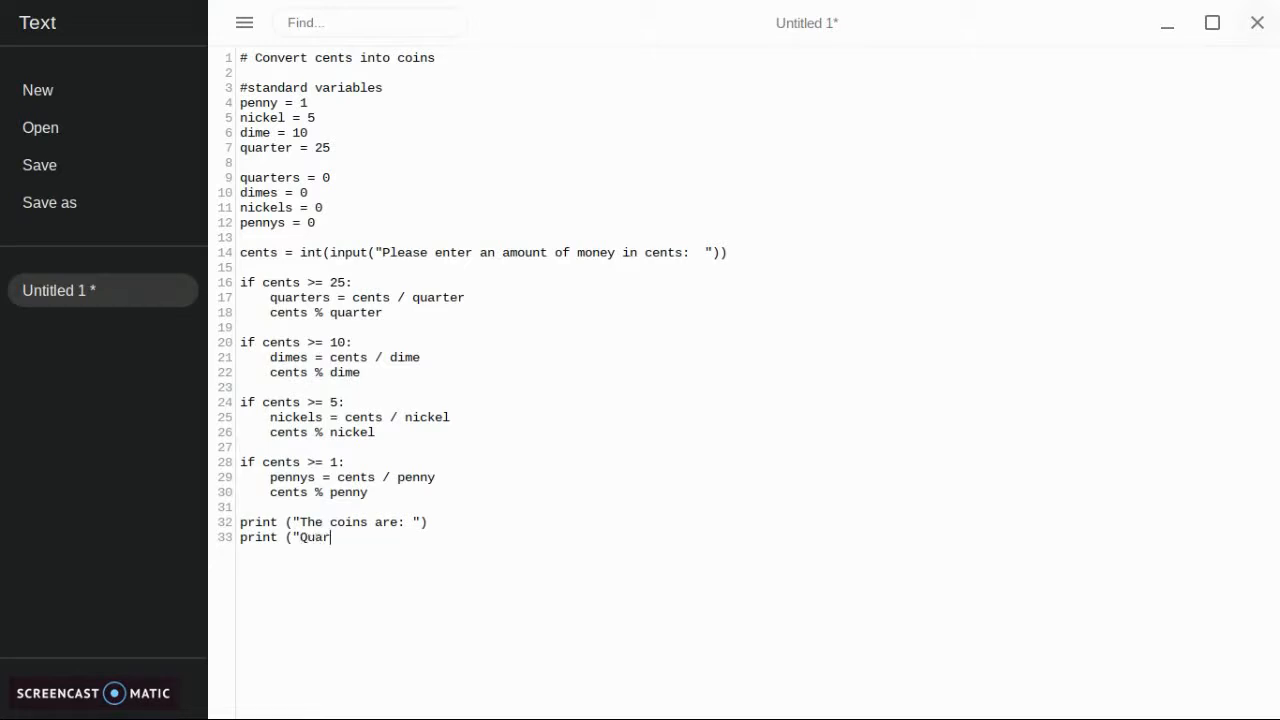
{"action": "type", "text": "ters"}
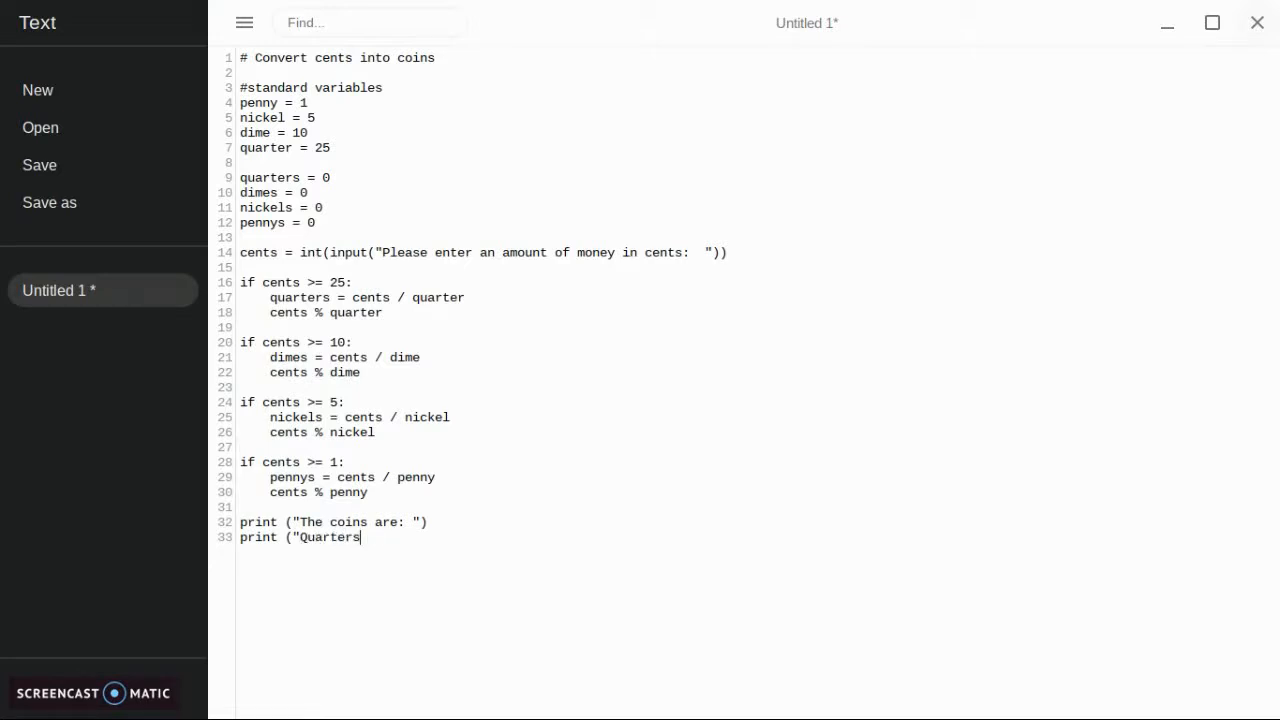
{"action": "type", "text": "= \""}
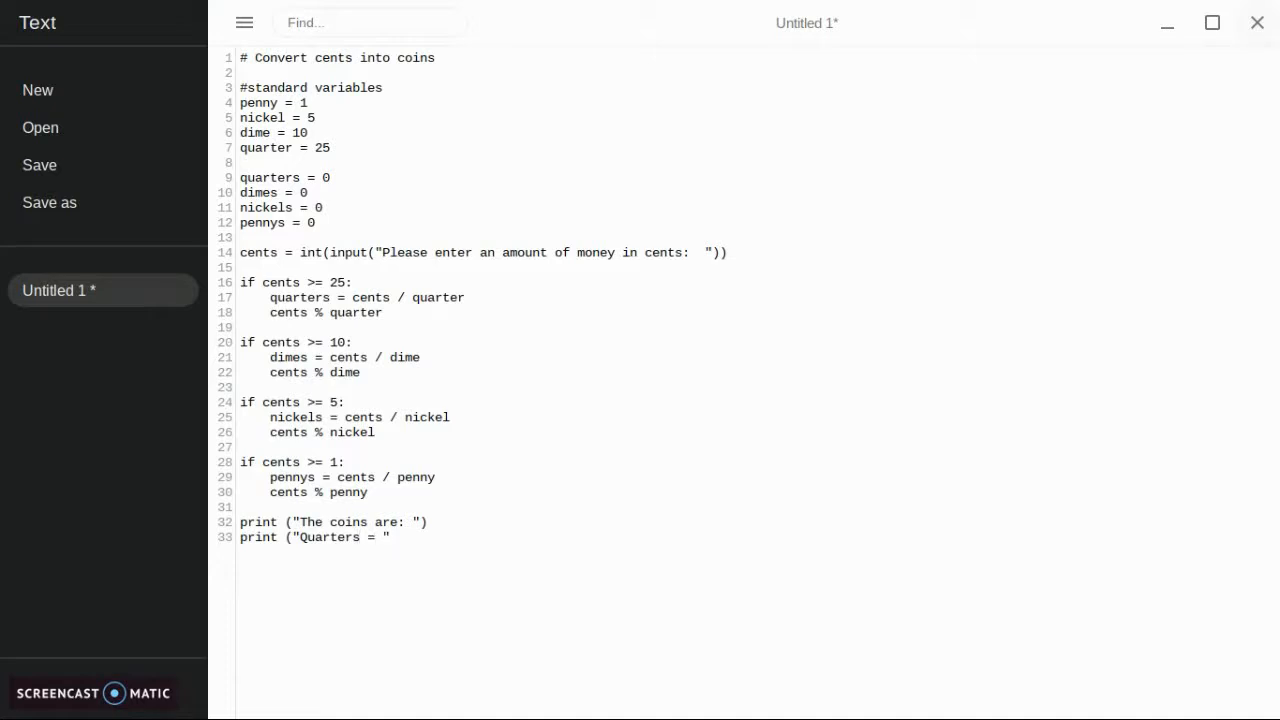
{"action": "type", "text": ", qu"}
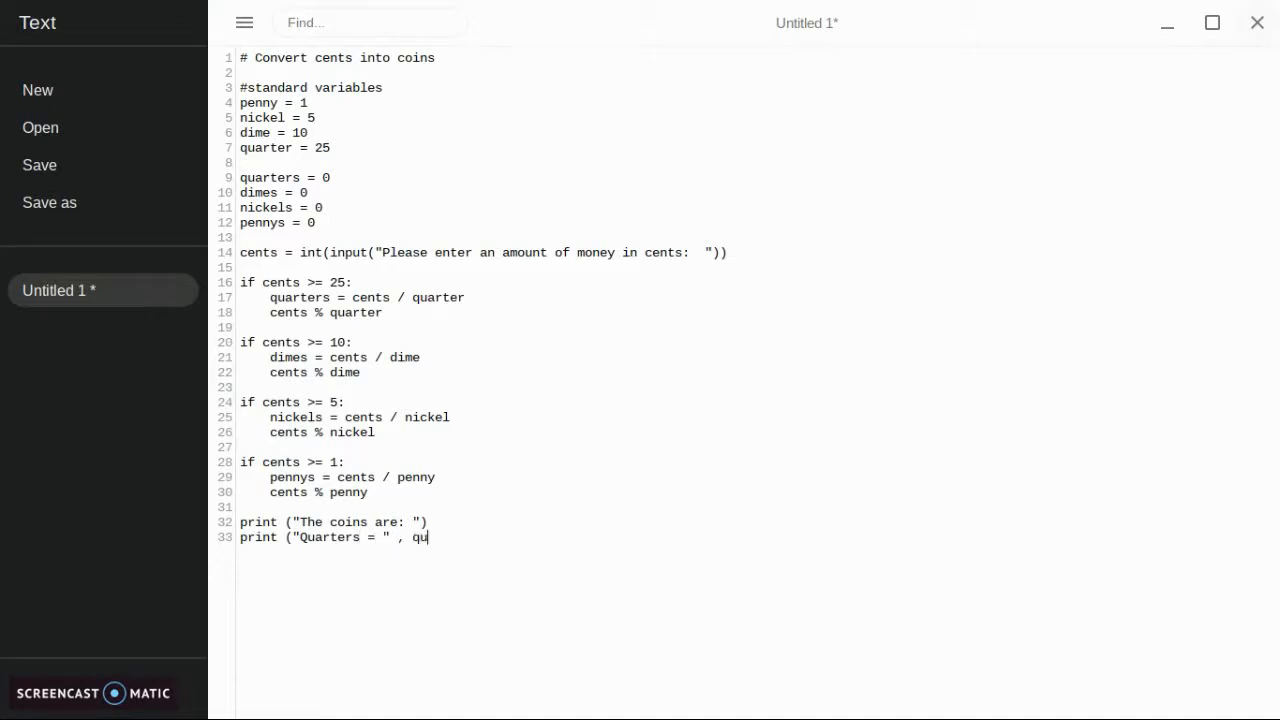
{"action": "type", "text": "arters"}
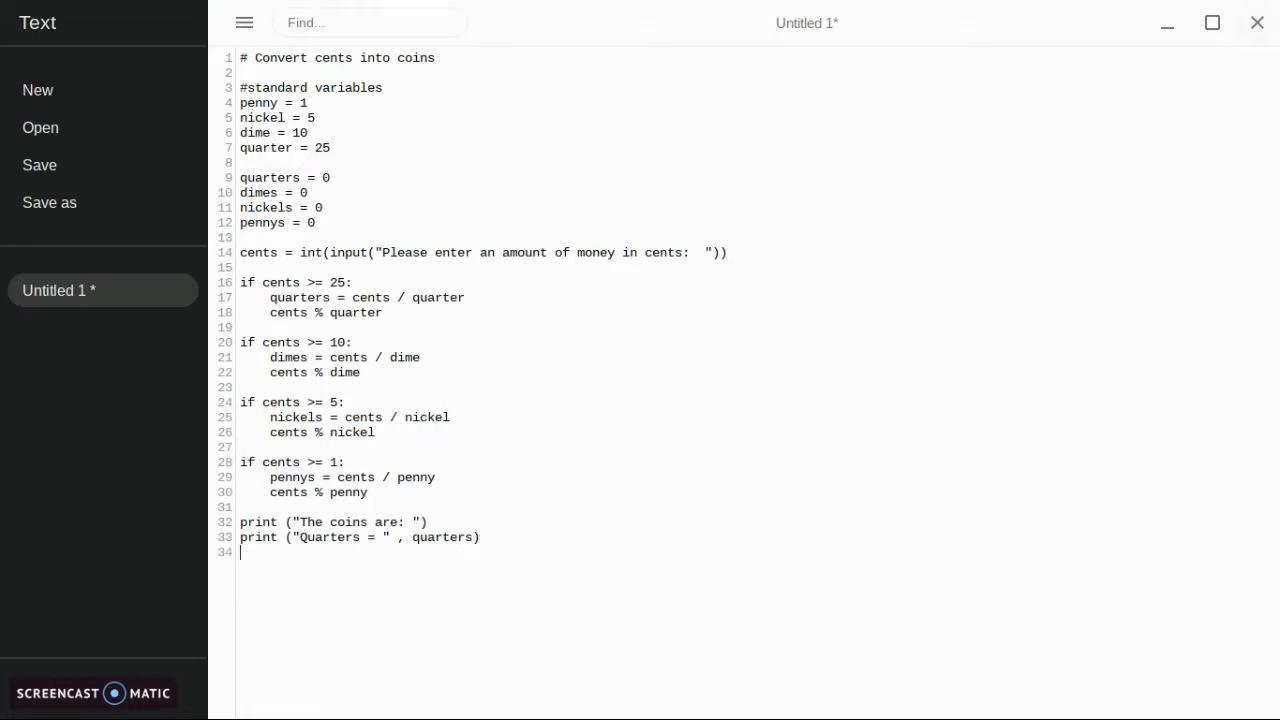
- Add print lines showing "Dimes" and "Nickels = " with the dimes and nickels counts
{"action": "type", "text": "print ("}
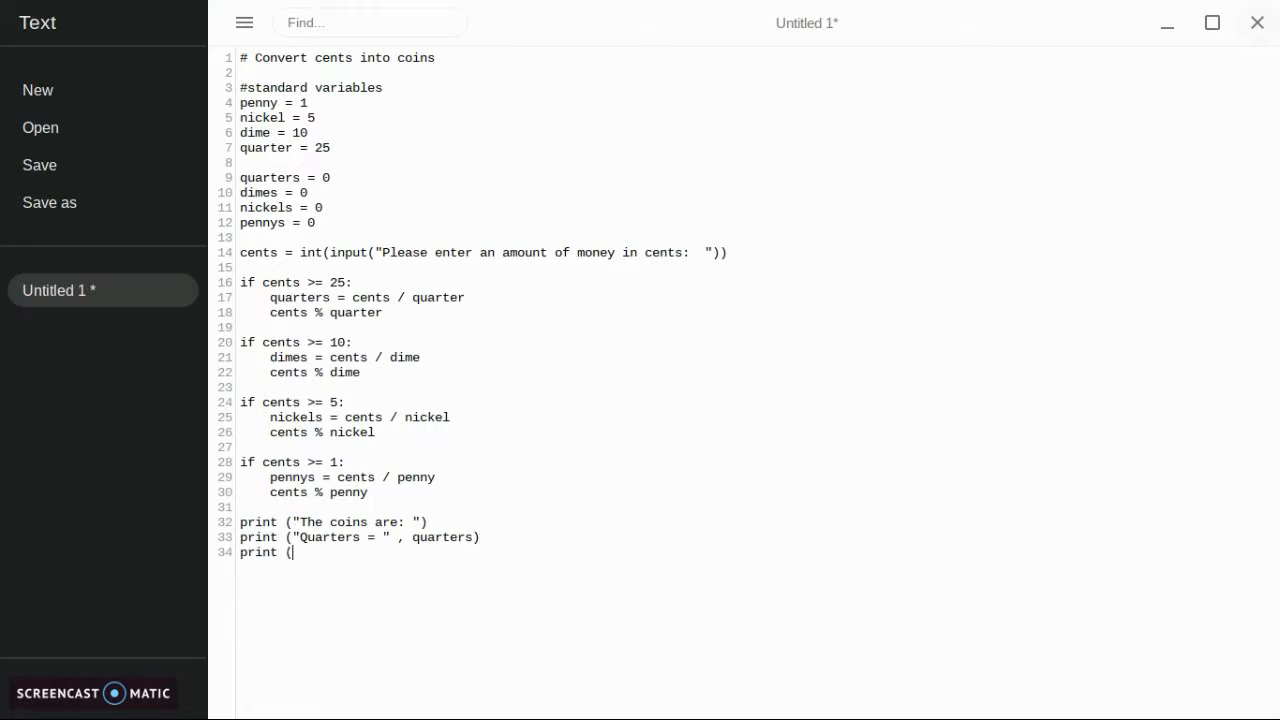
{"action": "type", "text": "\"Dimes = \" ,"}
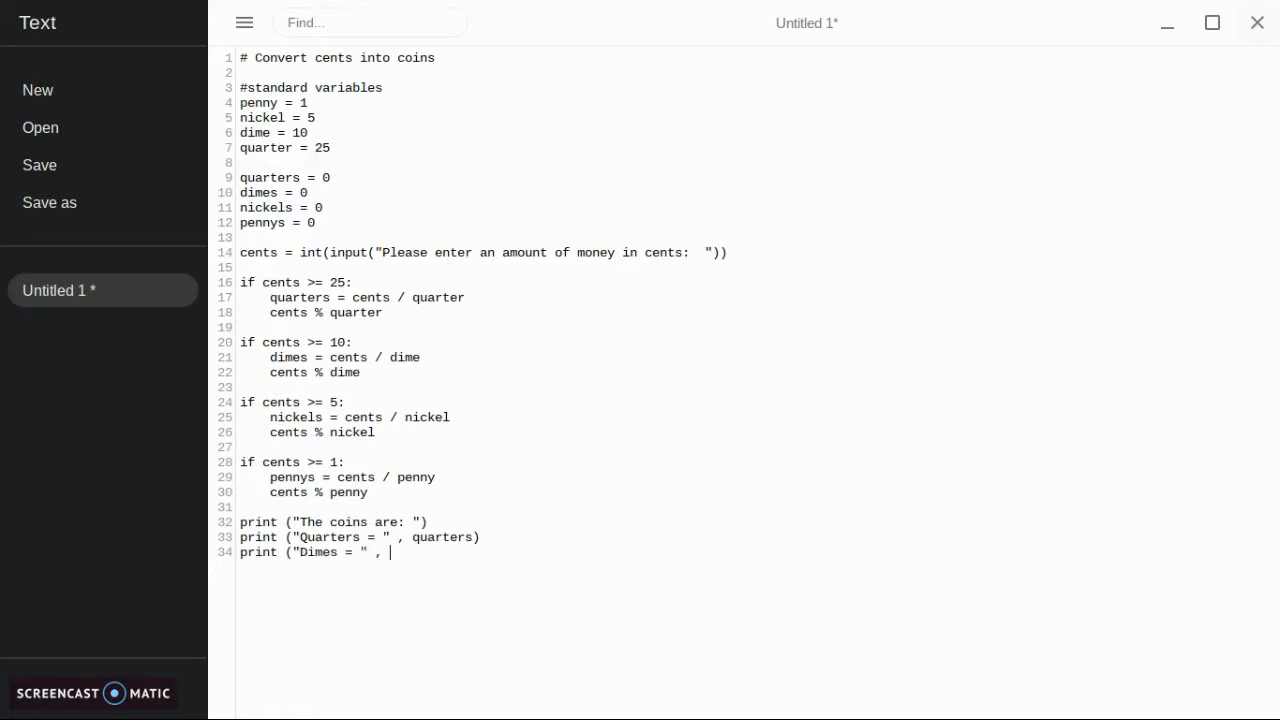
{"action": "type", "text": "dimes)"}
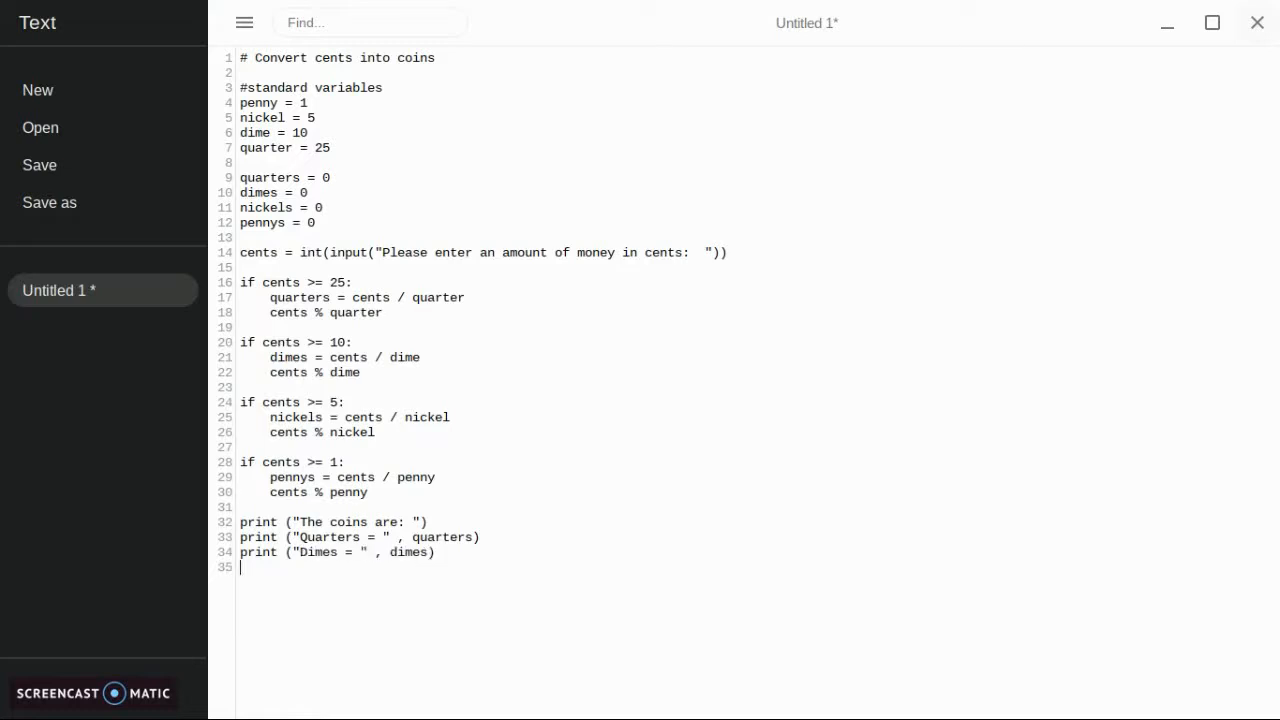
{"action": "type", "text": "print (\""}
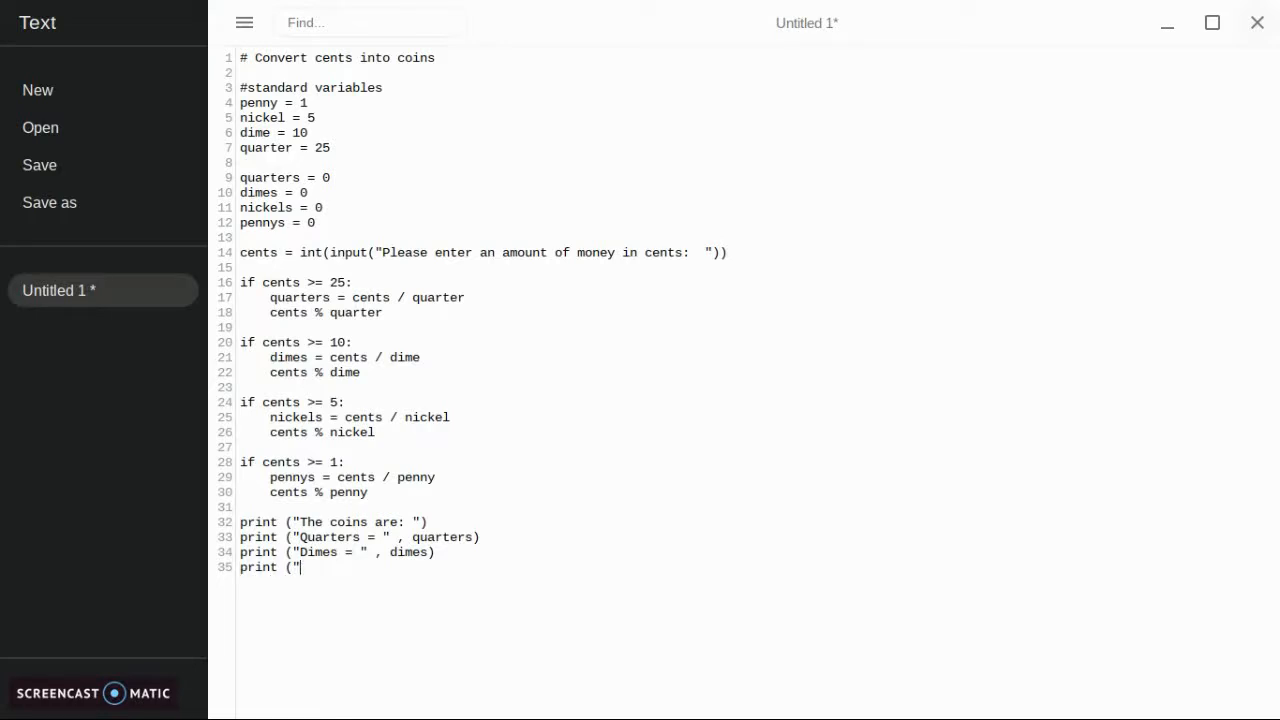
{"action": "type", "text": "Nicke"}
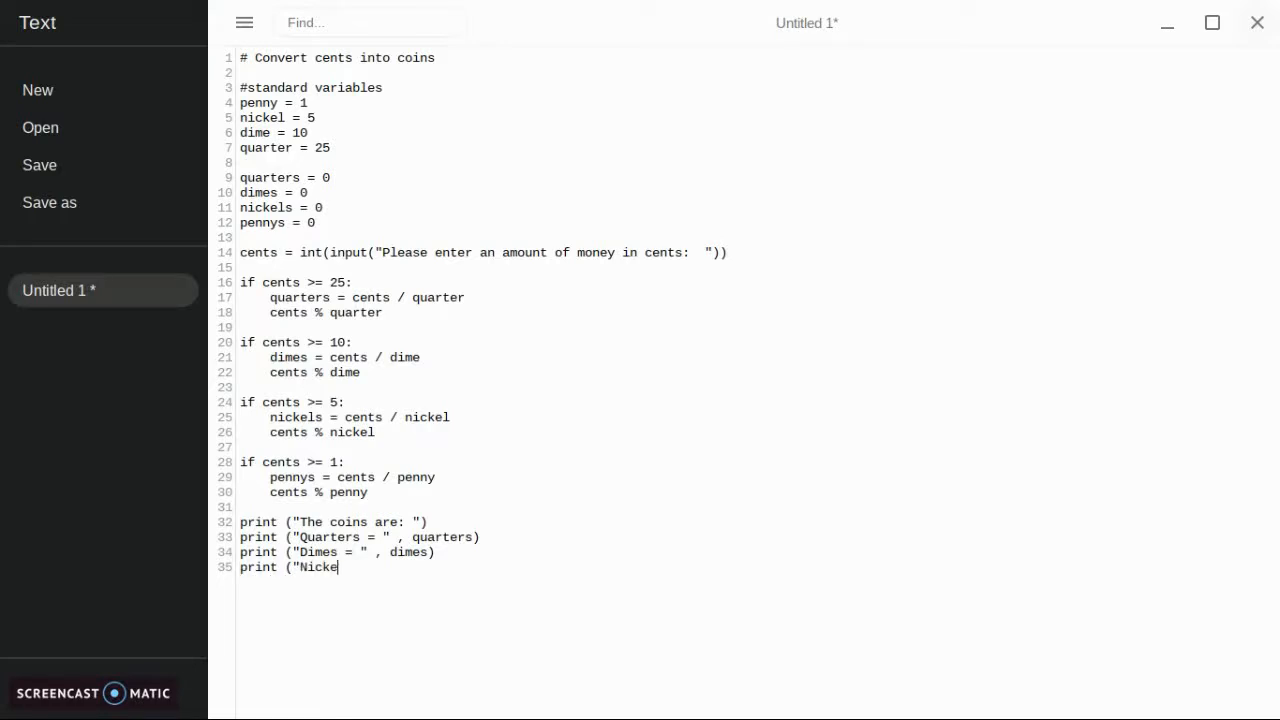
{"action": "type", "text": "ls"}
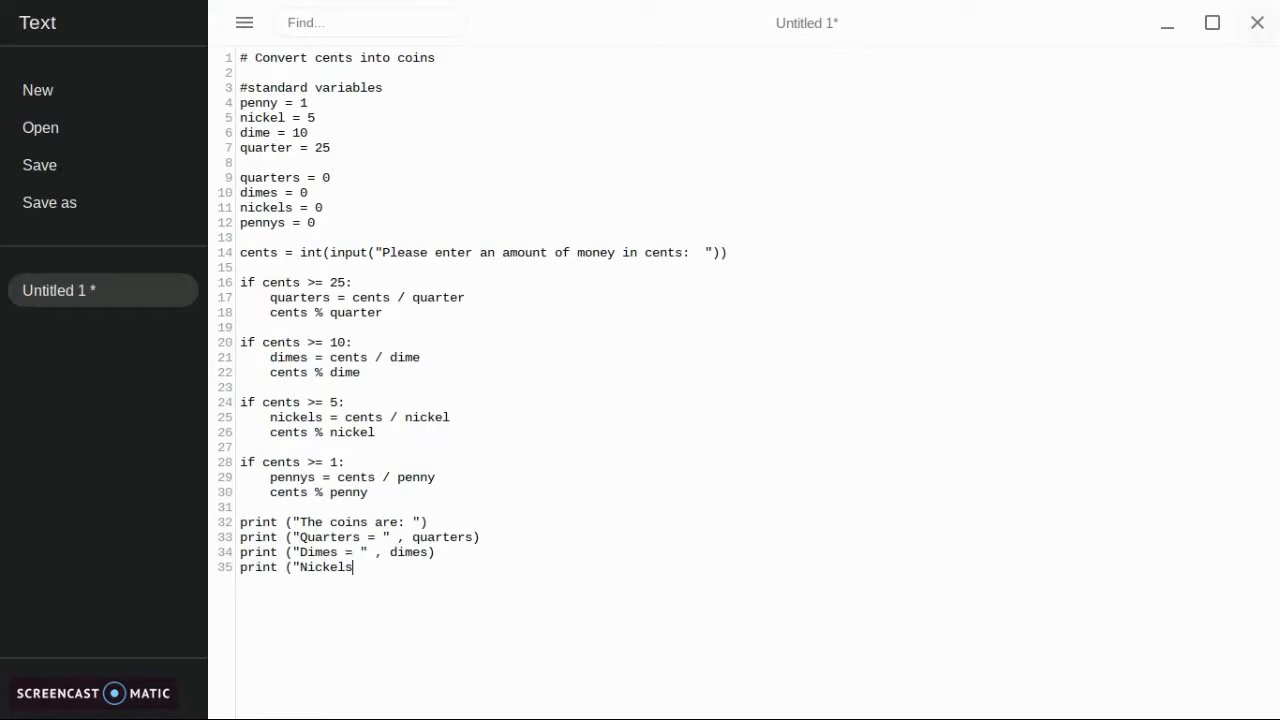
{"action": "type", "text": "= \","}
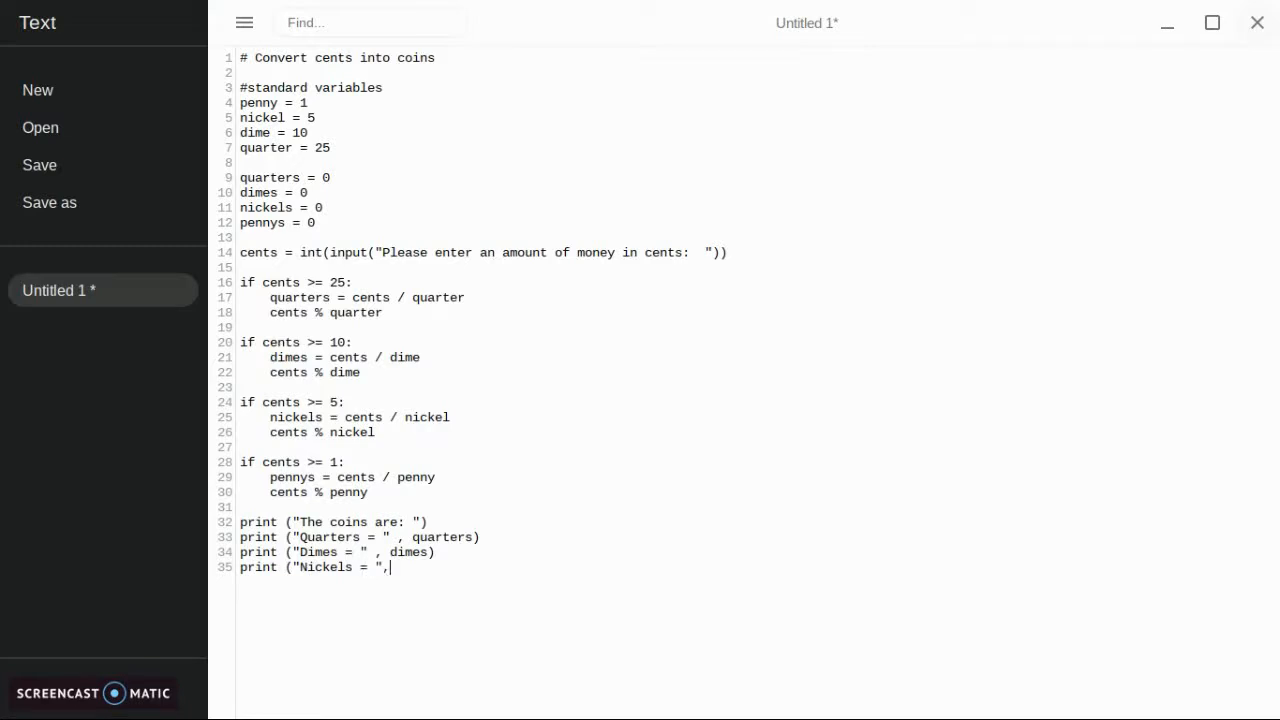
{"action": "type", "text": "nicke"}
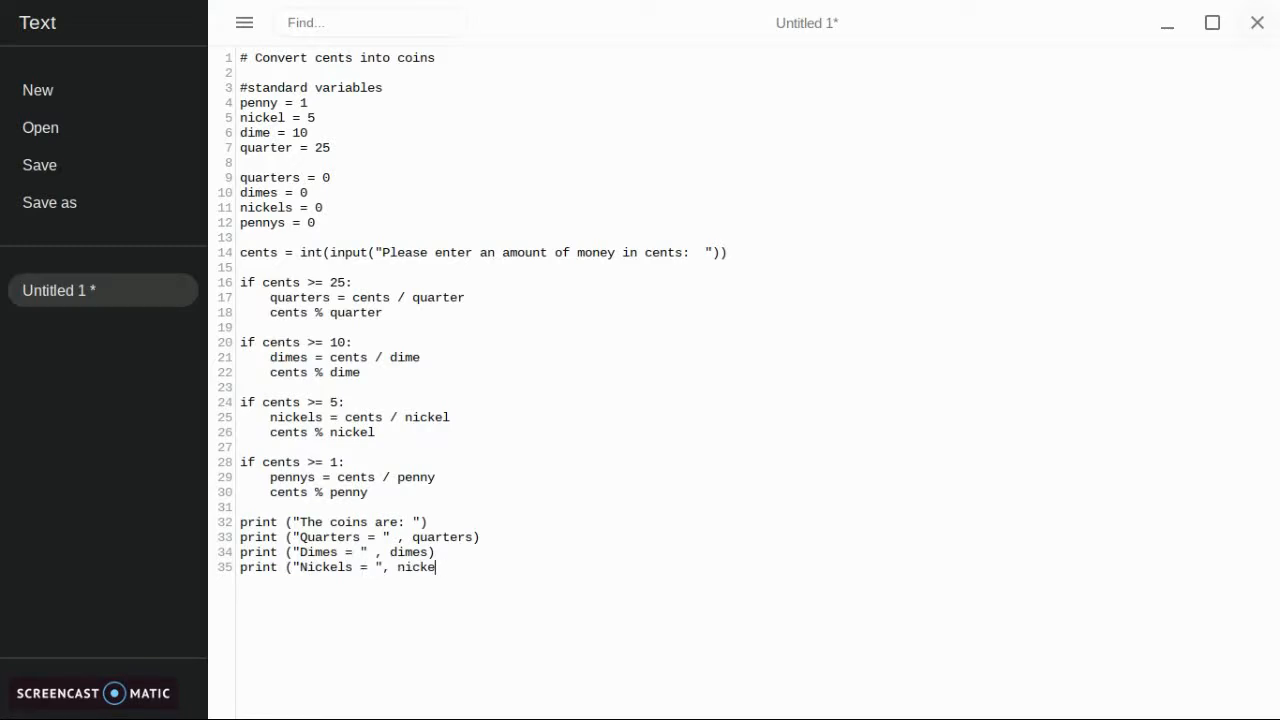
{"action": "type", "text": "ls_"}
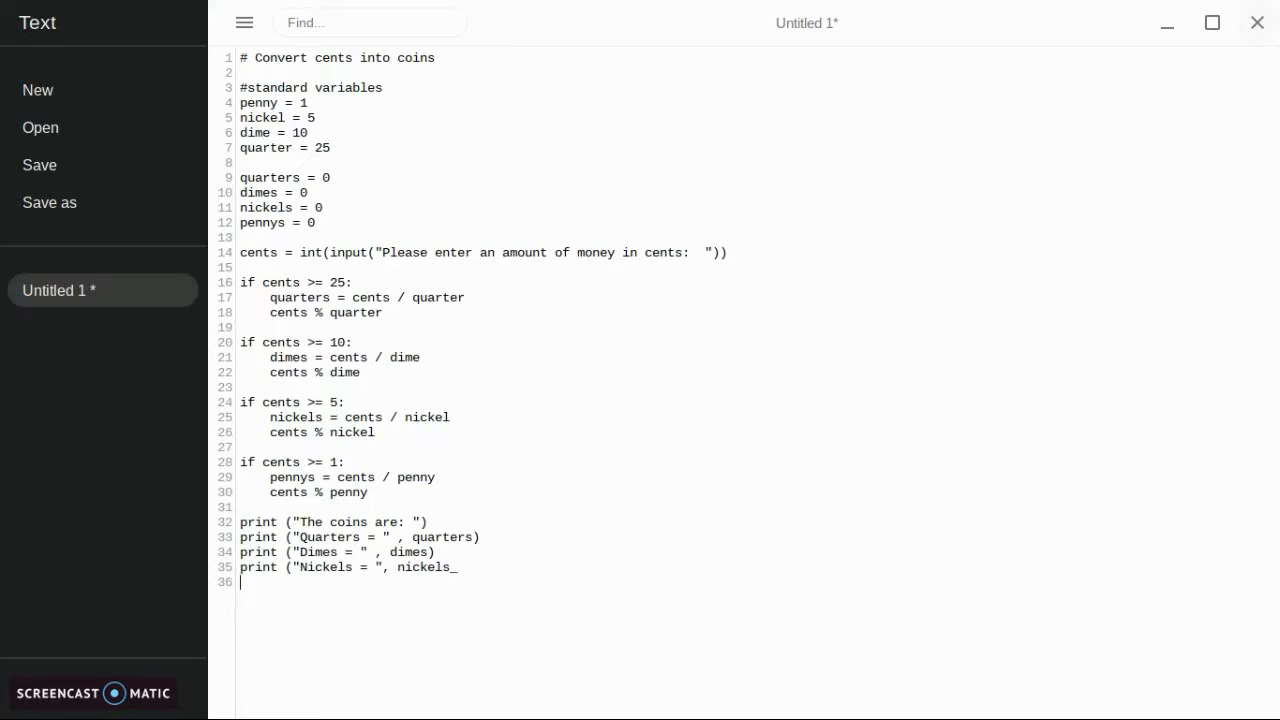
- Add a print line showing "Pennys = " with the pennys count, then select the whole script to copy it
{"action": "type", "text": "print"}
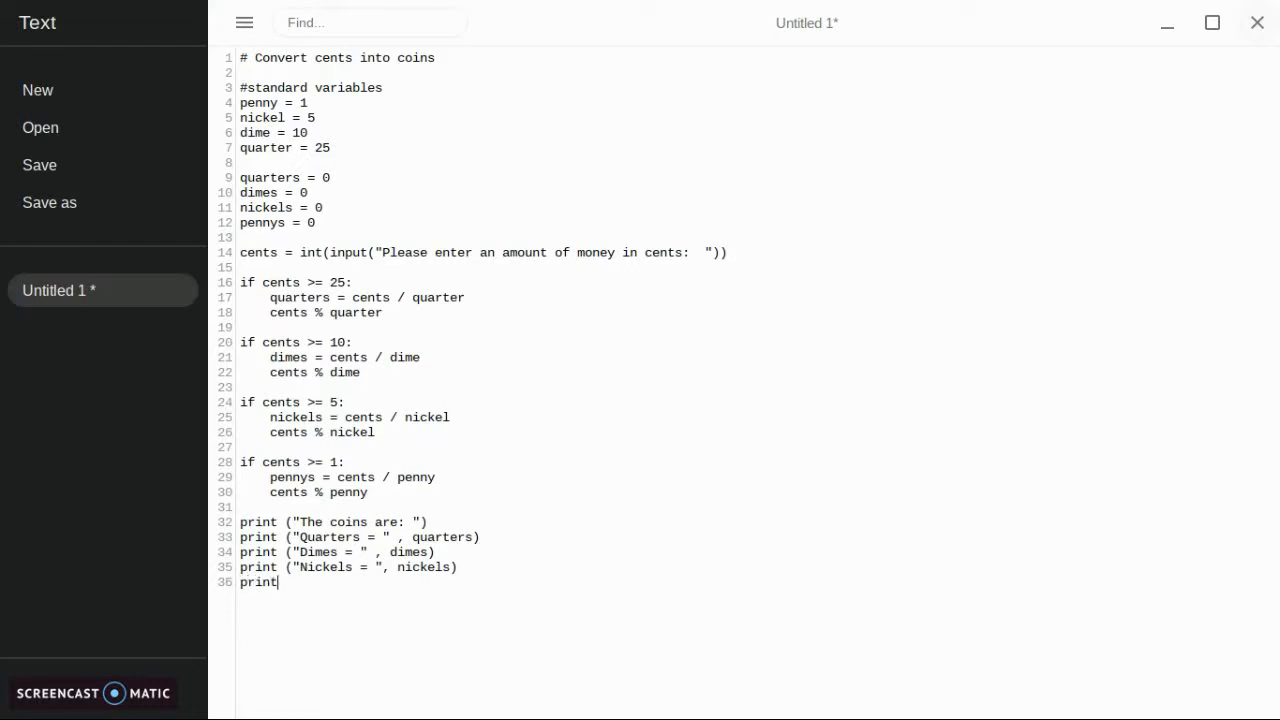
{"action": "type", "text": "(\""}
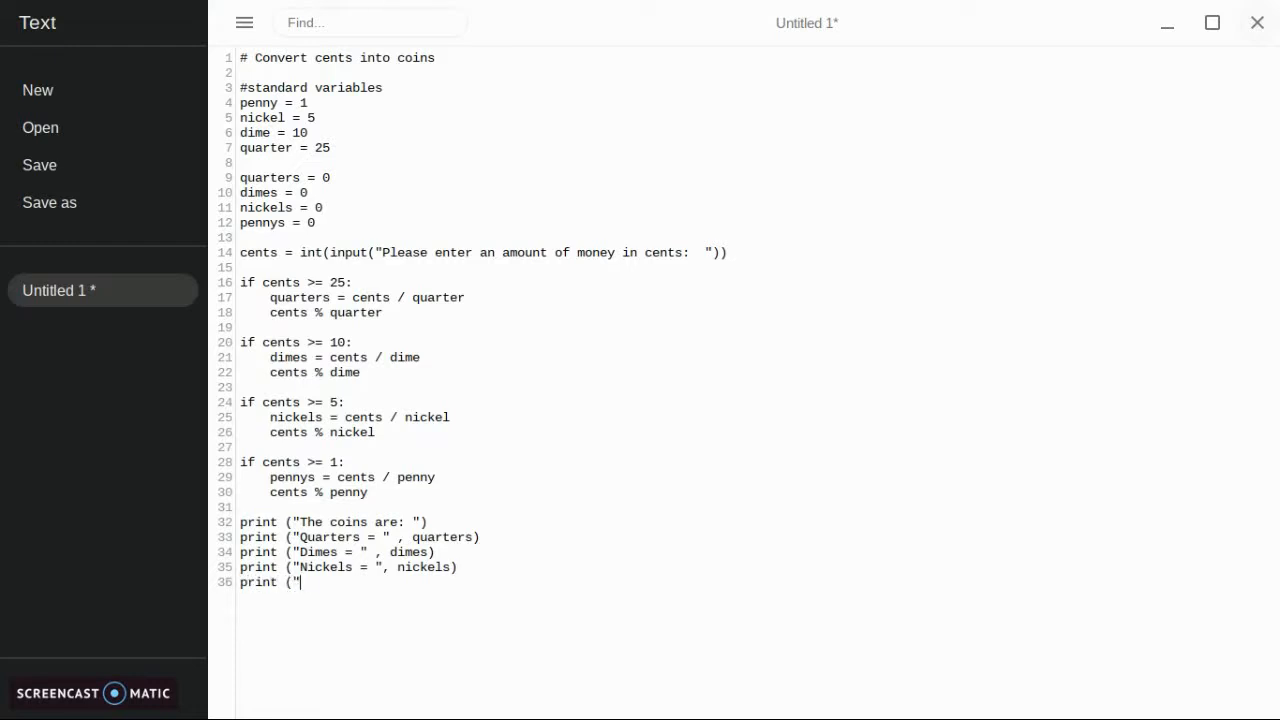
{"action": "type", "text": "Pe"}
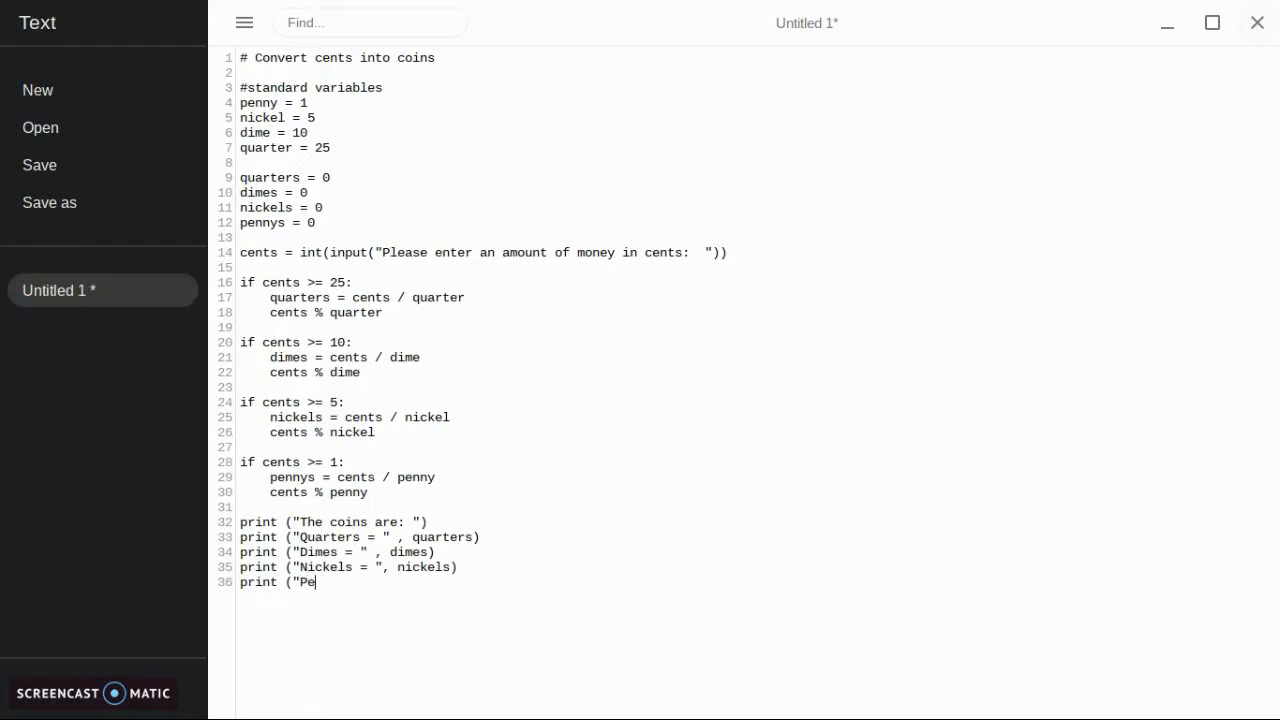
{"action": "type", "text": "nnys = \""}
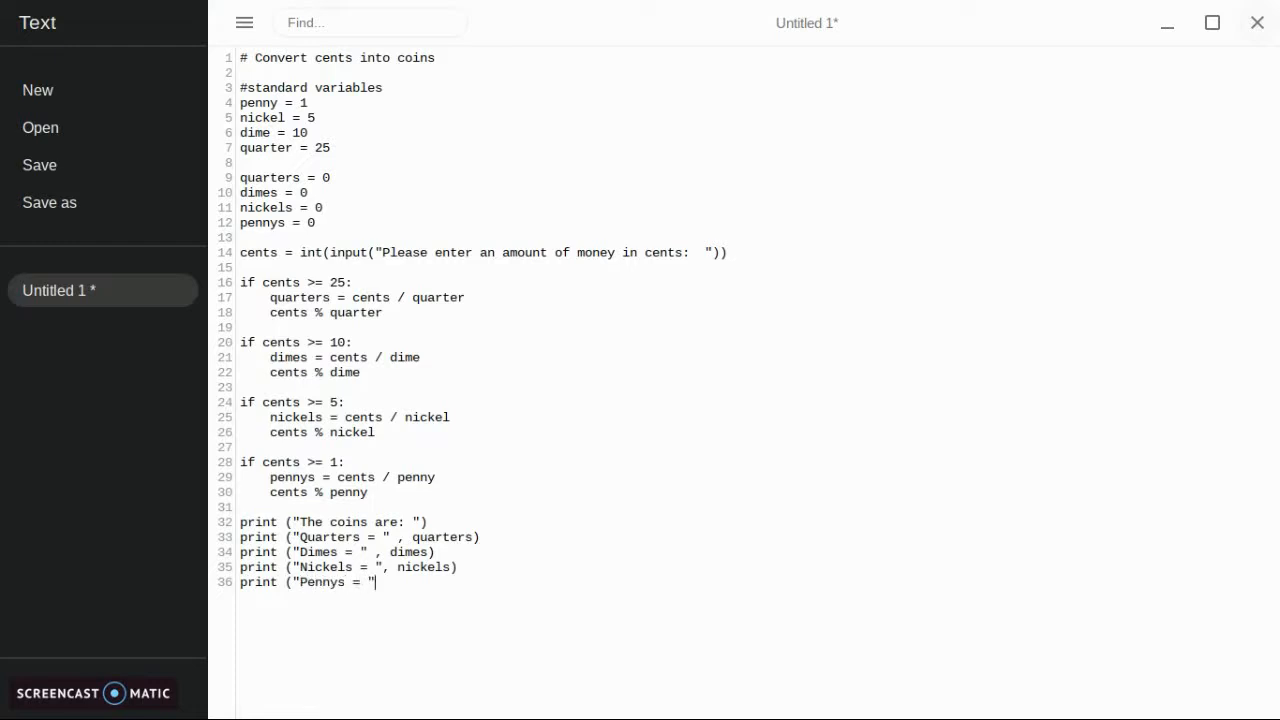
{"action": "type", "text": ", penny"}
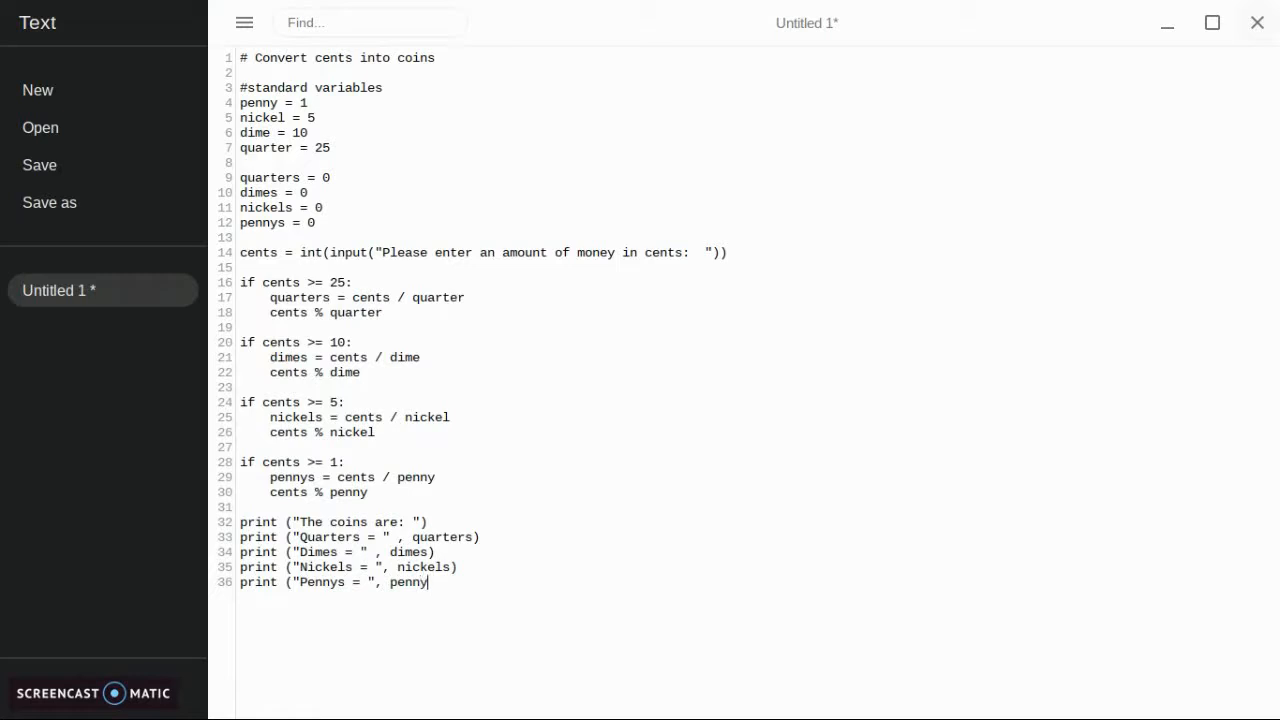
{"action": "type", "text": "s)"}
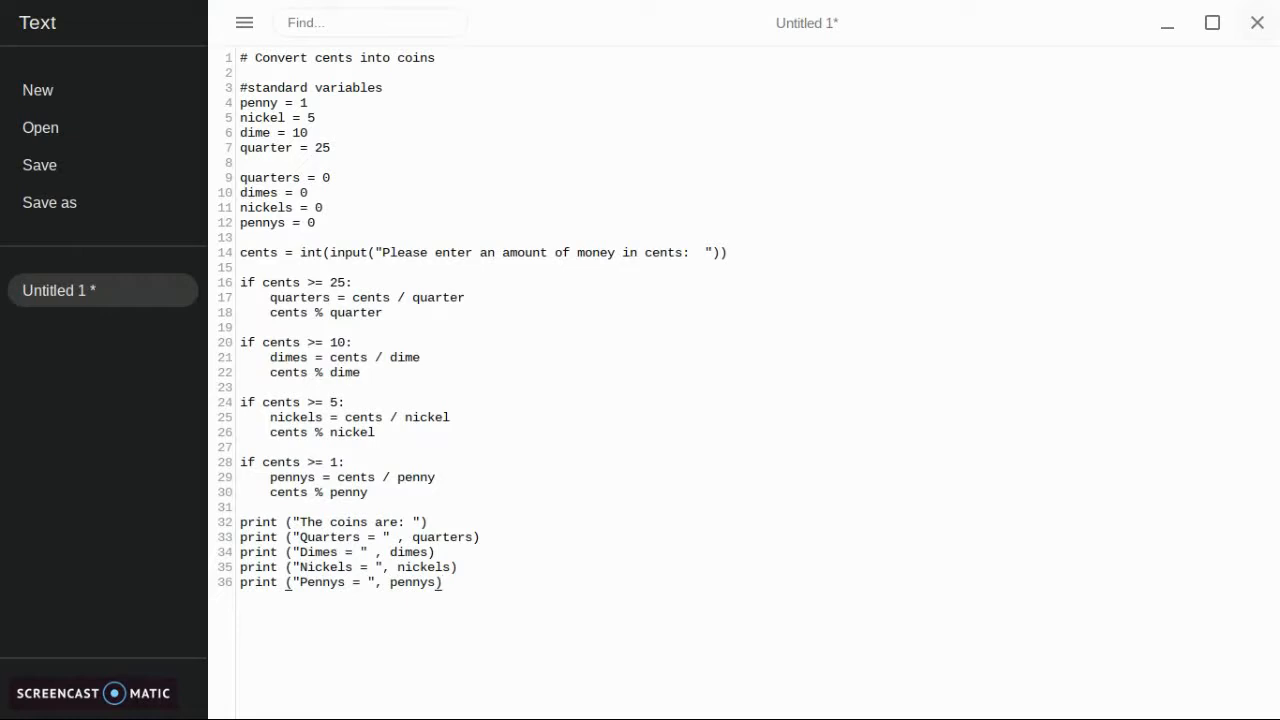
{"action": "key", "text": "ctrl+a"}
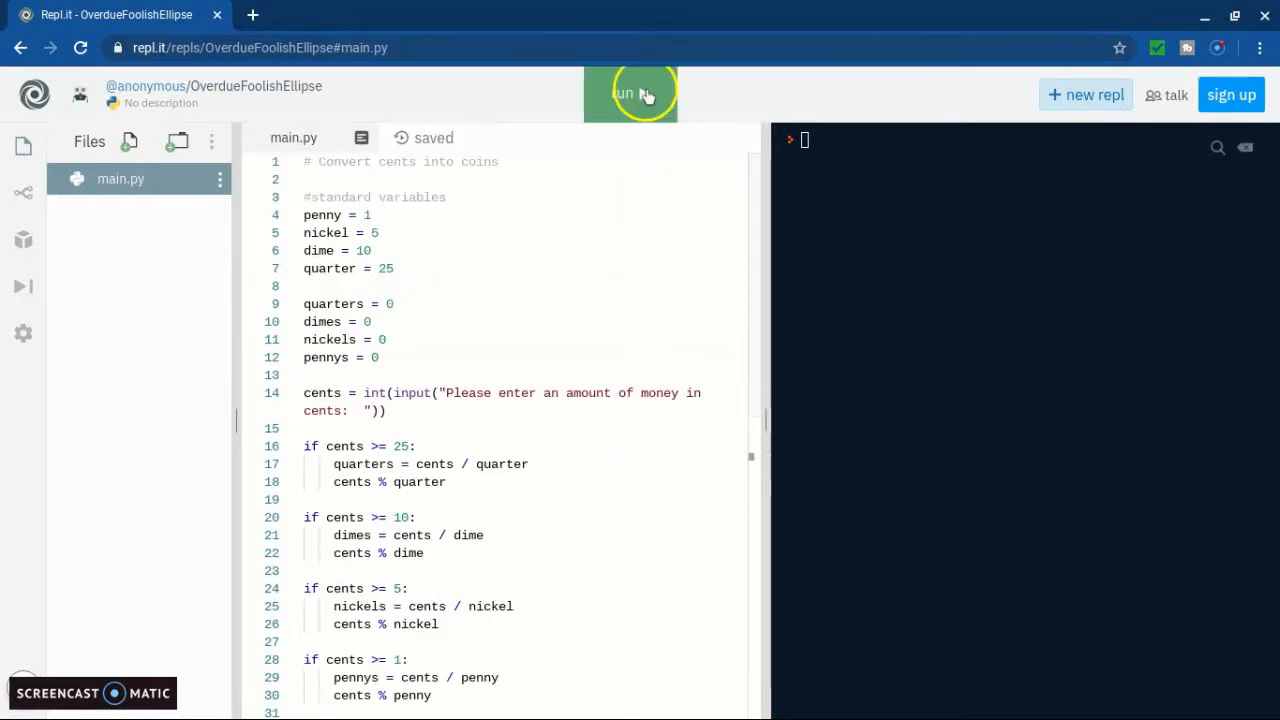
- Run main.py and enter 100 cents, printing 4.0 quarters, 10.0 dimes, 20.0 nickels, 100.0 pennys
{"action": "left_click", "coordinate": [630, 94]}
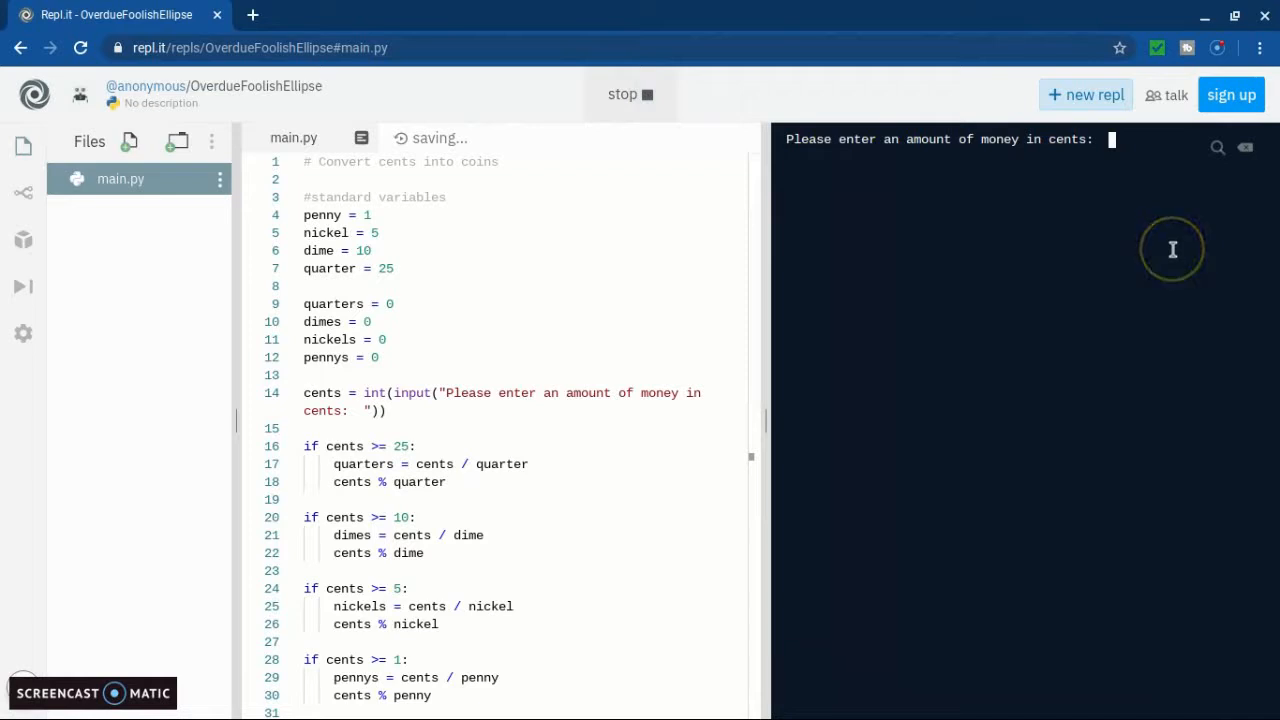
{"action": "type", "text": "100"}
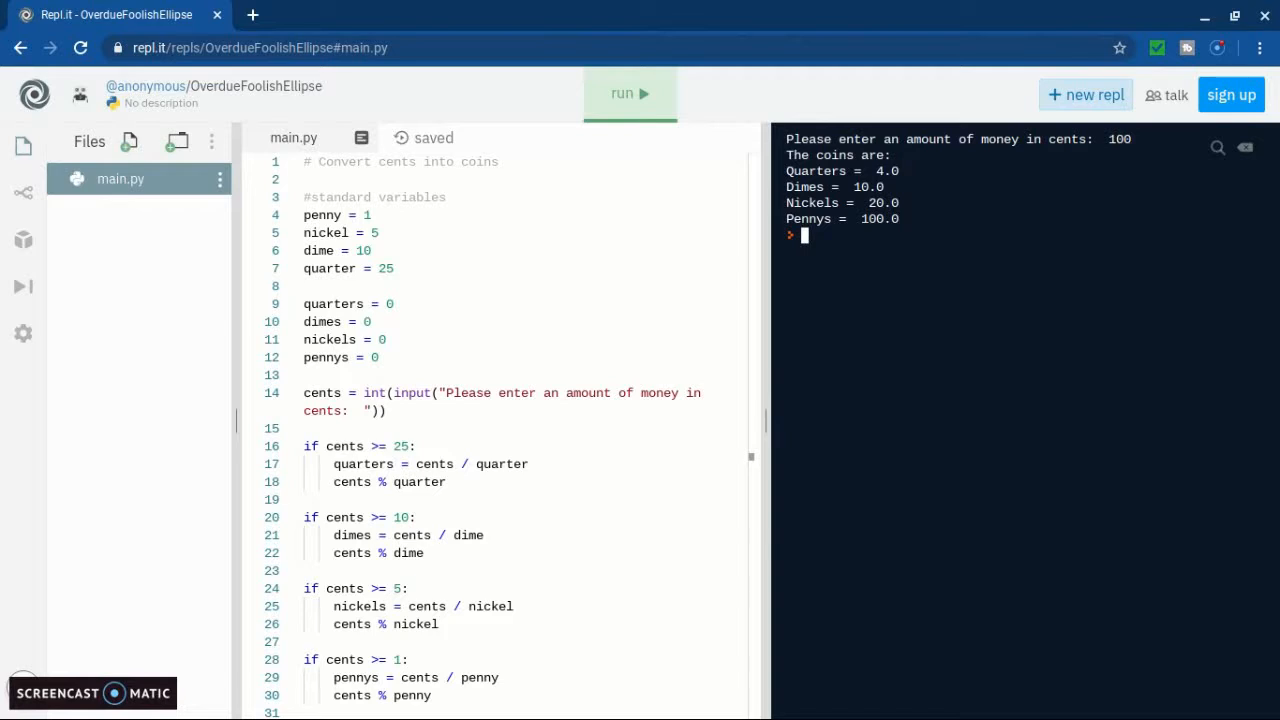
- Run main.py again with 12 cents, printing 0 quarters, 1.2 dimes, 2.4 nickels, 12.0 pennys
{"action": "left_click", "coordinate": [628, 94]}
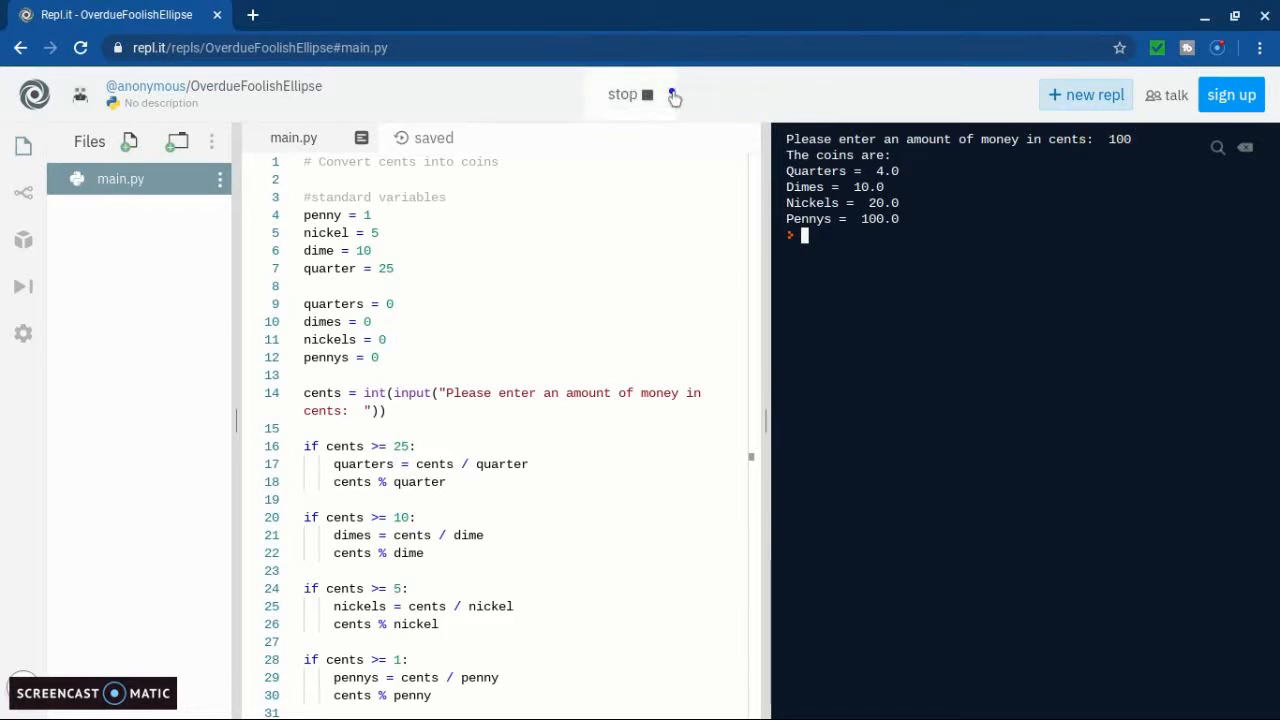
{"action": "left_click", "coordinate": [656, 94]}
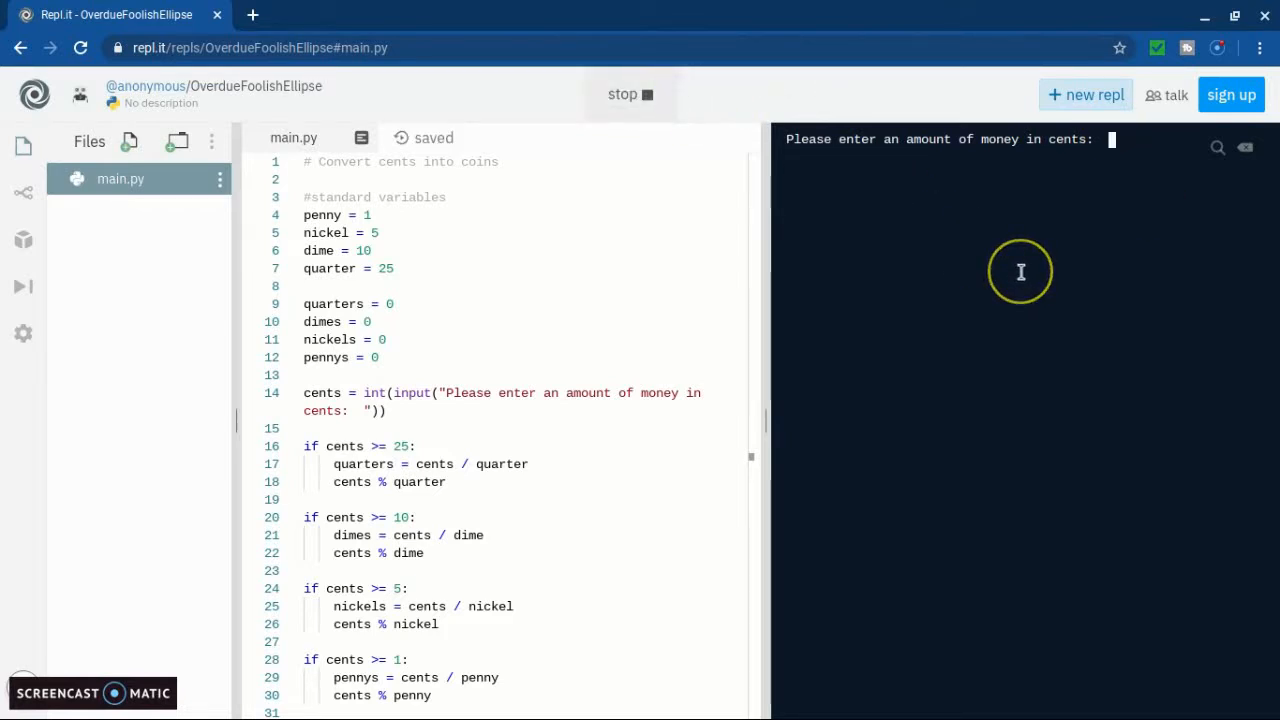
{"action": "type", "text": "12"}
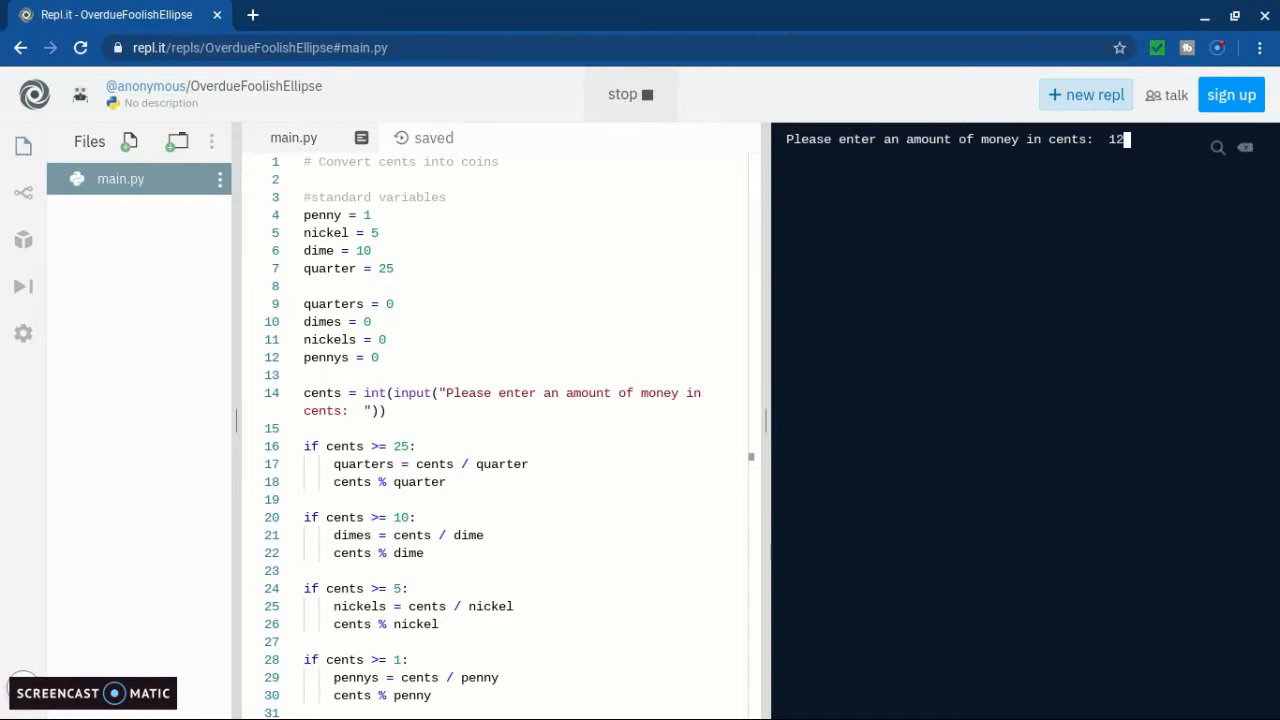
{"action": "key", "text": "enter"}
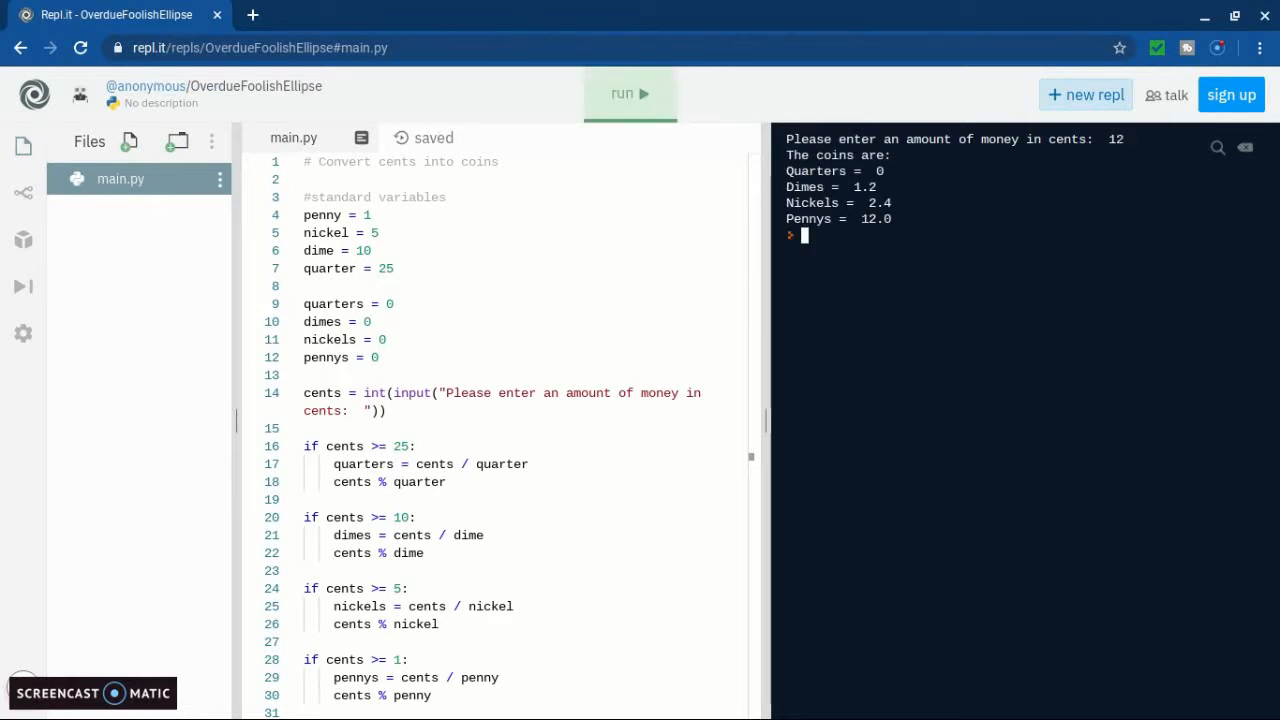